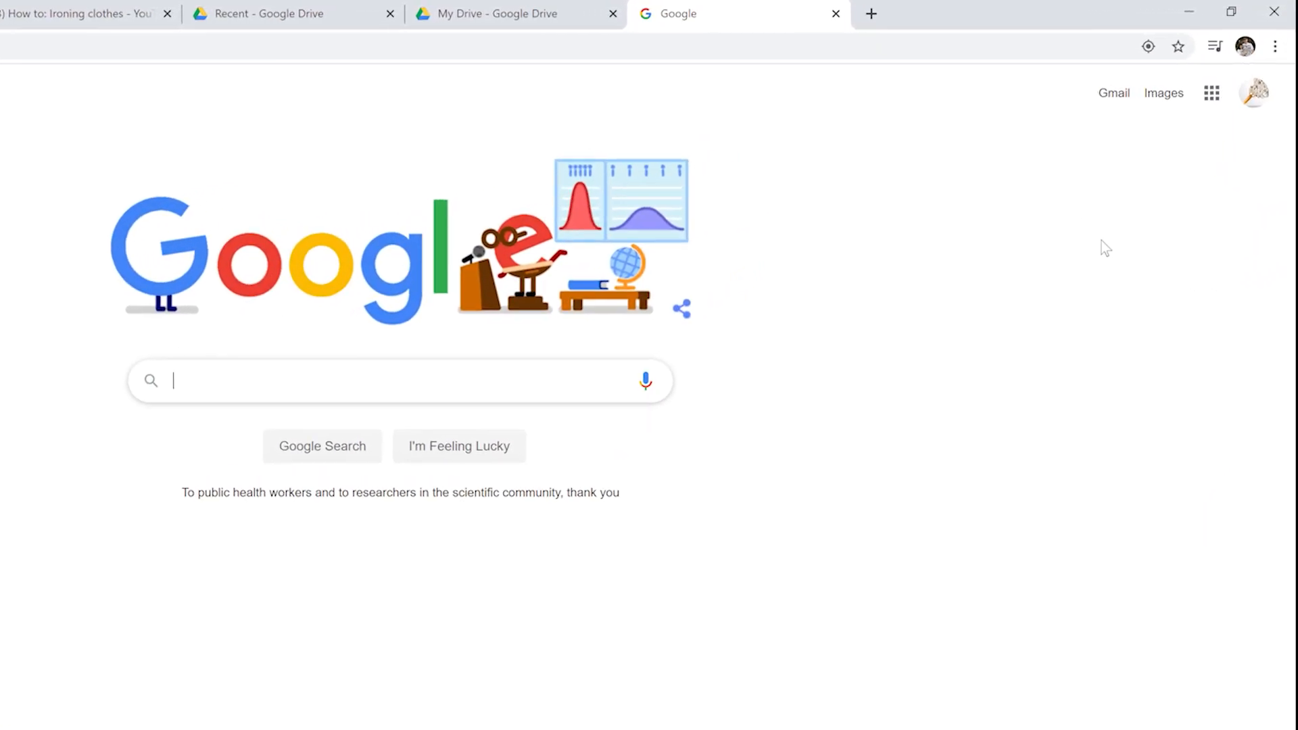
# Open Google Classroom, enter the FACS Period 4 class and show its Classwork list
pyautogui.click(1210, 93)
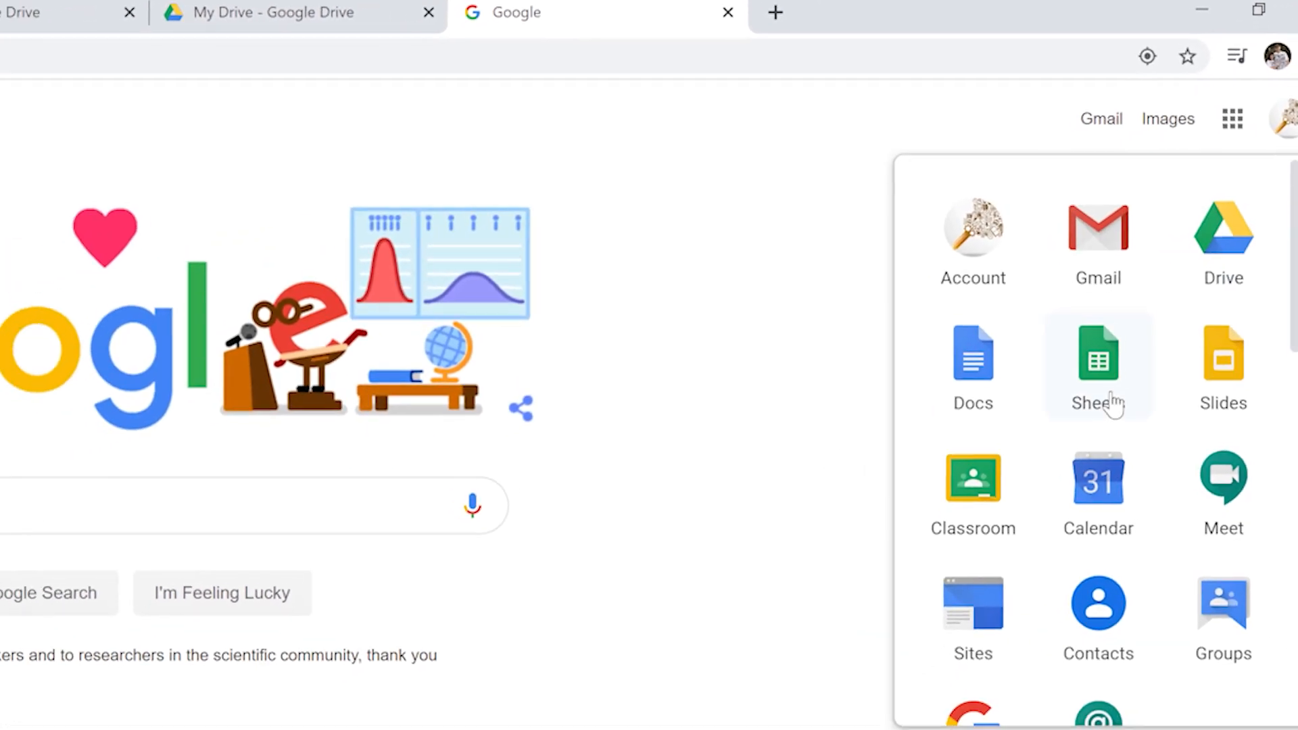
pyautogui.click(972, 489)
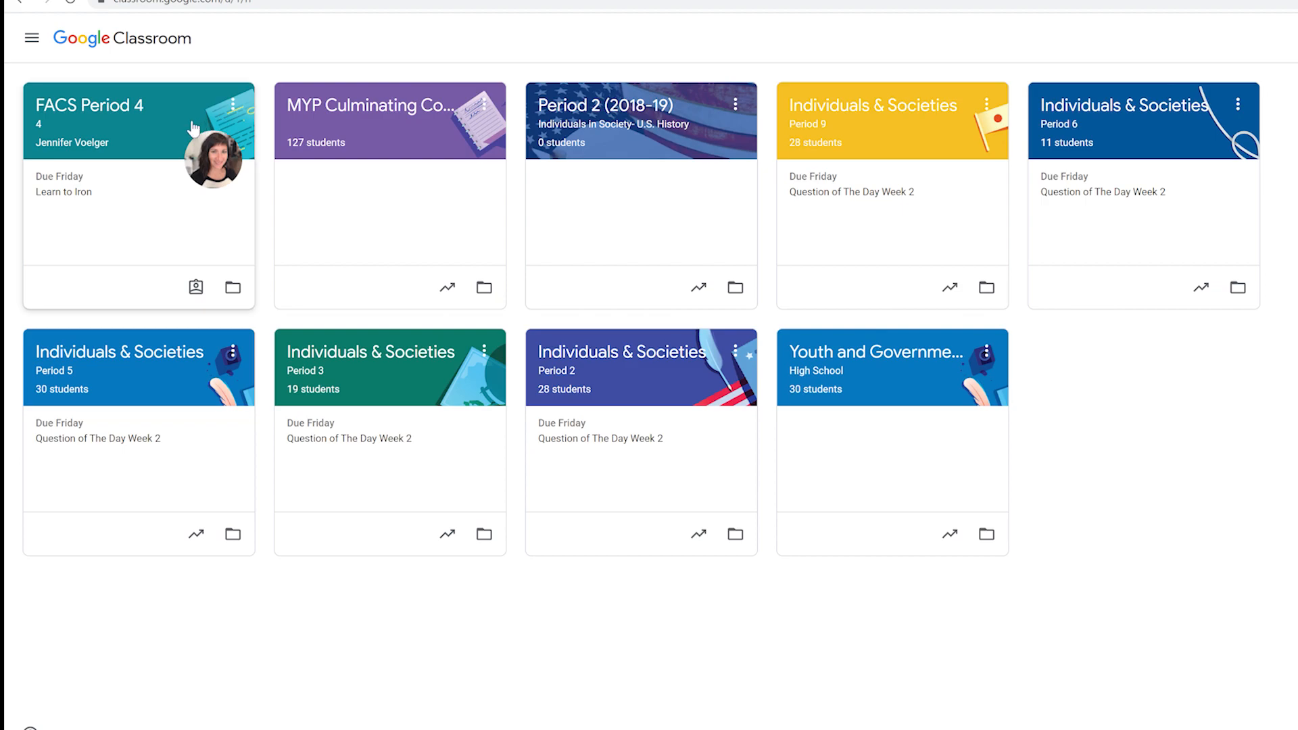
pyautogui.click(90, 106)
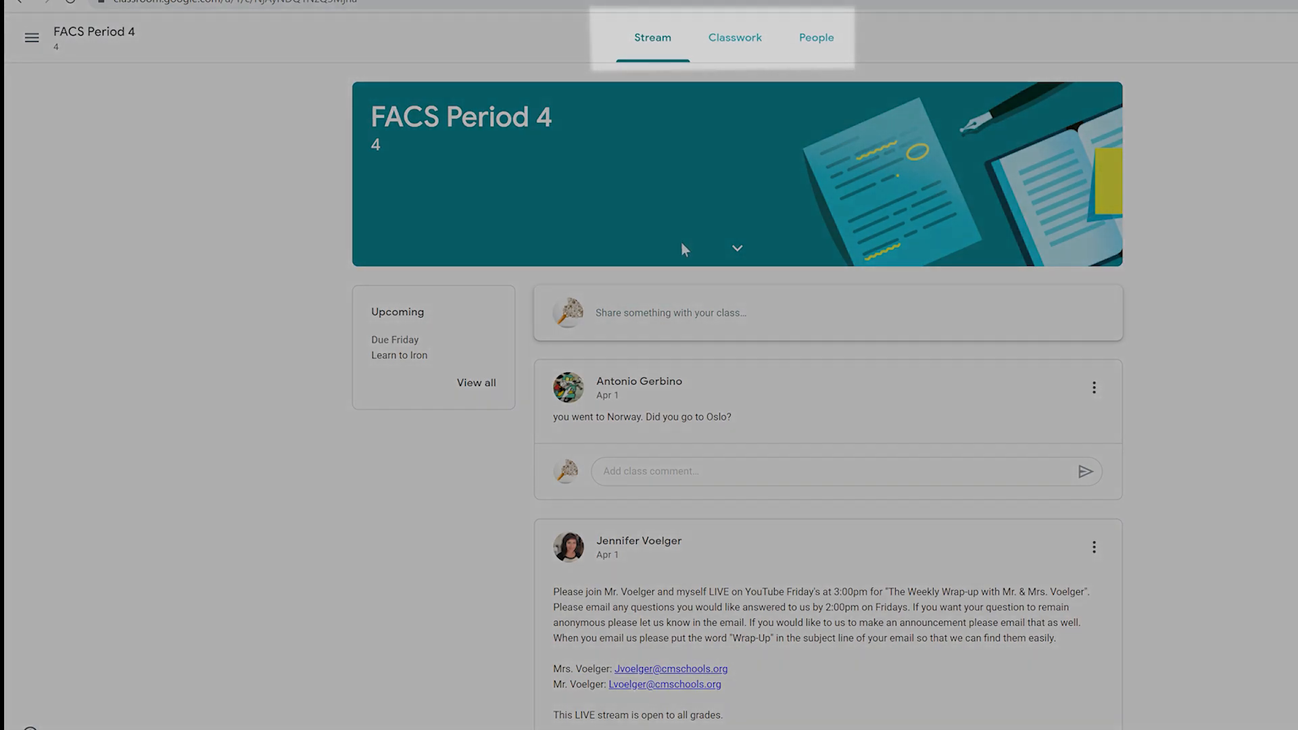
pyautogui.moveTo(755, 188)
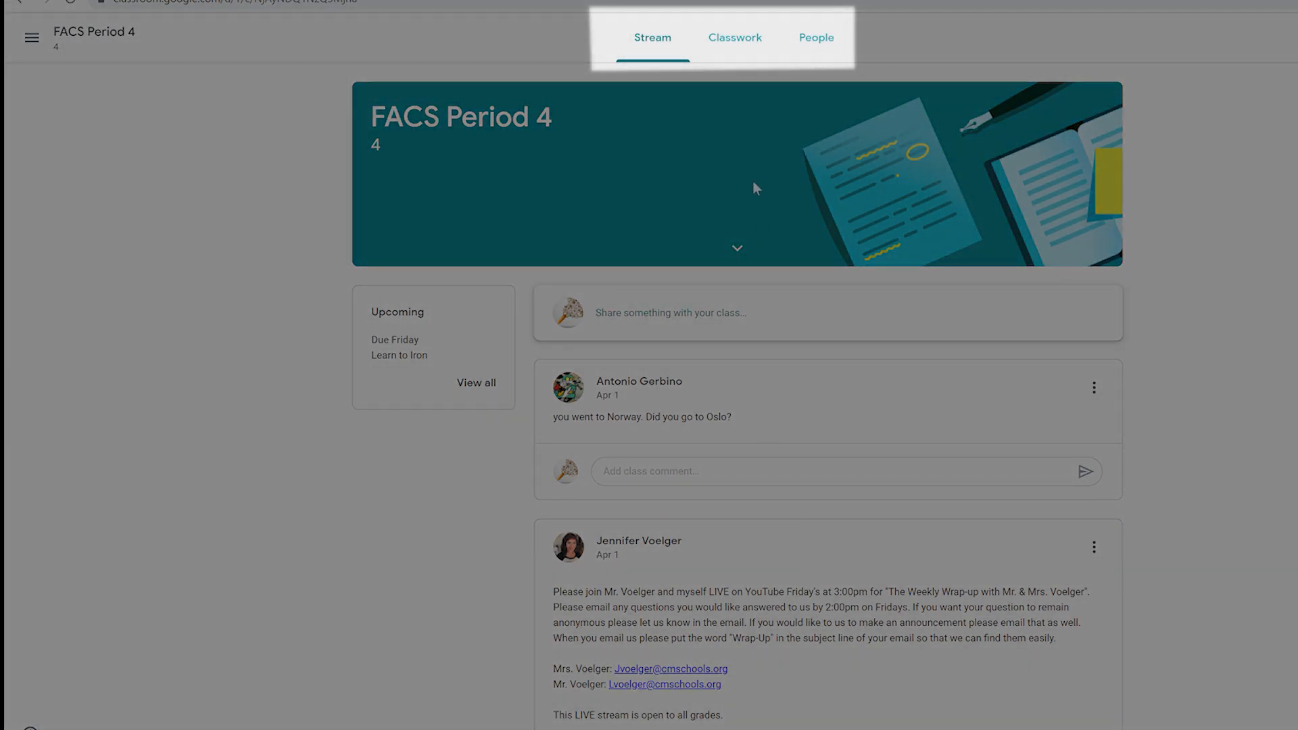
pyautogui.click(741, 37)
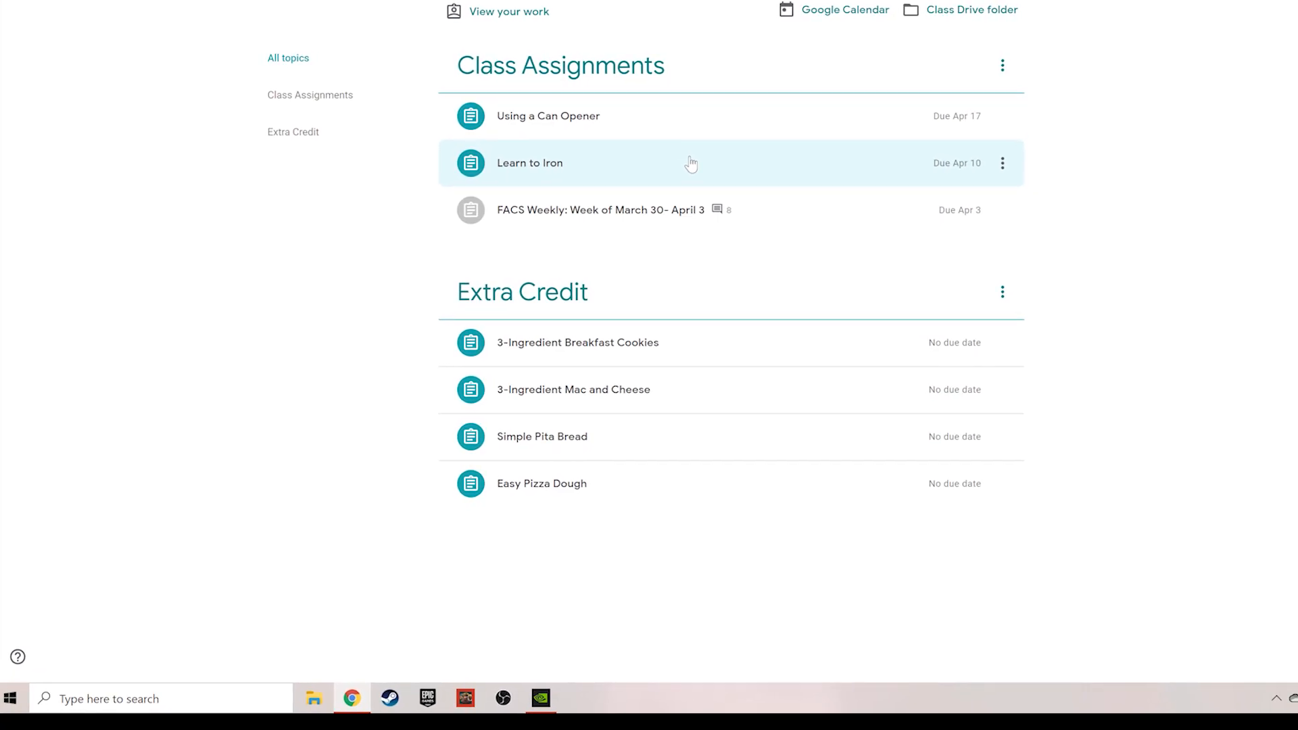
# Expand the Learn to Iron assignment to reveal its instructions and attachments
pyautogui.click(529, 162)
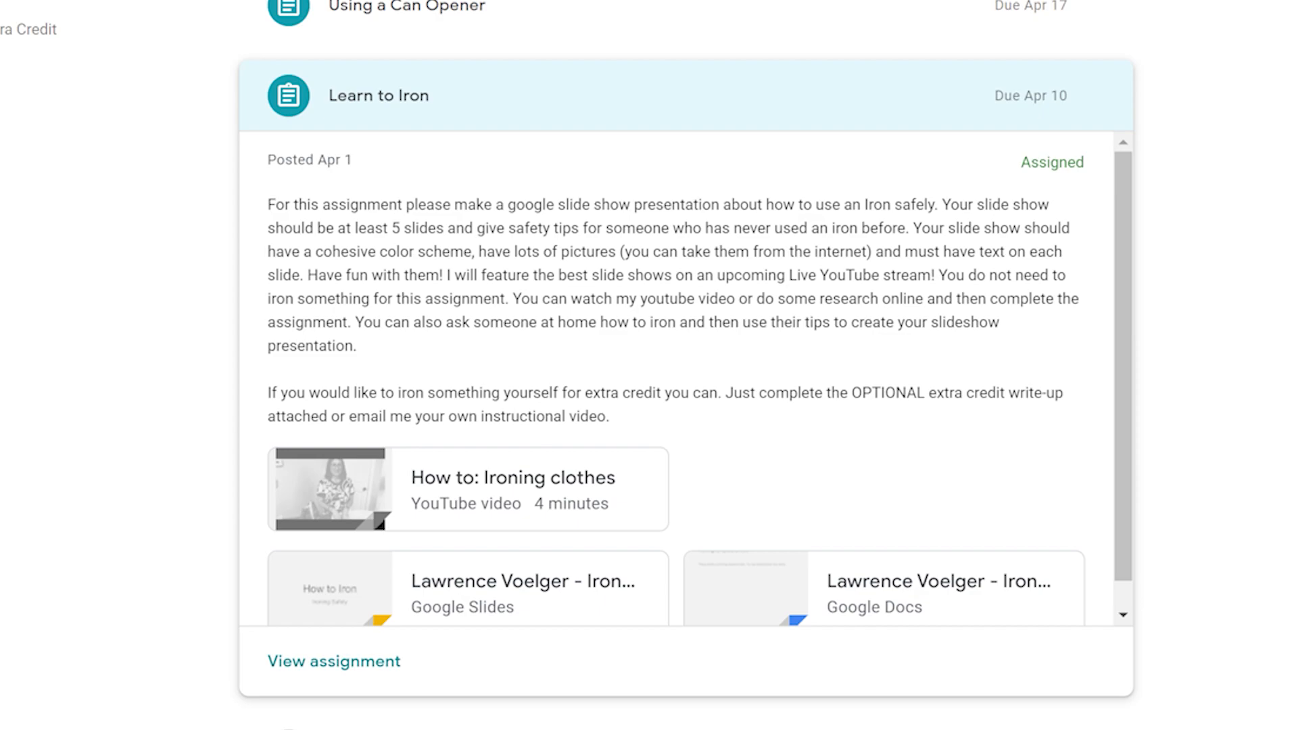
pyautogui.moveTo(338, 197)
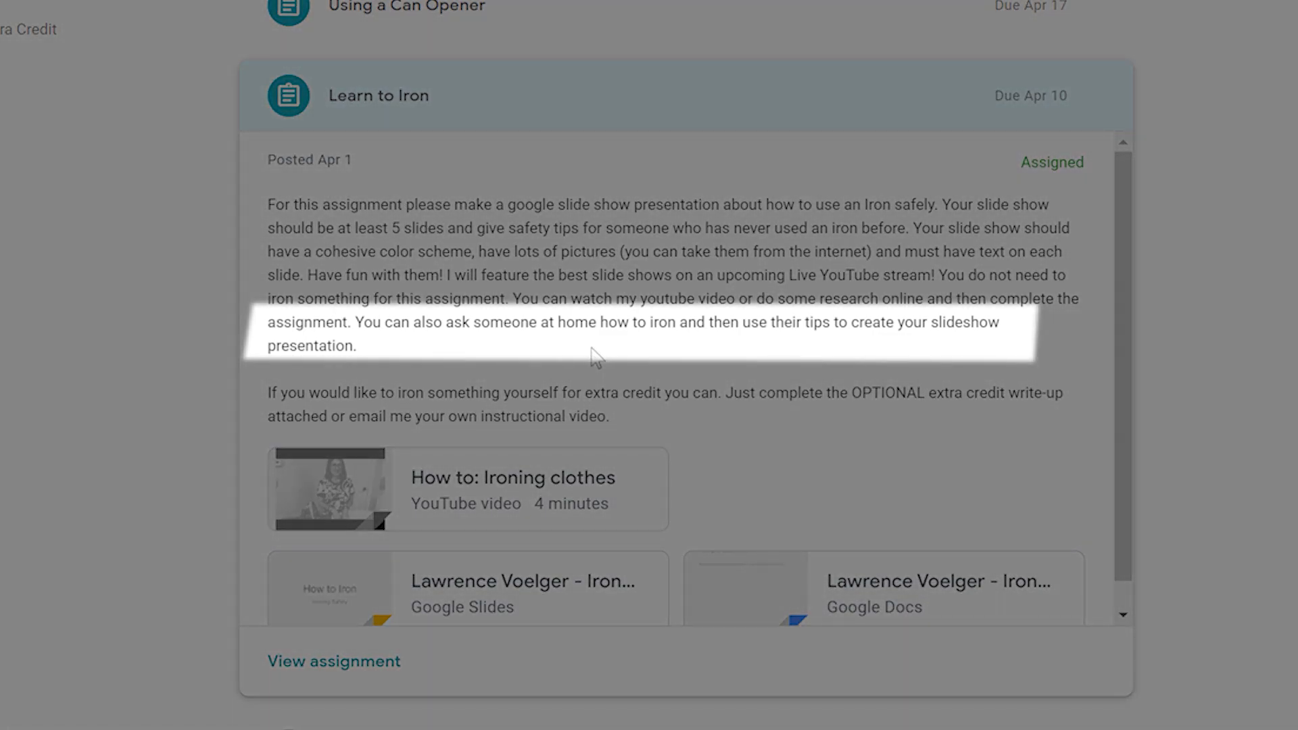
pyautogui.moveTo(580, 355)
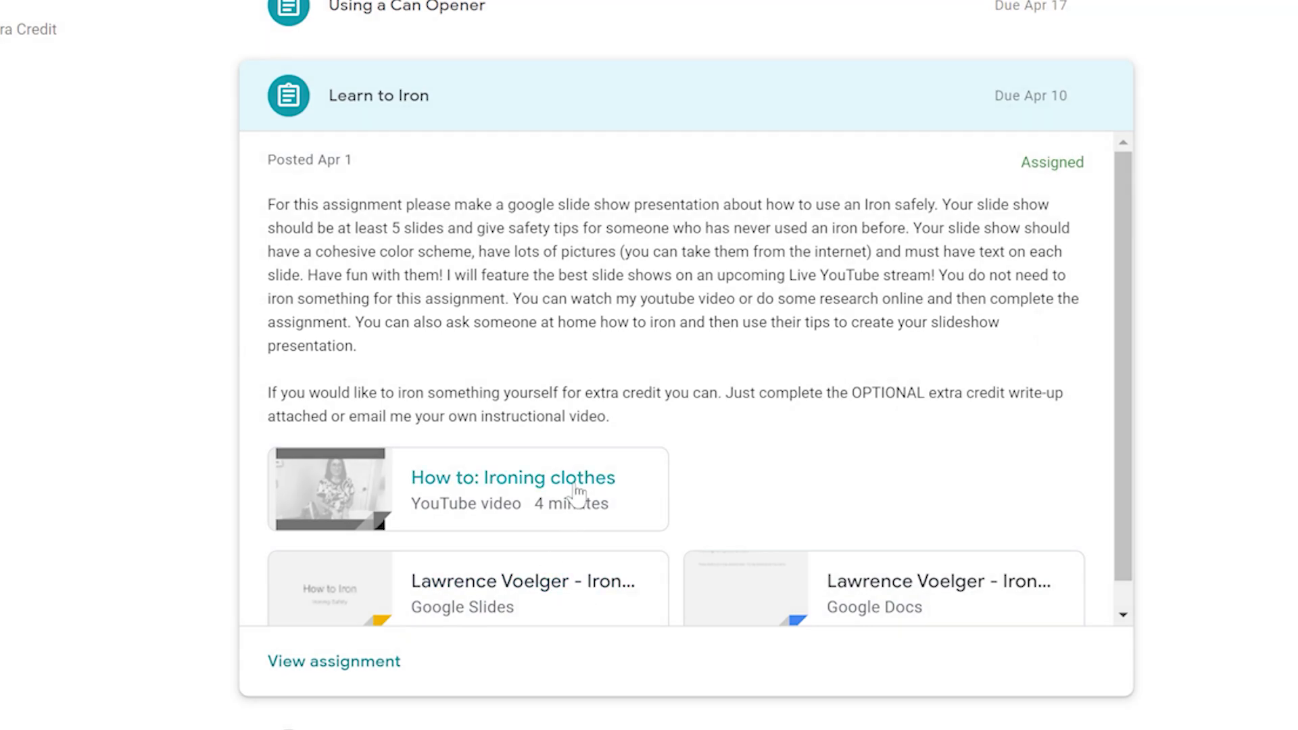
pyautogui.moveTo(571, 488)
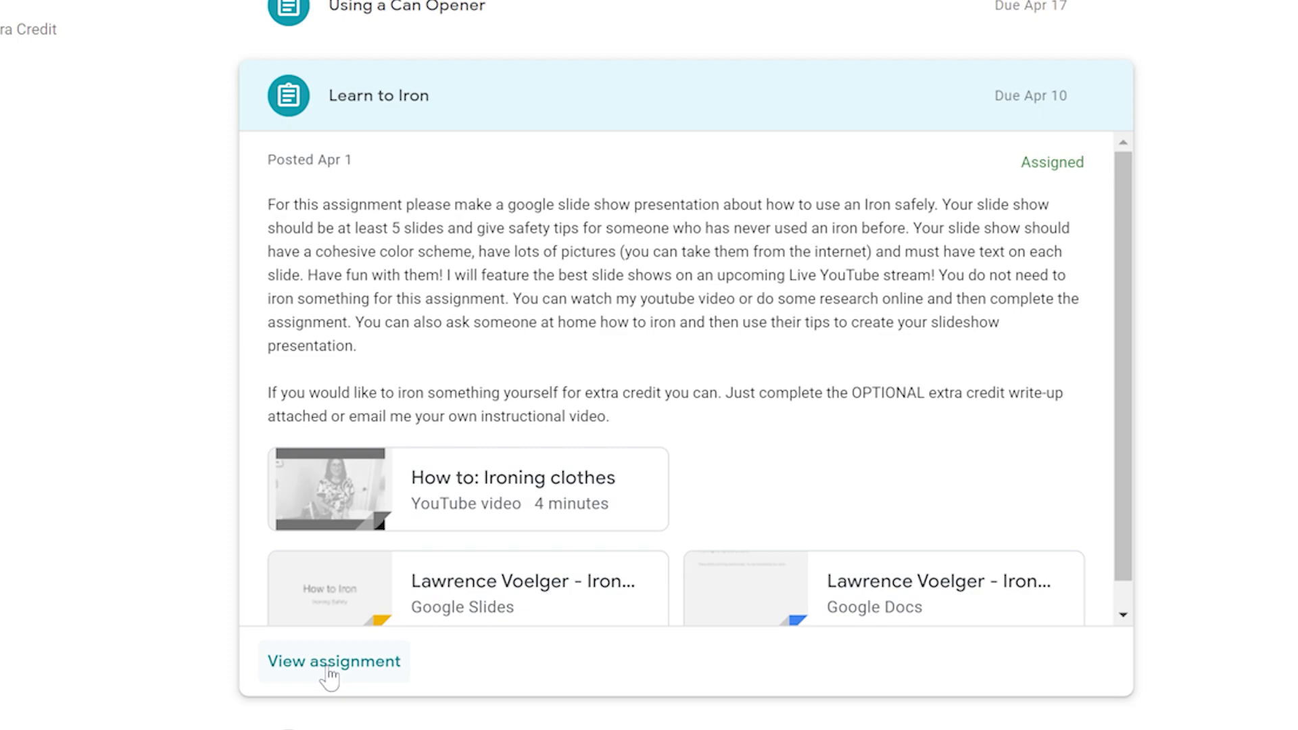
# View the full Learn to Iron assignment page and highlight the extra credit instructions
pyautogui.click(333, 661)
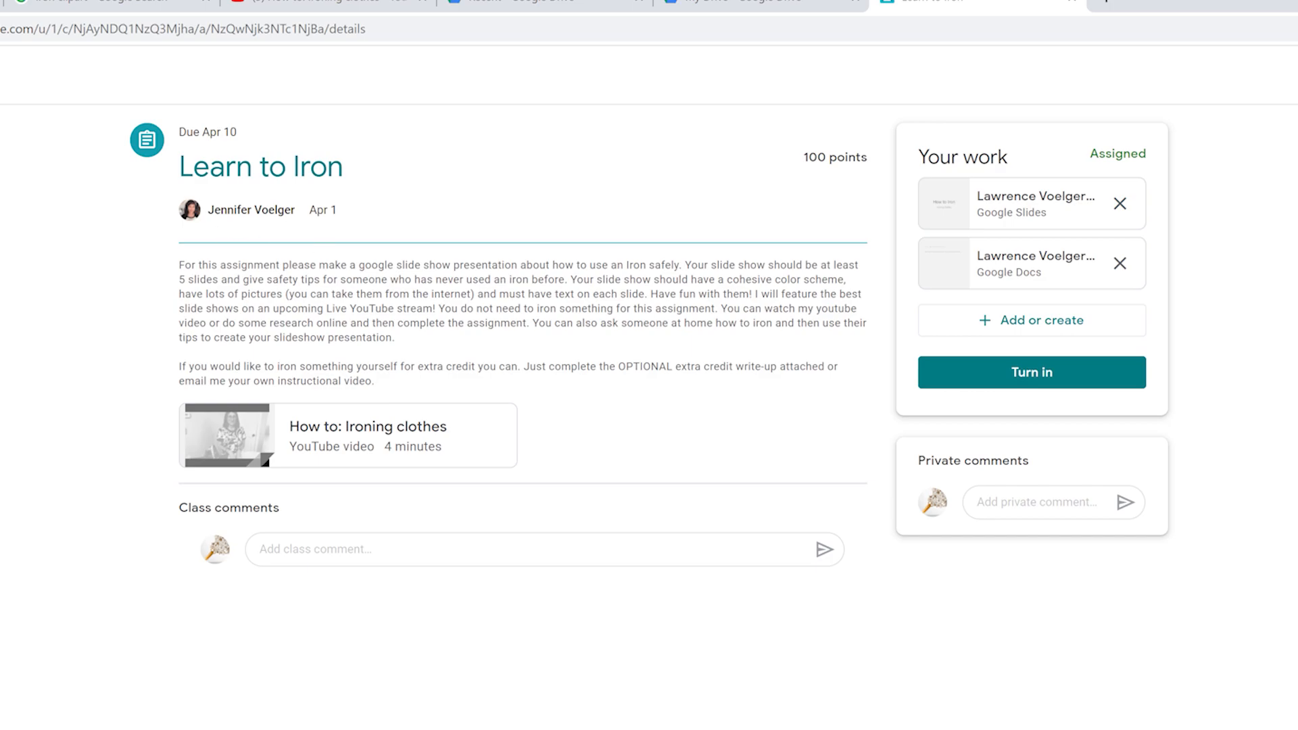
pyautogui.moveTo(404, 426)
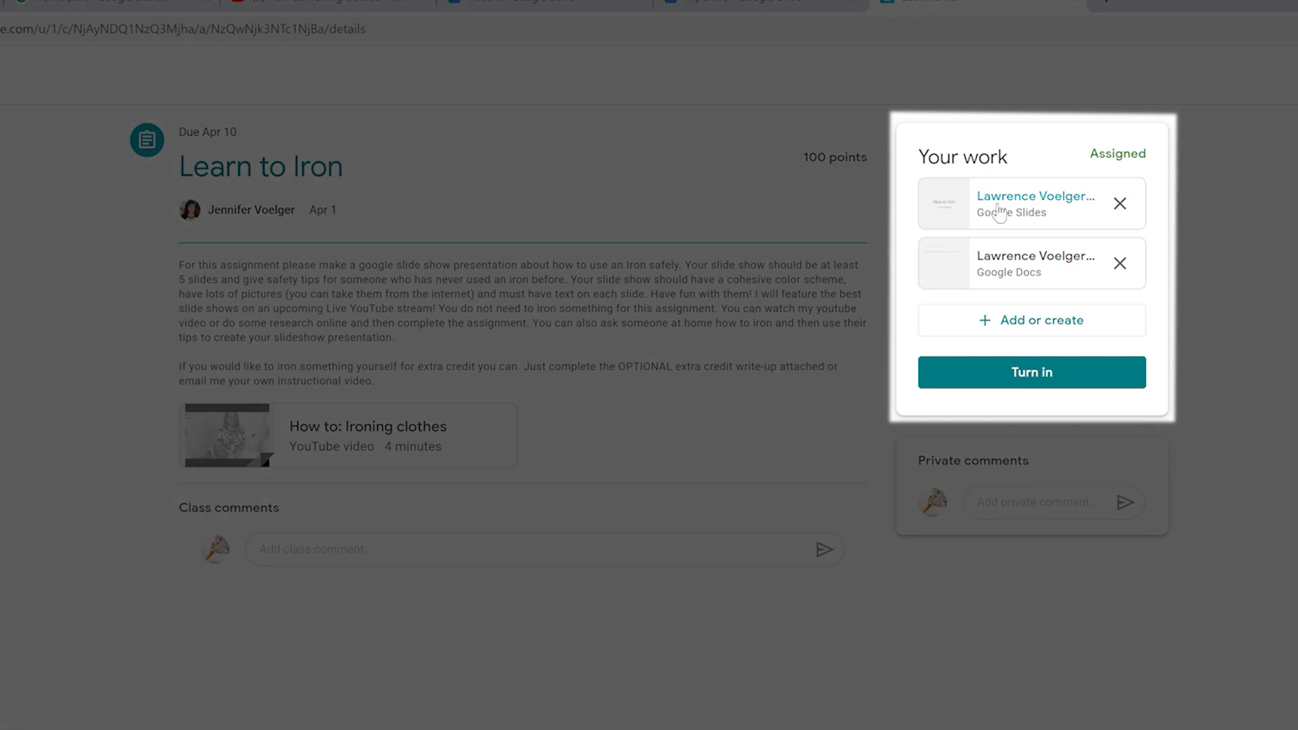
pyautogui.moveTo(1030, 207)
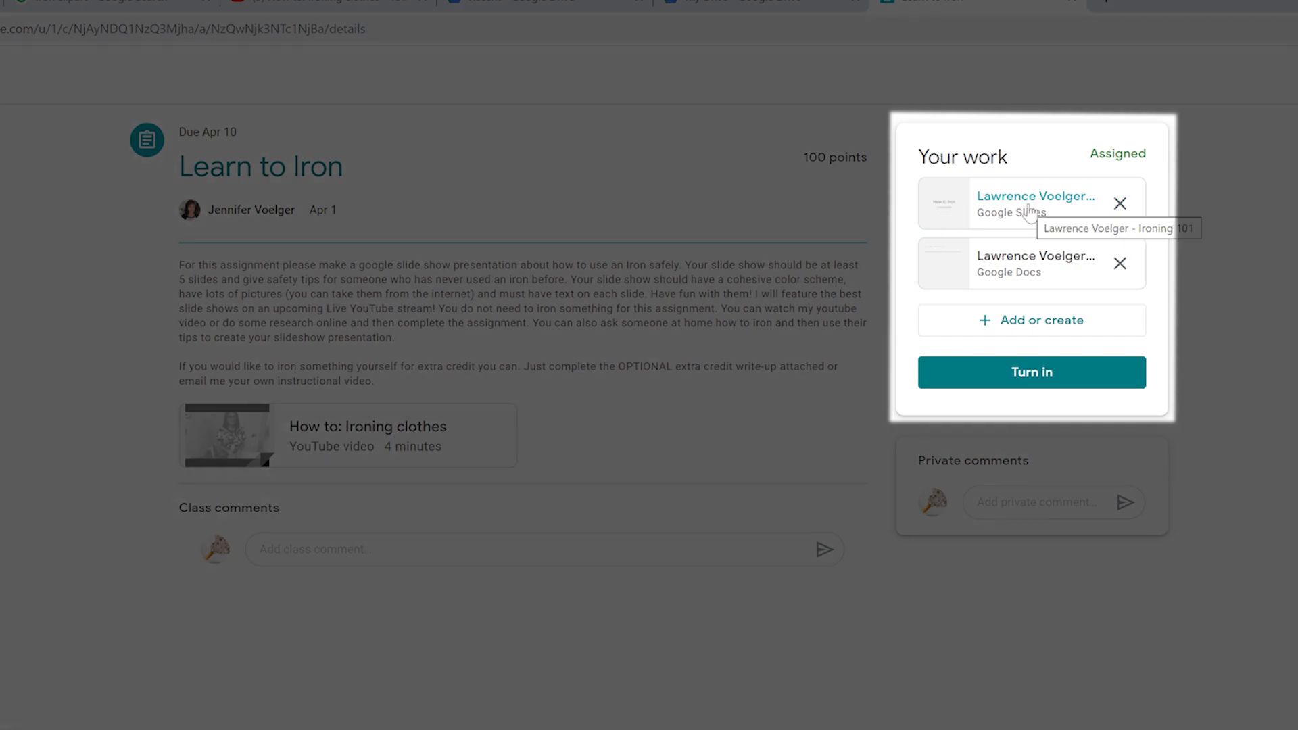
pyautogui.moveTo(953, 288)
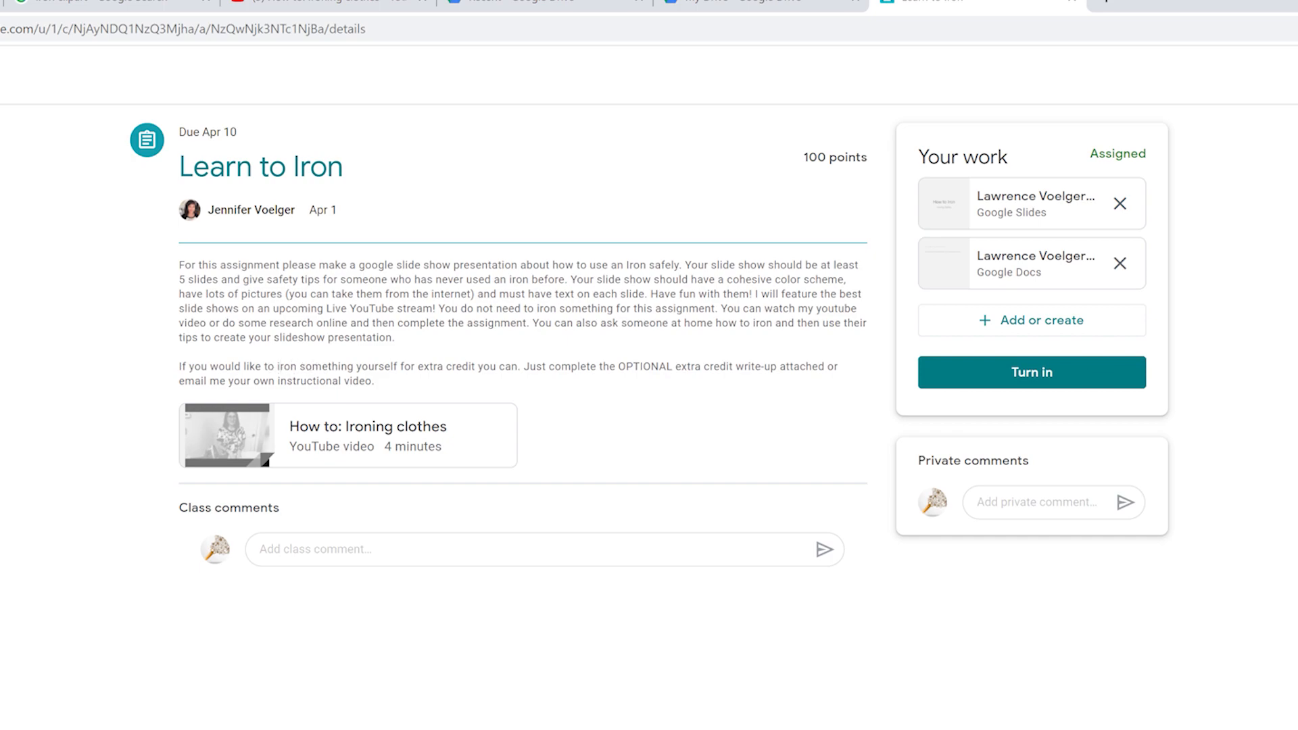
pyautogui.moveTo(529, 366); pyautogui.dragTo(374, 381)
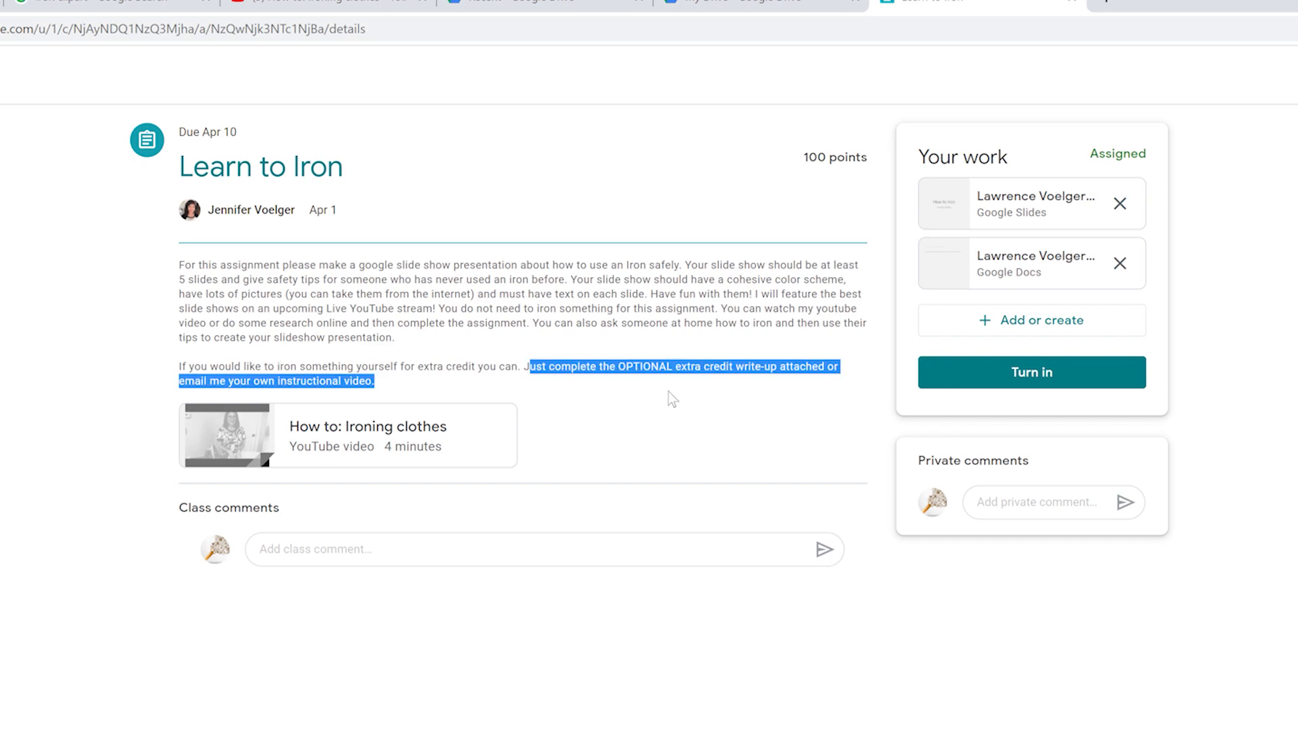
pyautogui.moveTo(821, 383)
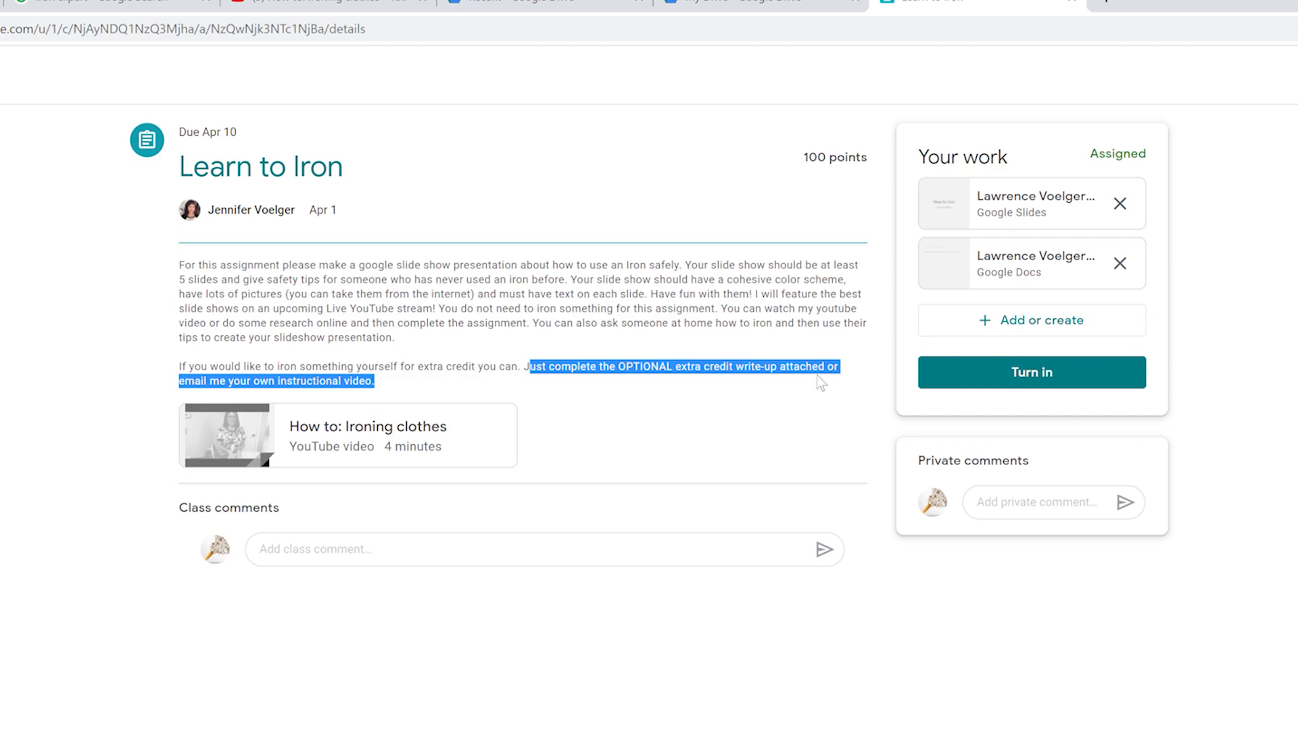
pyautogui.moveTo(739, 423)
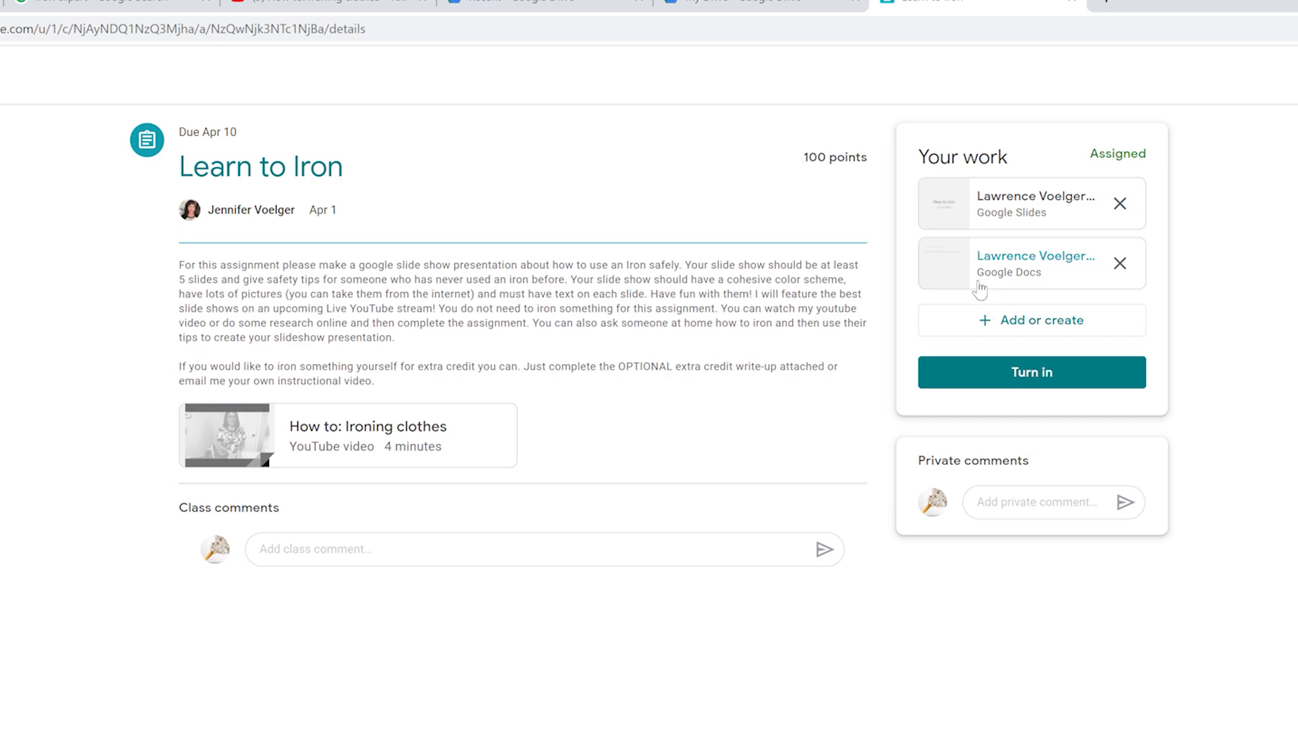
pyautogui.moveTo(996, 292)
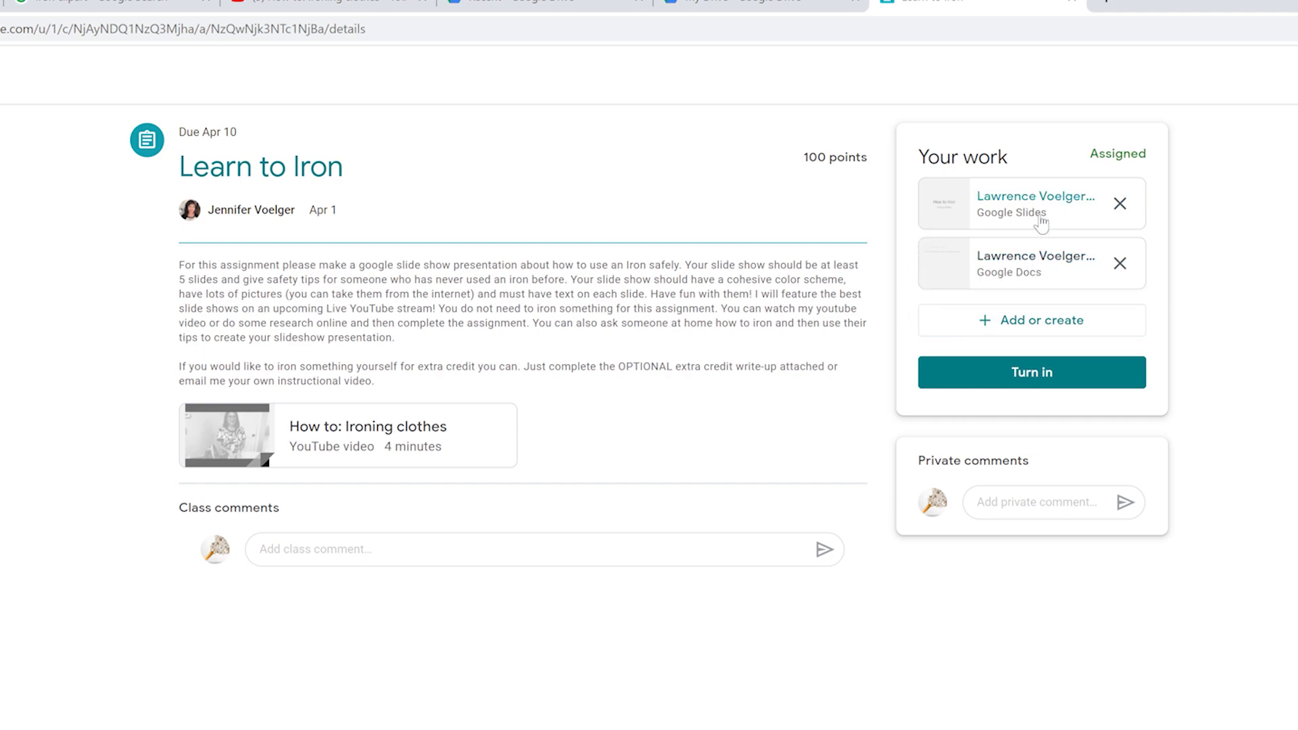
# Open the Ironing 101 deck, remove the embedded video and delete the iron clip art slide
pyautogui.click(1034, 204)
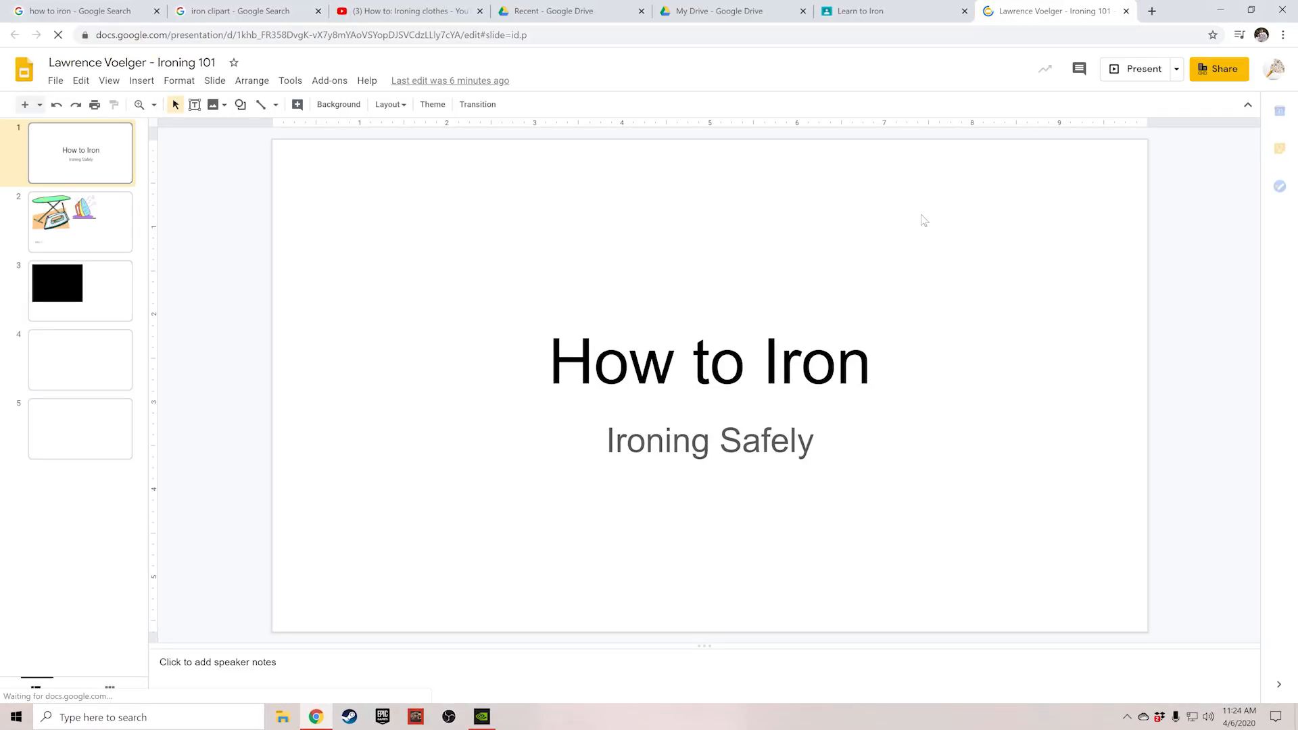
pyautogui.click(80, 290)
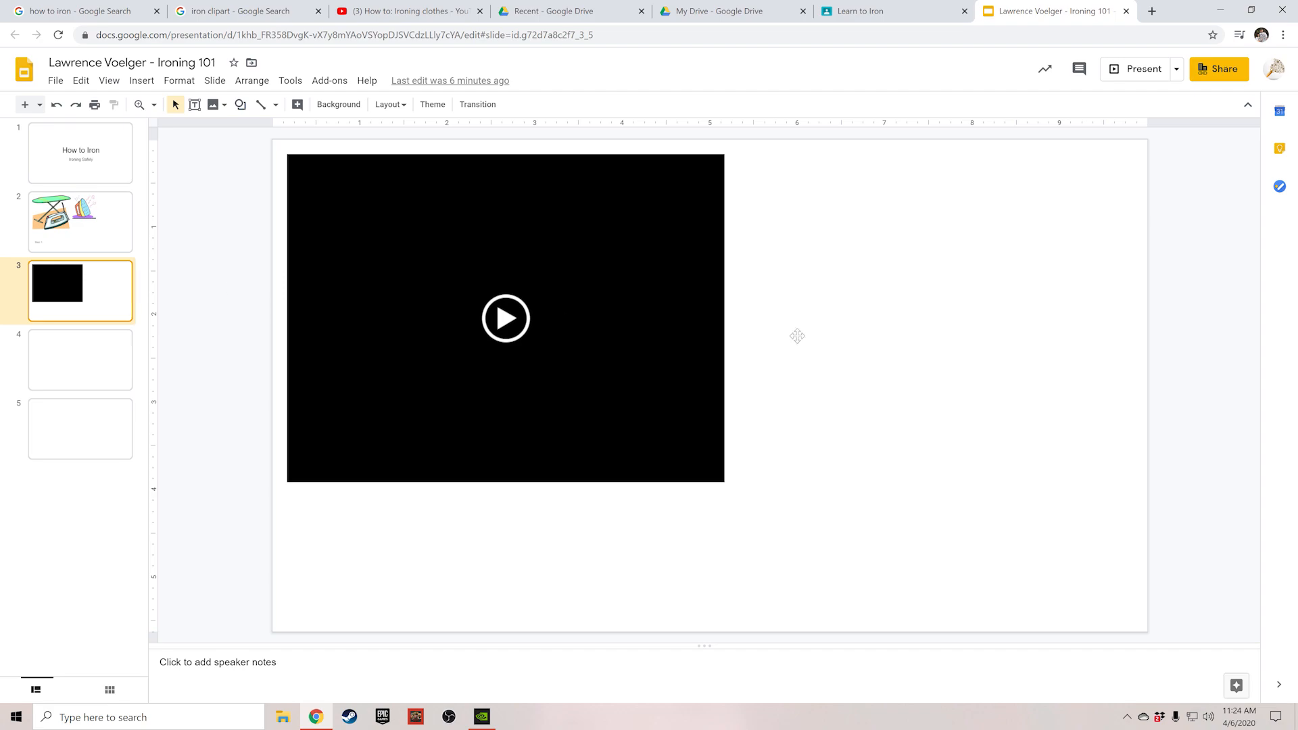
pyautogui.click(504, 318)
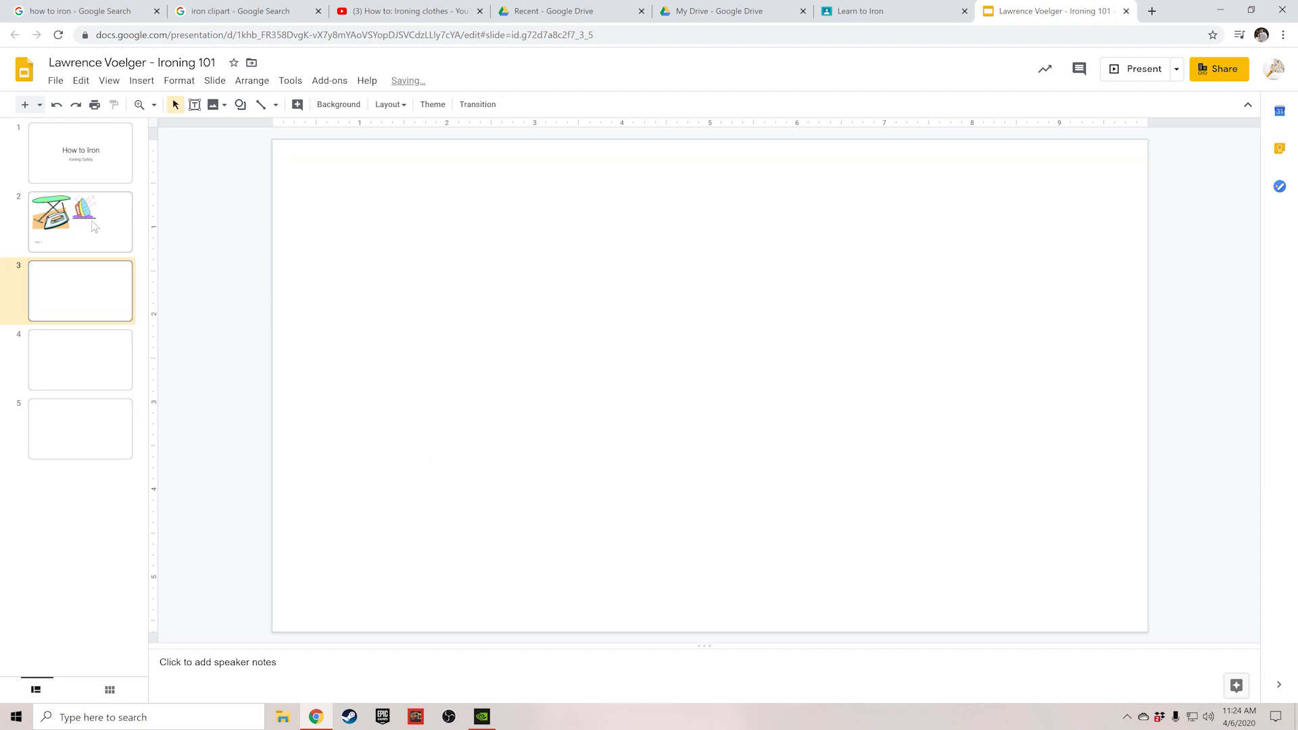
pyautogui.click(80, 220)
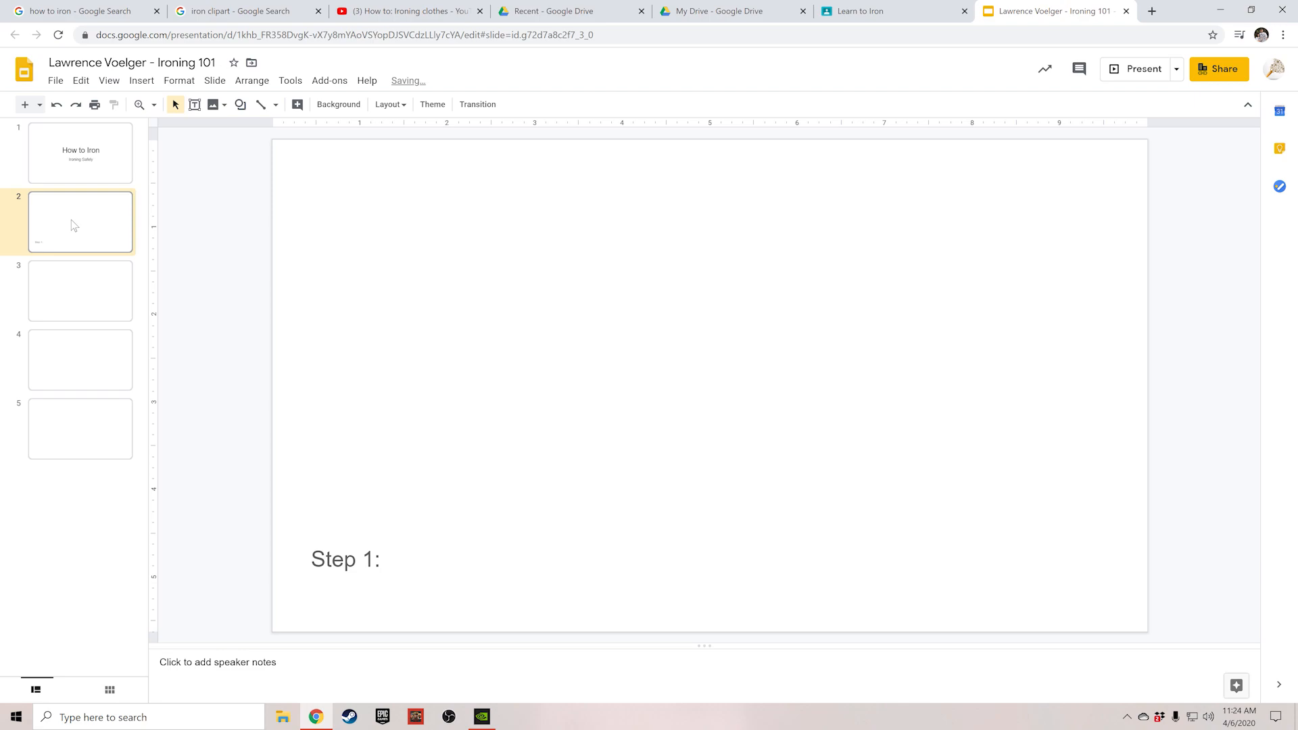
pyautogui.rightClick(80, 221)
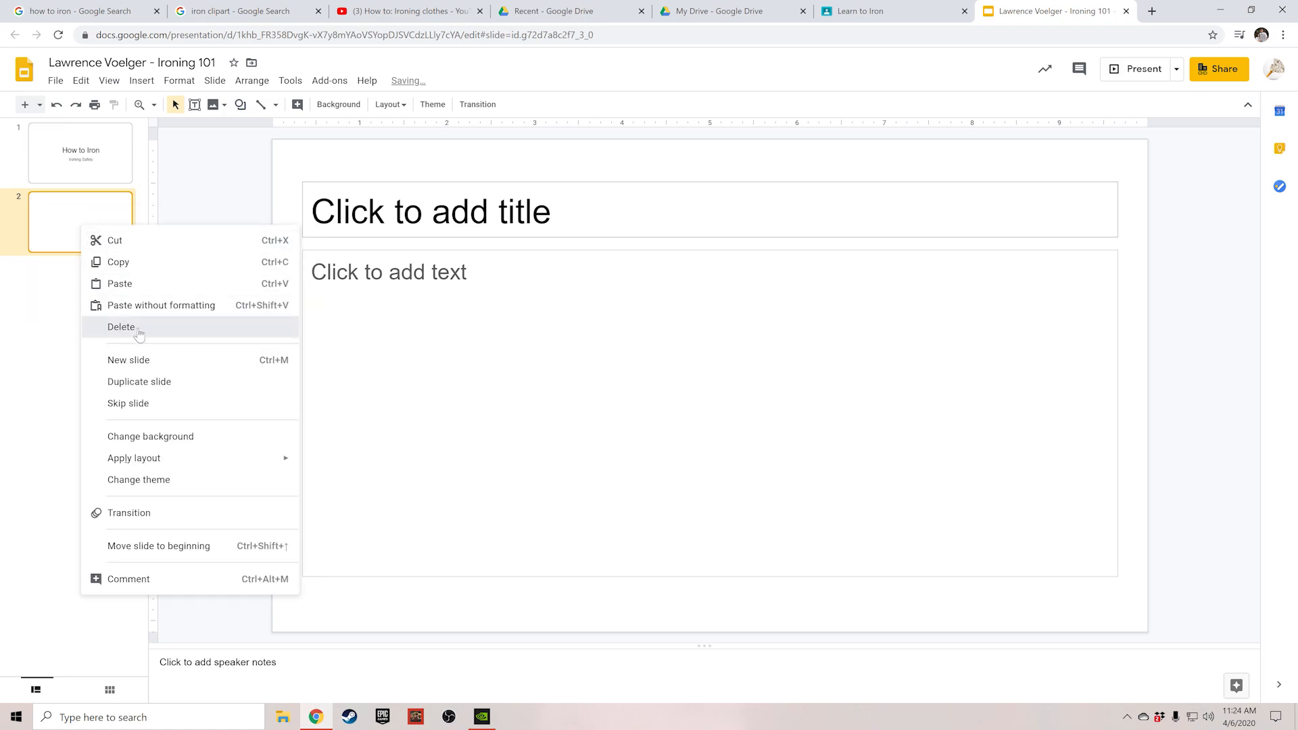
pyautogui.click(120, 326)
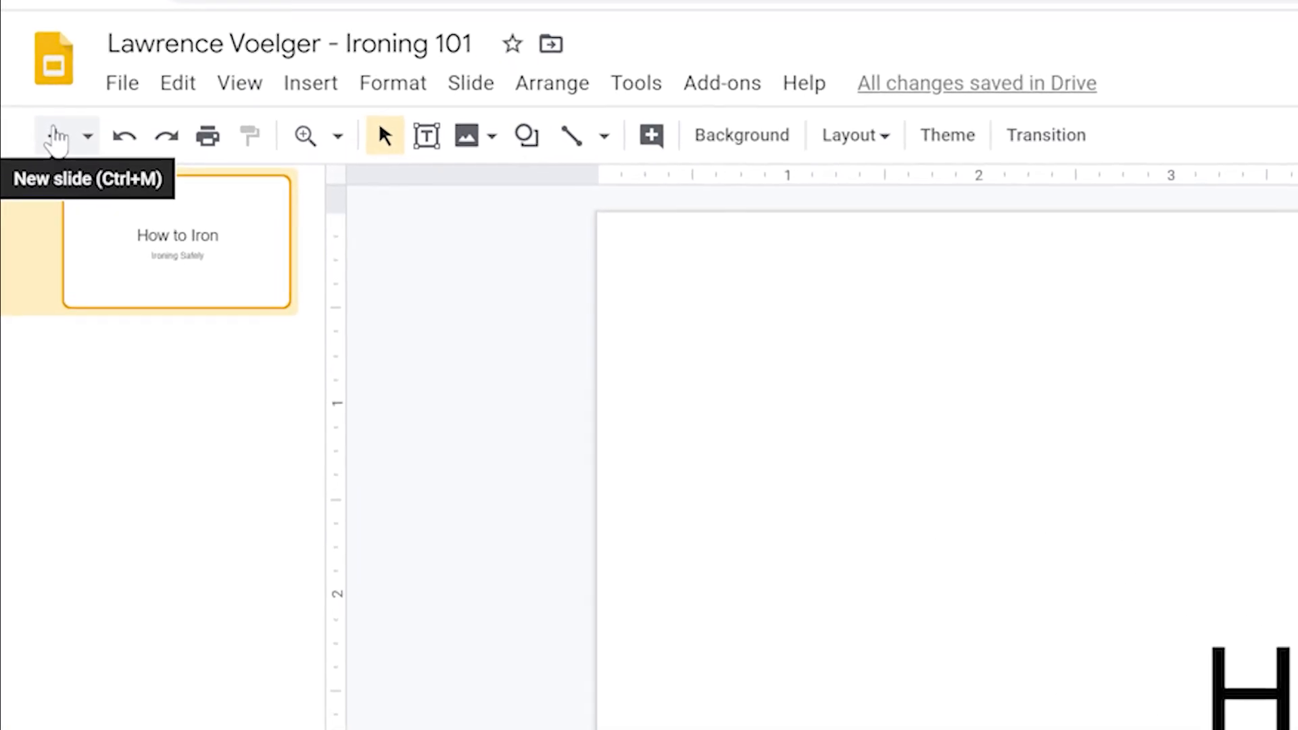
# Add a blank slide, restyle the How to Iron title font and set a cyan background
pyautogui.click(55, 135)
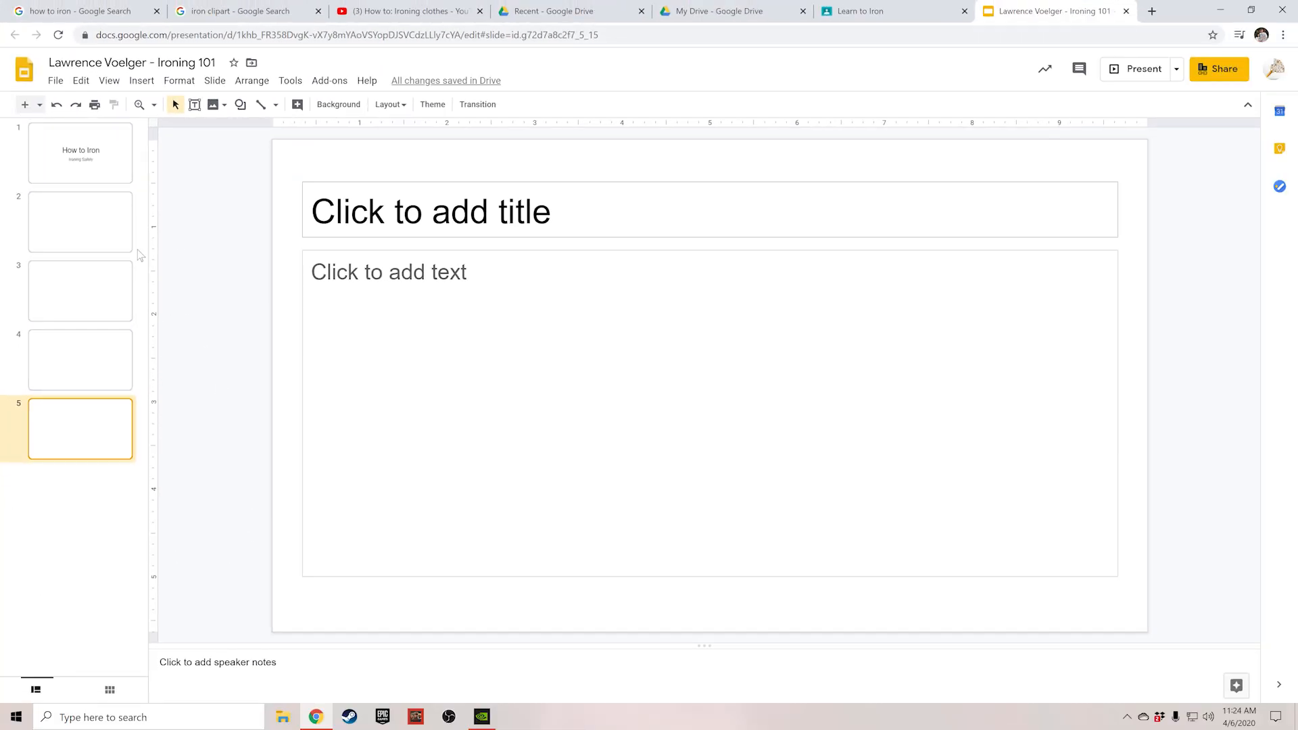
pyautogui.click(80, 153)
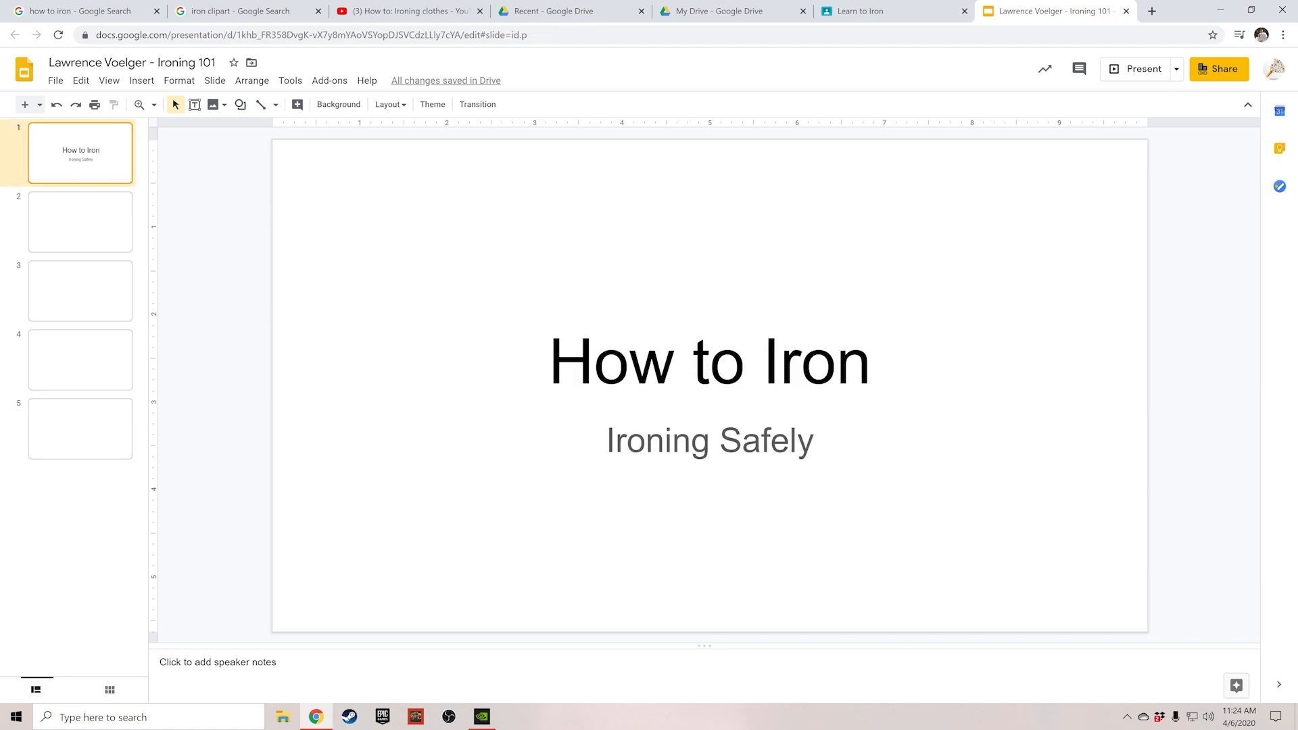
pyautogui.click(707, 359)
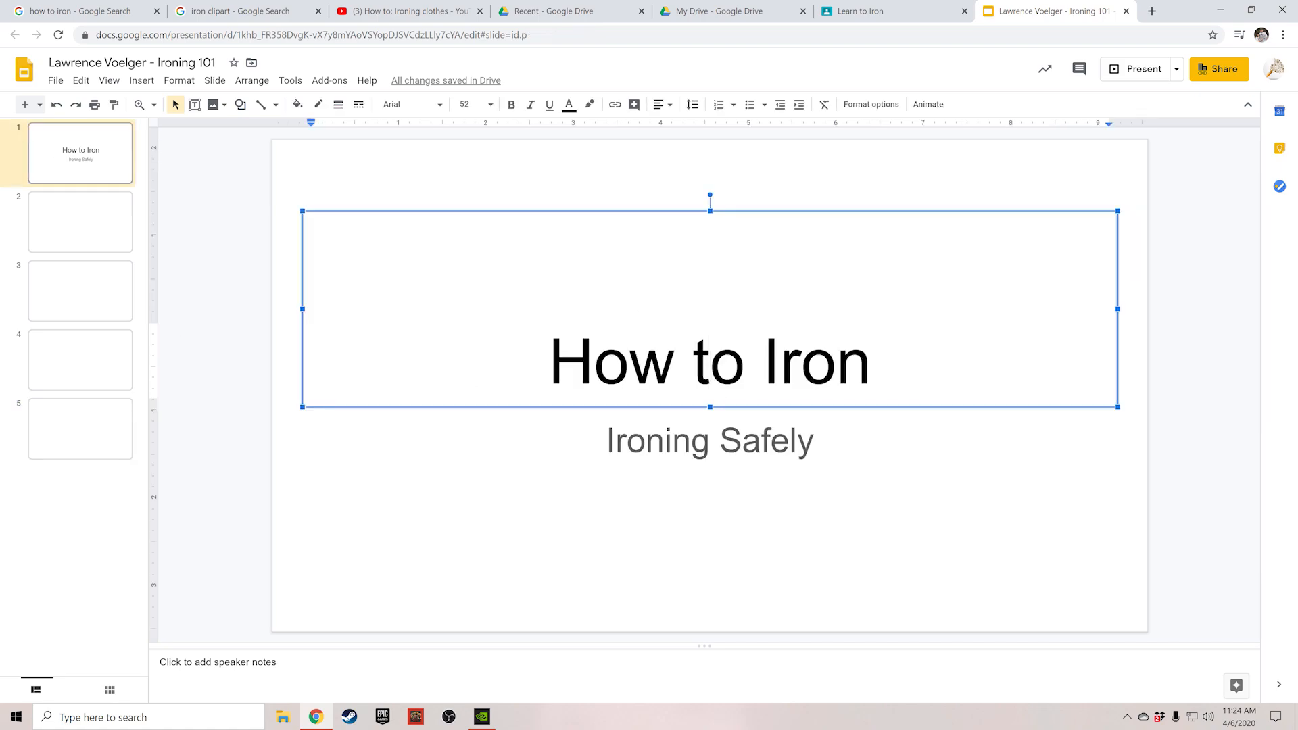
pyautogui.tripleClick(707, 359)
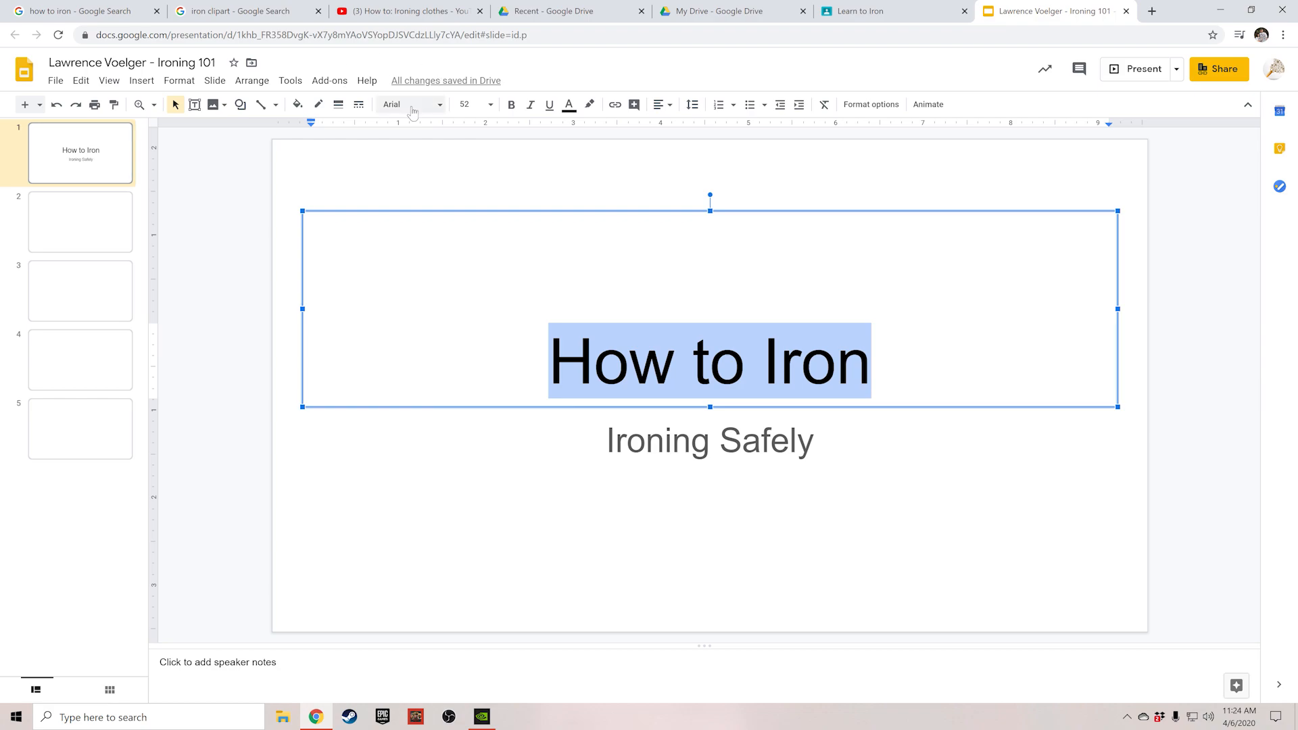
pyautogui.click(410, 104)
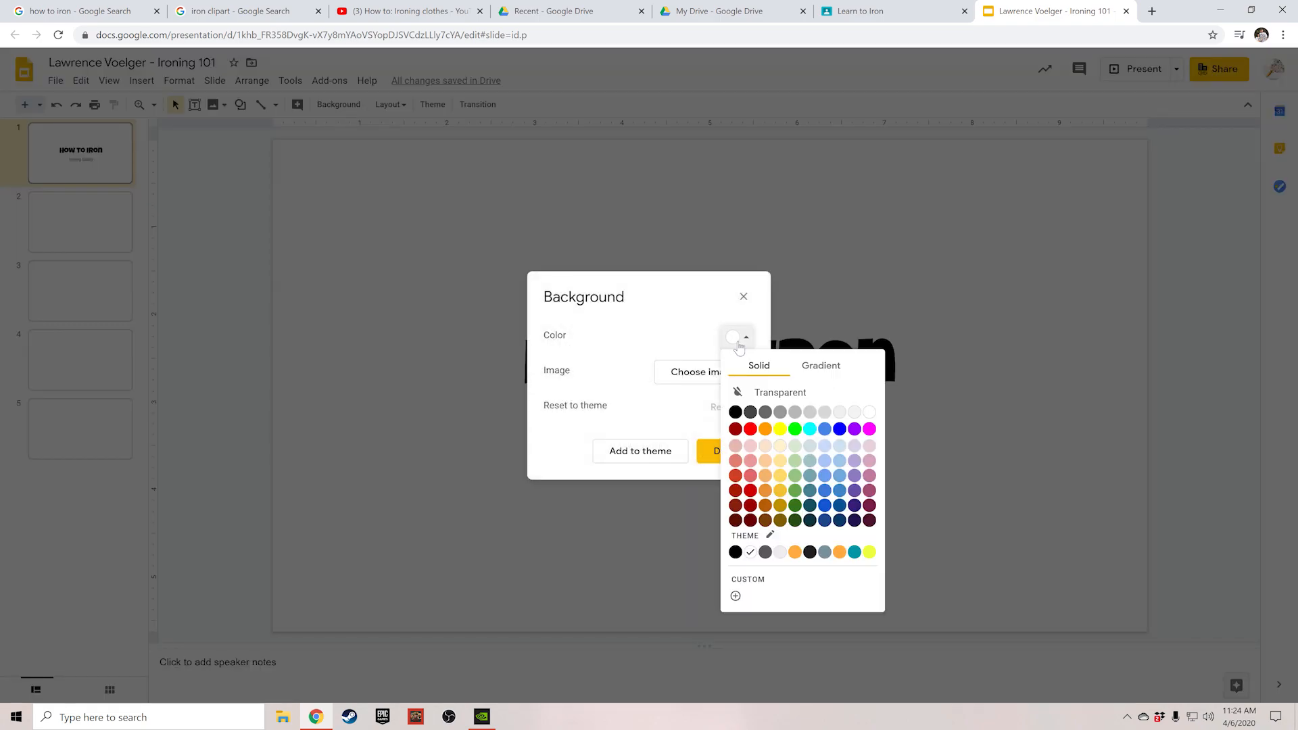
pyautogui.moveTo(819, 436)
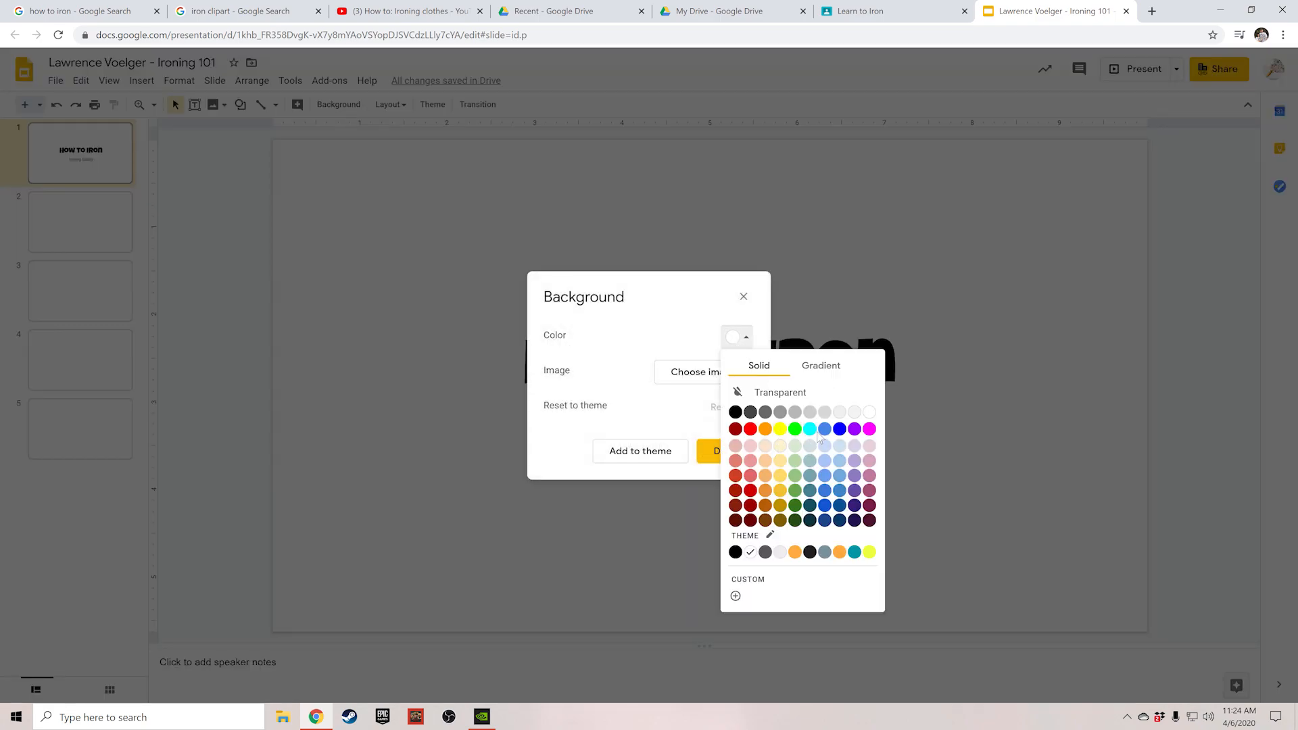
pyautogui.click(809, 428)
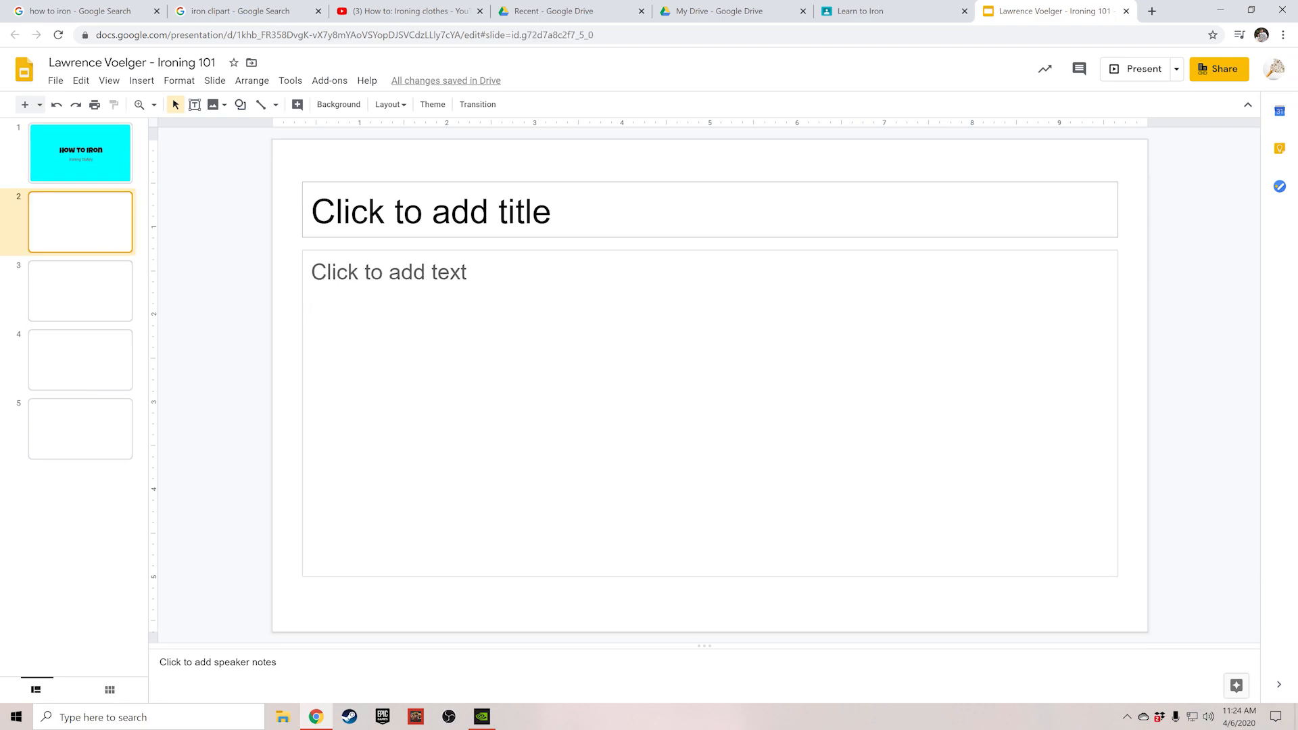
# Clear slide 2's placeholders and insert a black-and-white old iron clip art from a web search
pyautogui.click(430, 211)
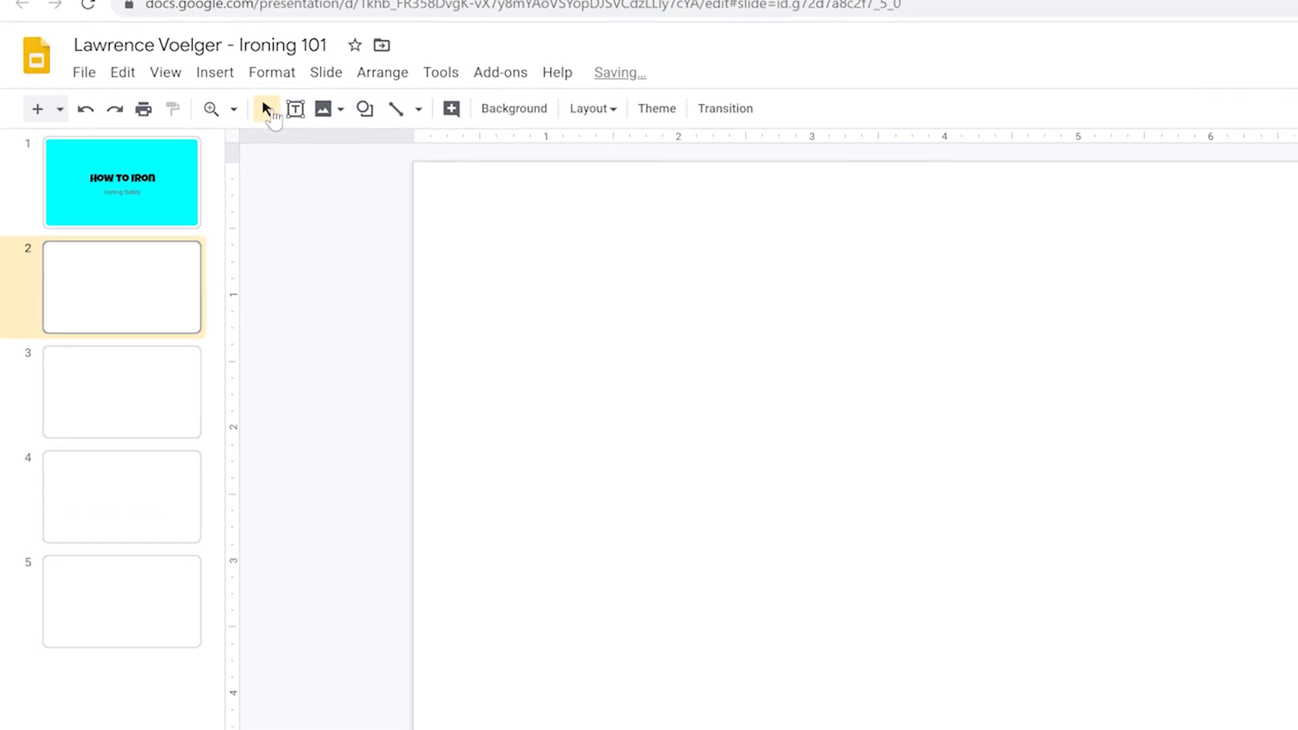
pyautogui.click(214, 72)
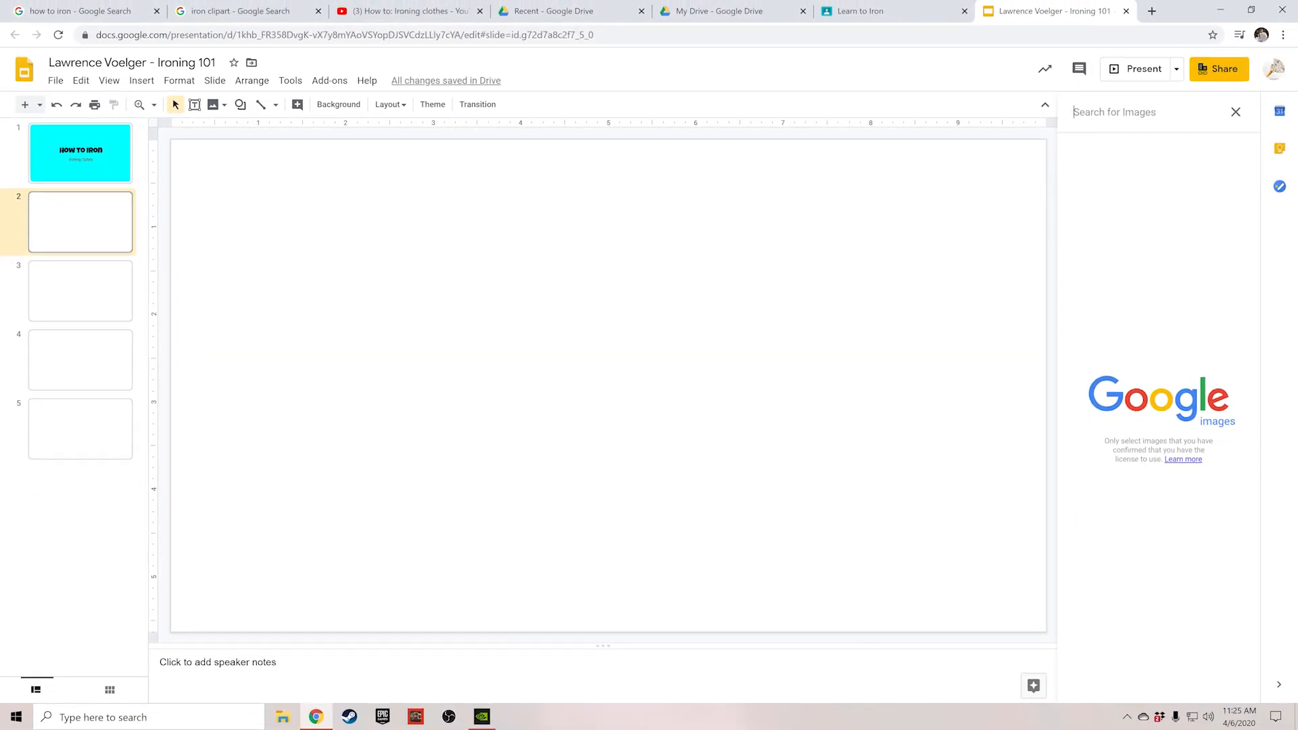
pyautogui.write('iron clipart')
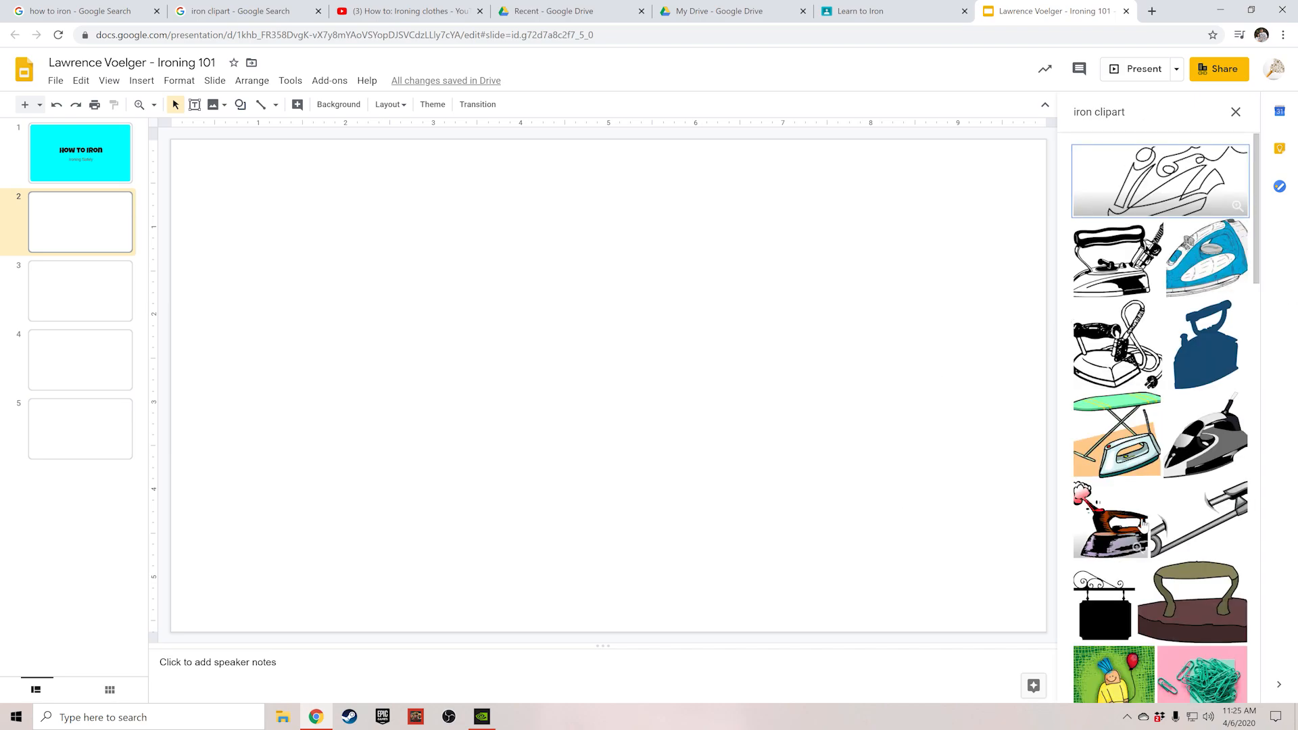
pyautogui.scroll(-3)
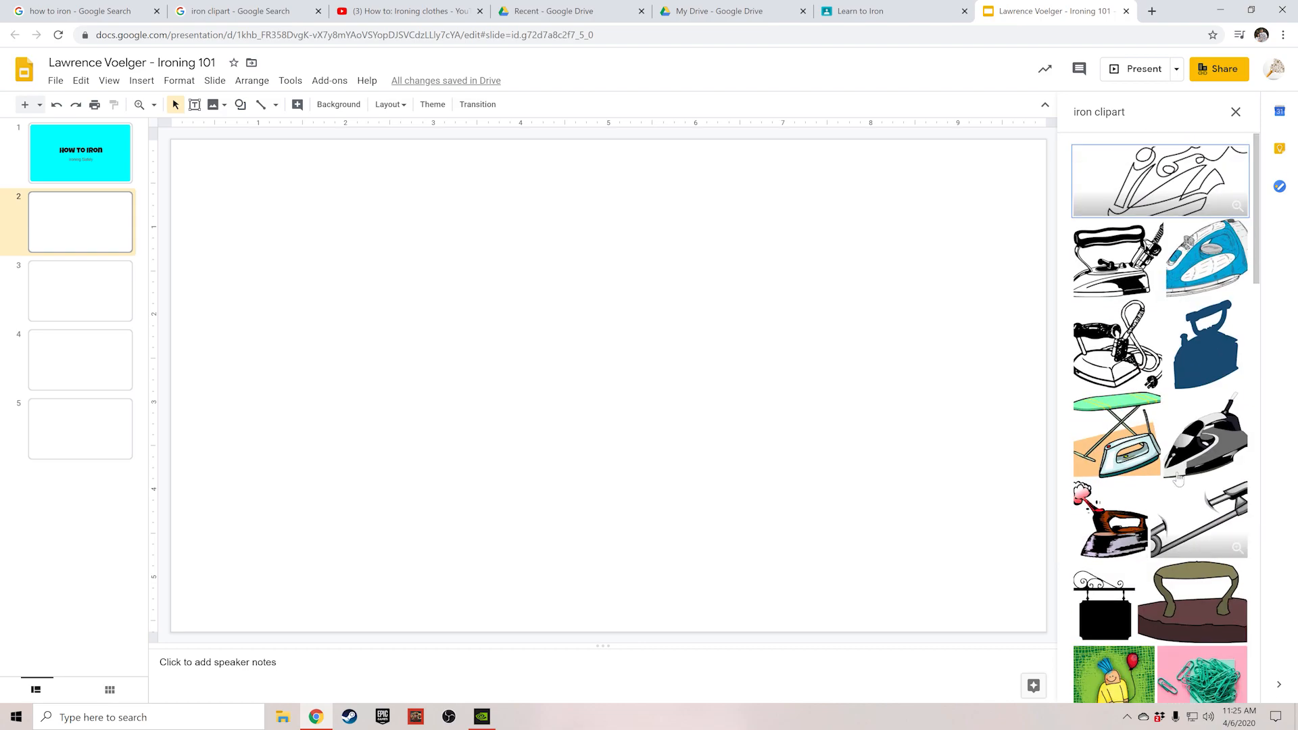
pyautogui.click(1115, 259)
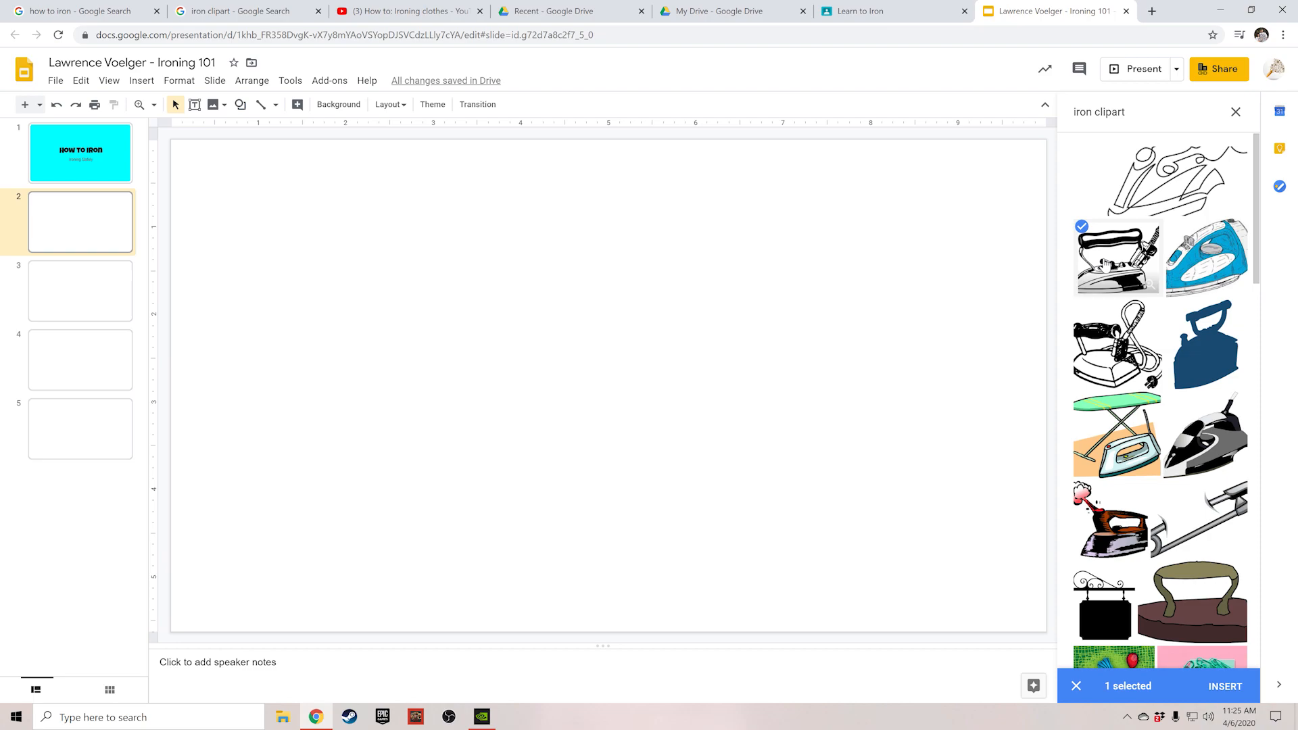
pyautogui.click(1224, 685)
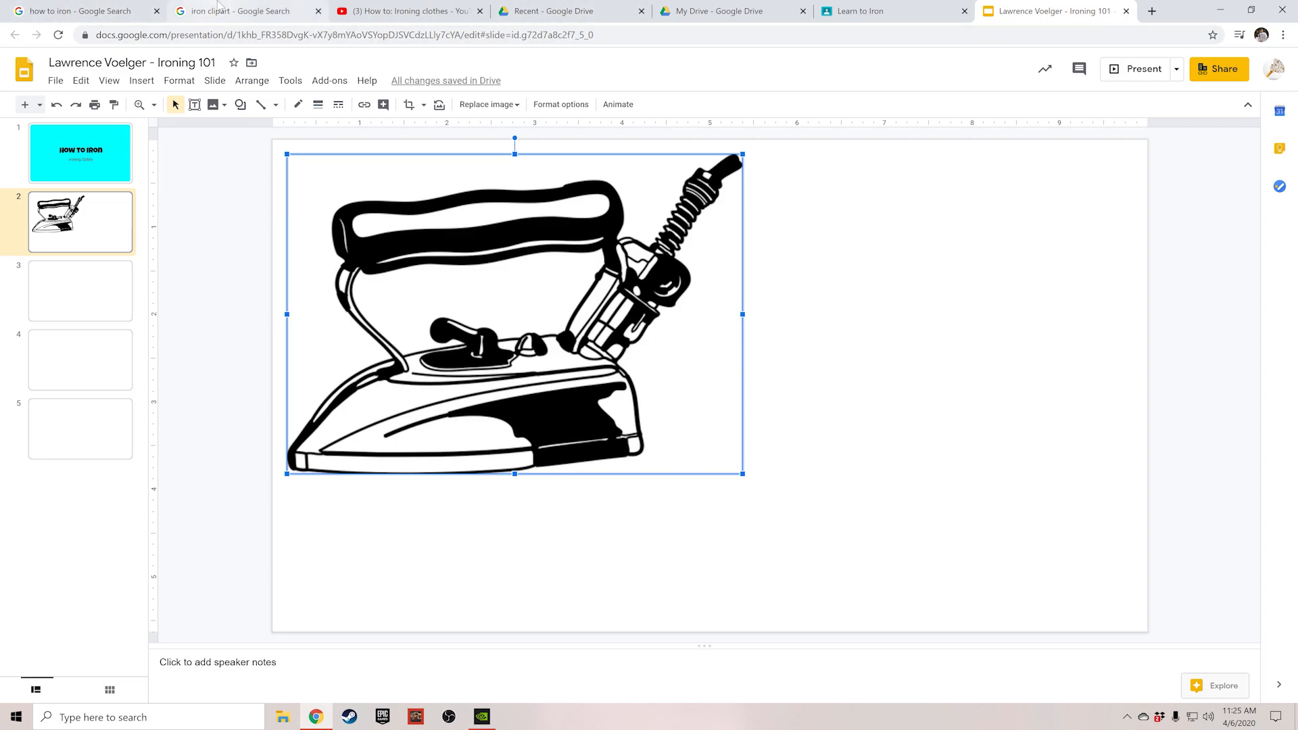
pyautogui.click(241, 11)
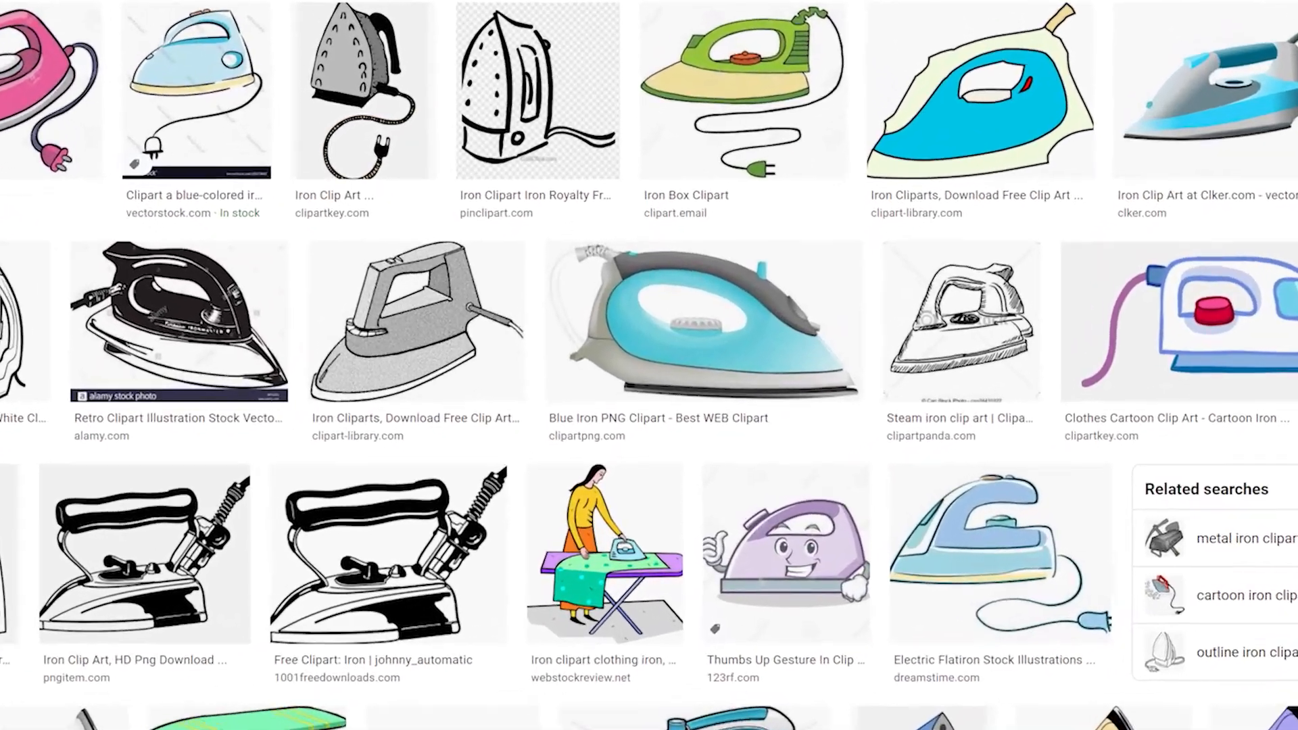
# Copy the woman-ironing clip art from Google Images and paste it over the old iron
pyautogui.rightClick(577, 555)
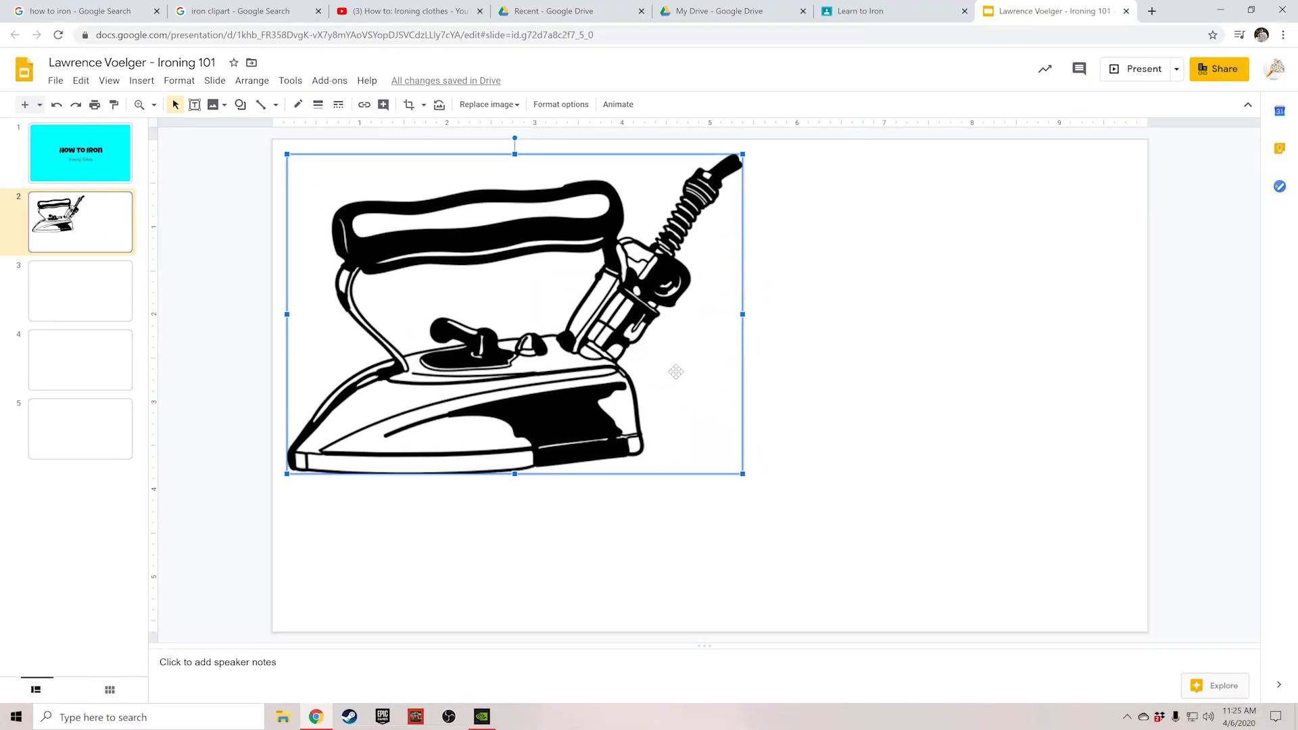
pyautogui.press('delete')
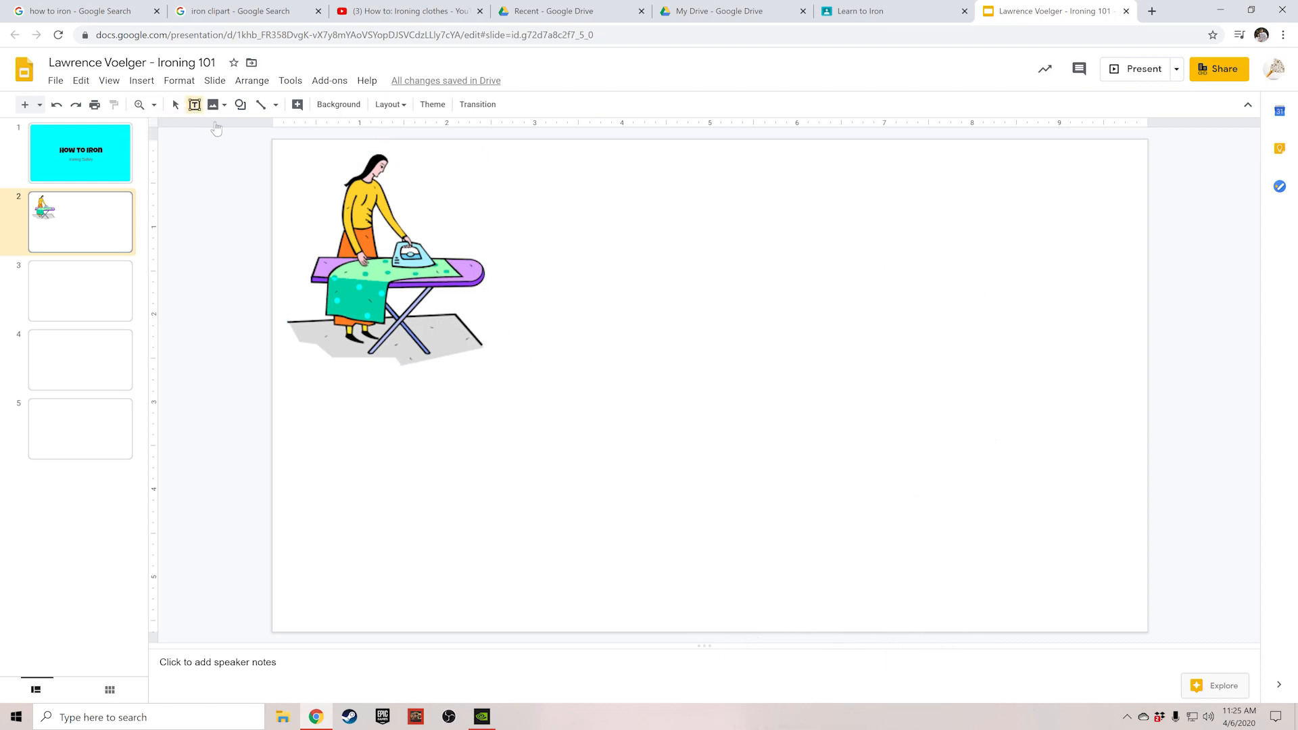
# Add a text box reading 'Step one:' right of the clip art on slide 2
pyautogui.moveTo(548, 199); pyautogui.dragTo(1031, 315)
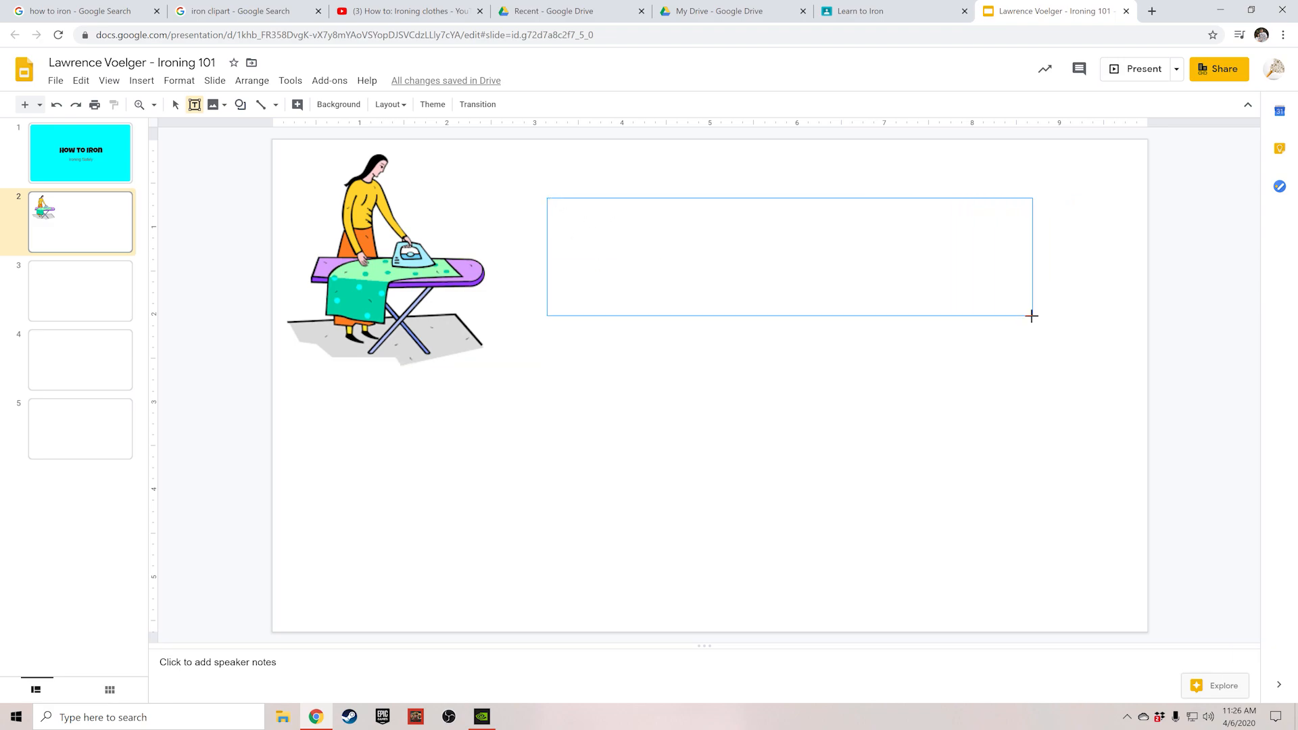
pyautogui.write('Step')
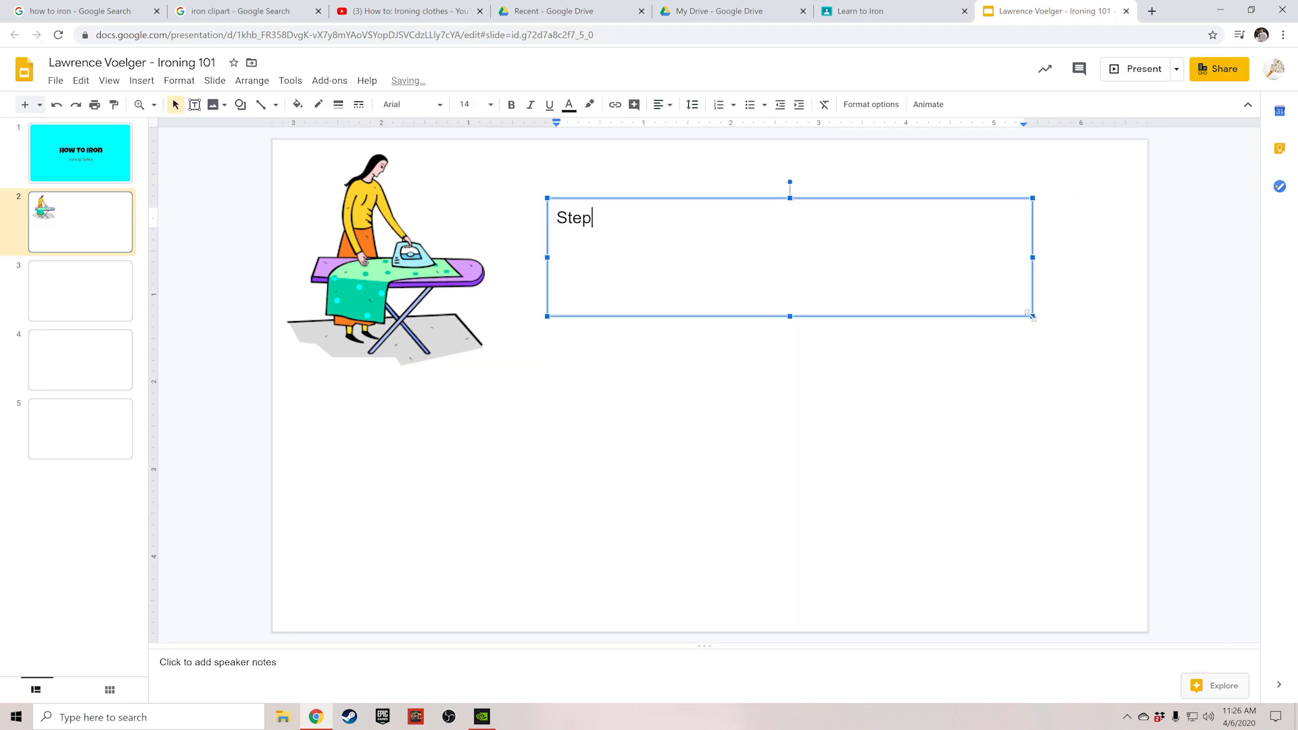
pyautogui.write('one:')
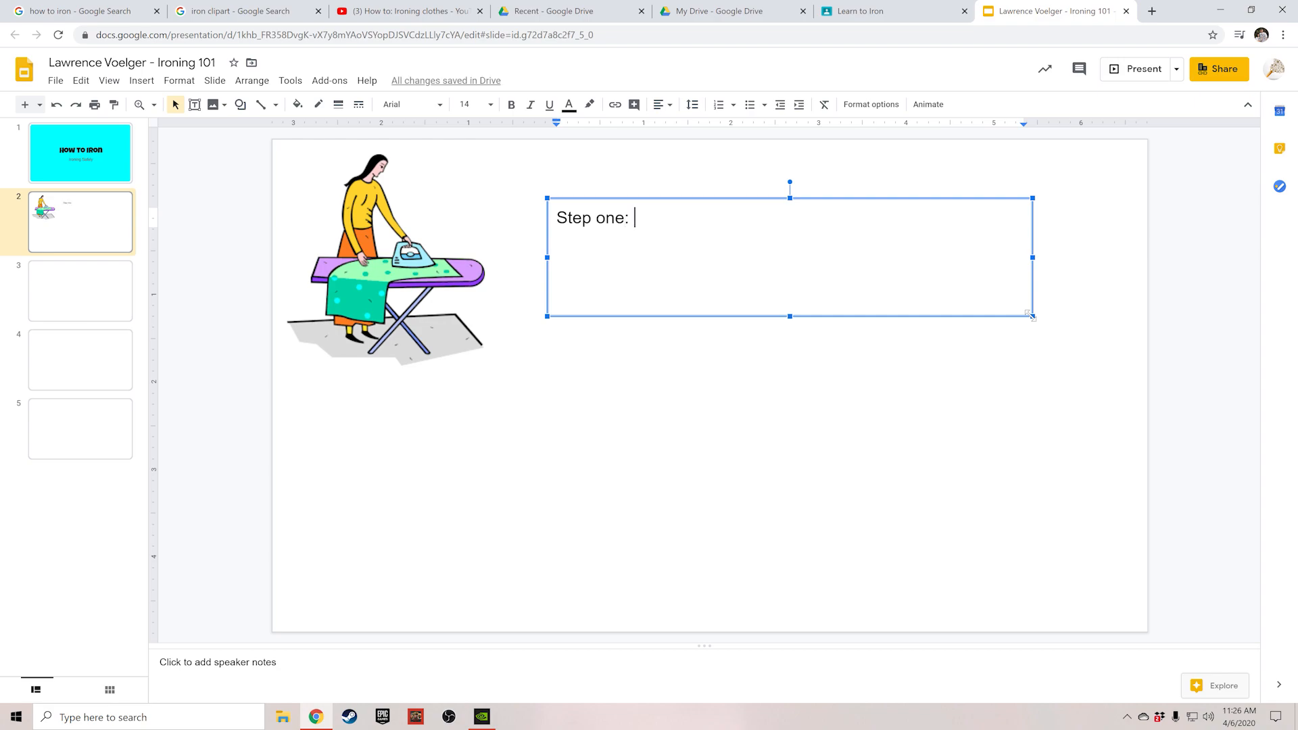
pyautogui.moveTo(21, 241)
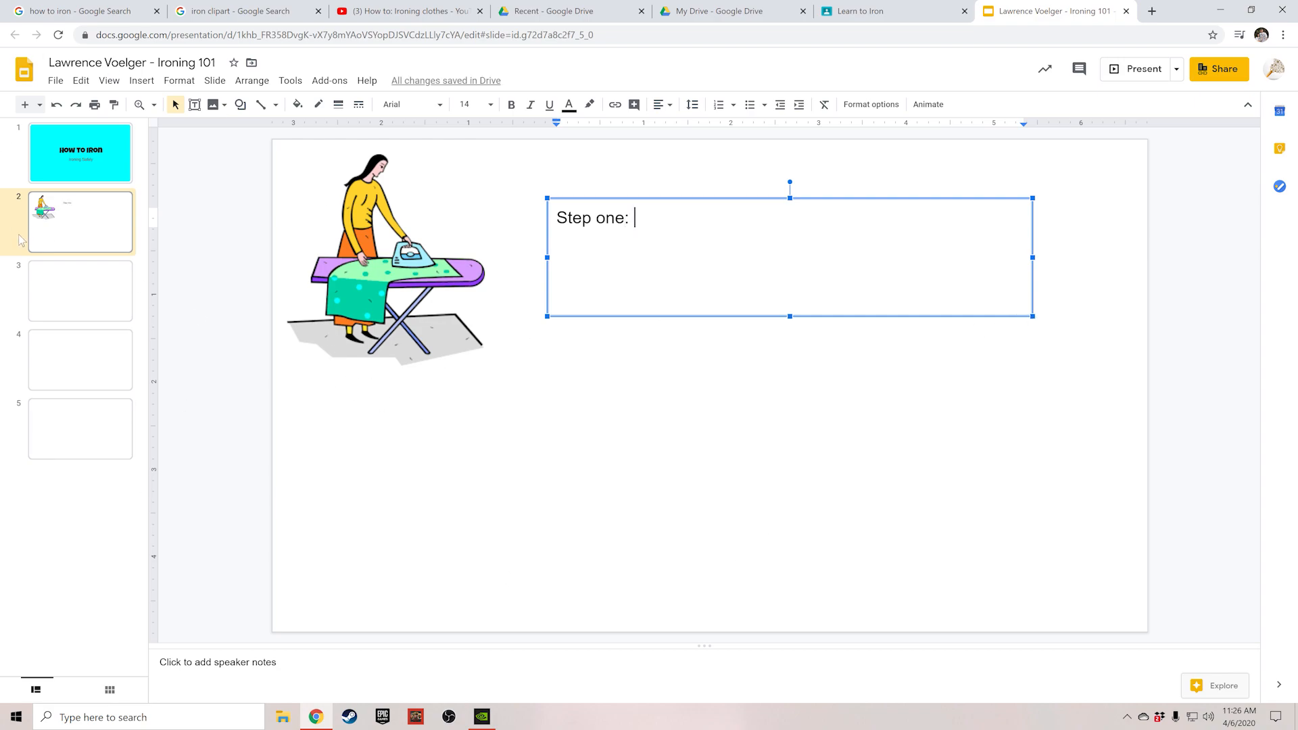
pyautogui.click(80, 291)
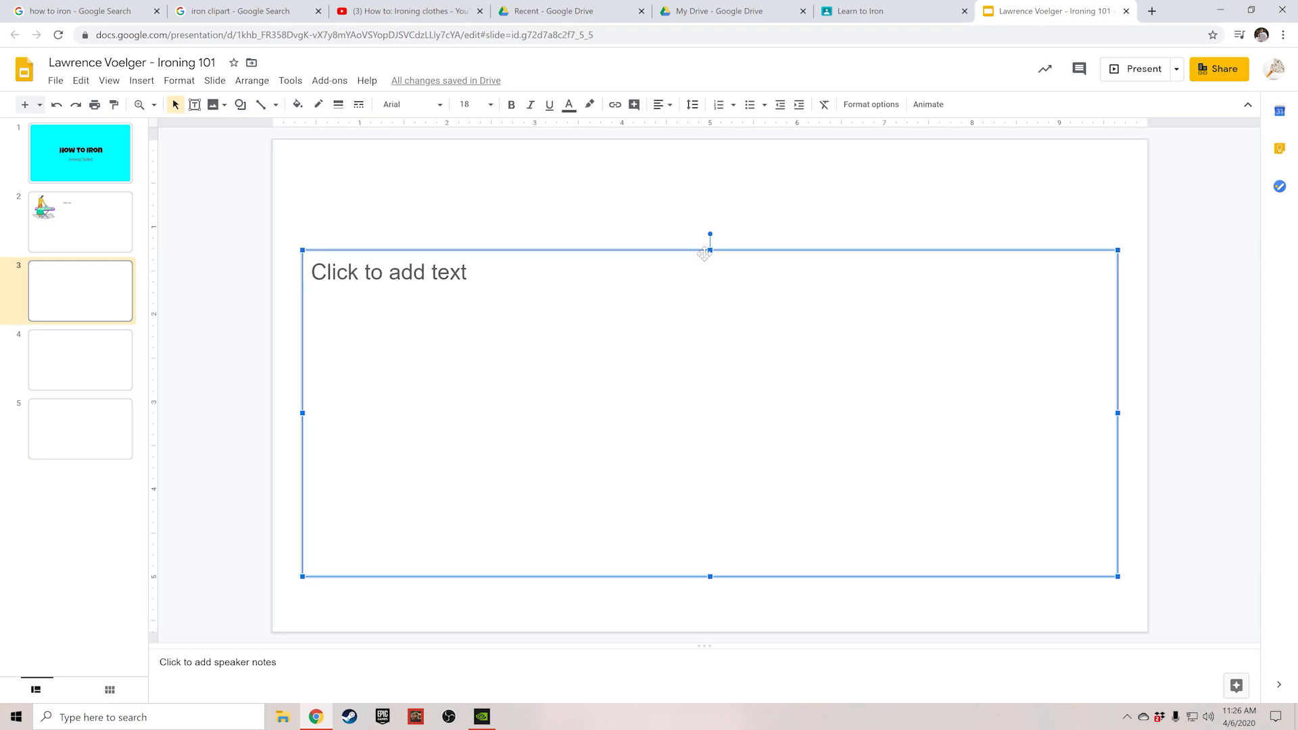
# Shrink slide 3's text area and embed the YouTube video How to: Ironing clothes by URL
pyautogui.moveTo(710, 250); pyautogui.dragTo(710, 486)
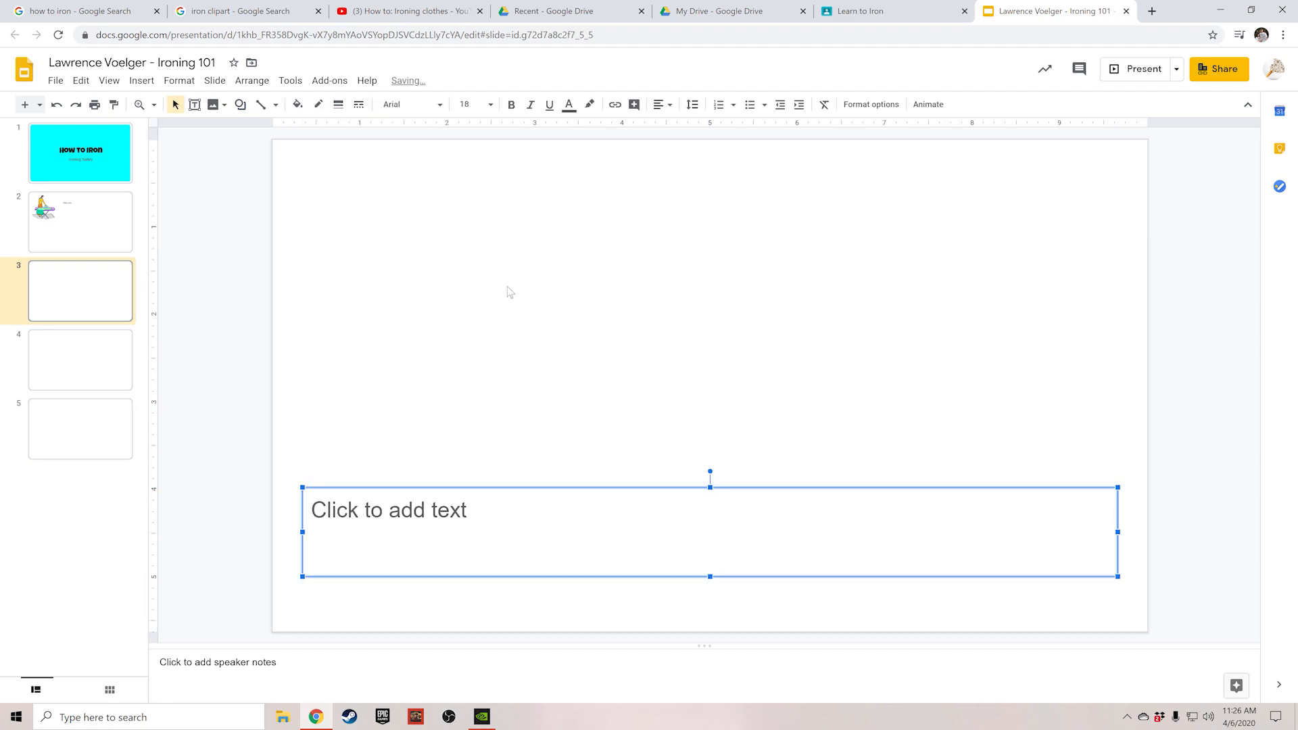
pyautogui.click(141, 80)
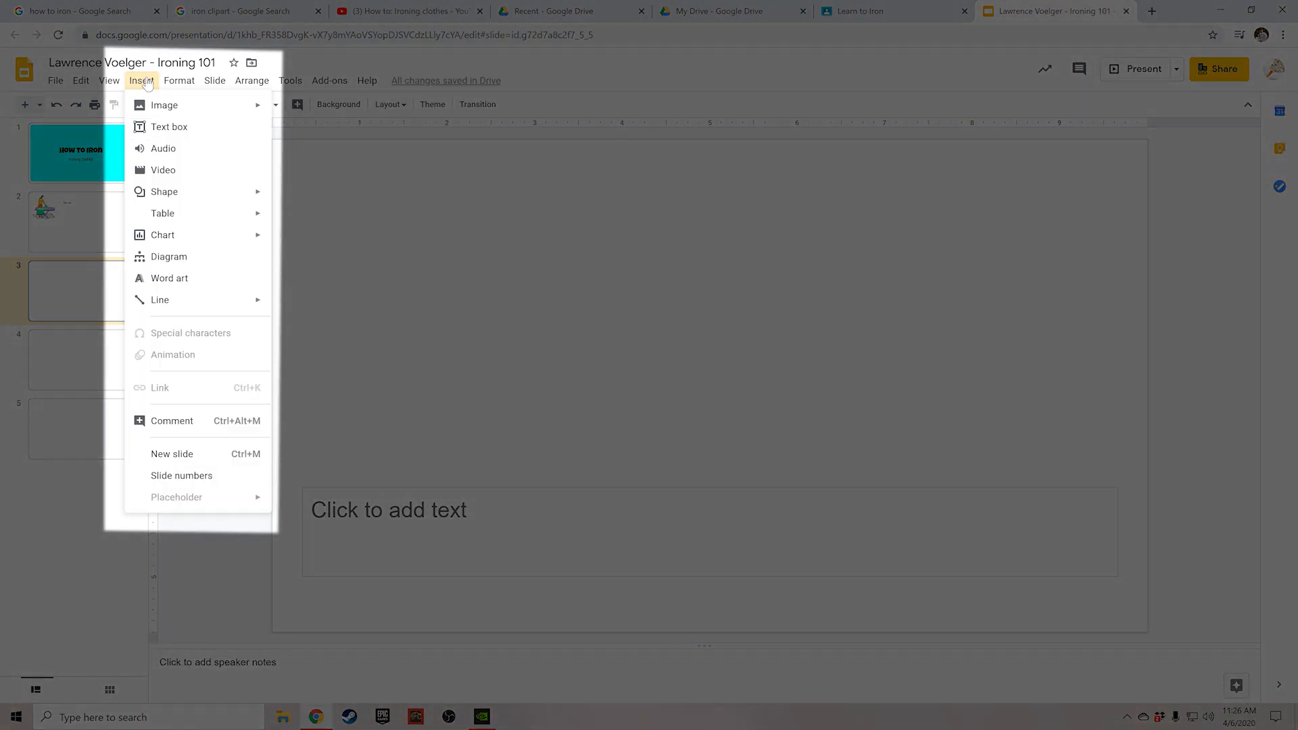
pyautogui.click(164, 171)
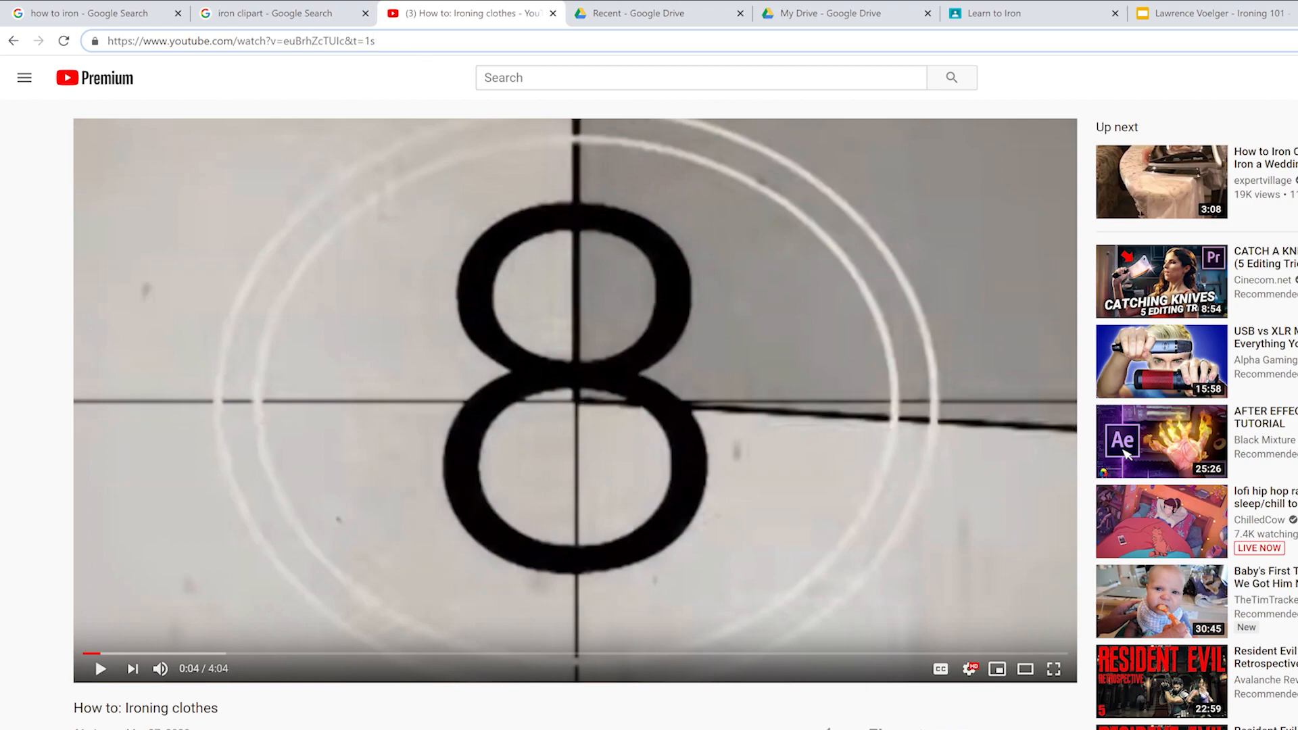
pyautogui.press('ctrl+c')
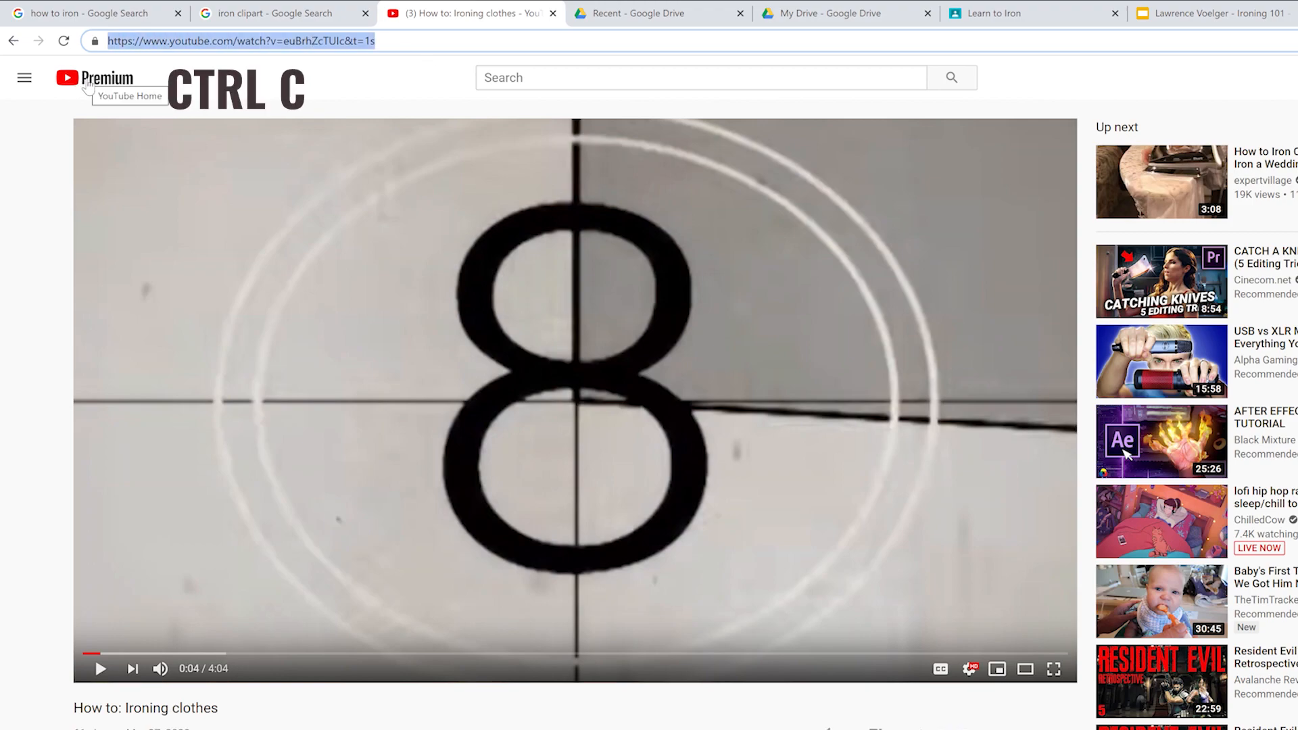
pyautogui.click(1201, 12)
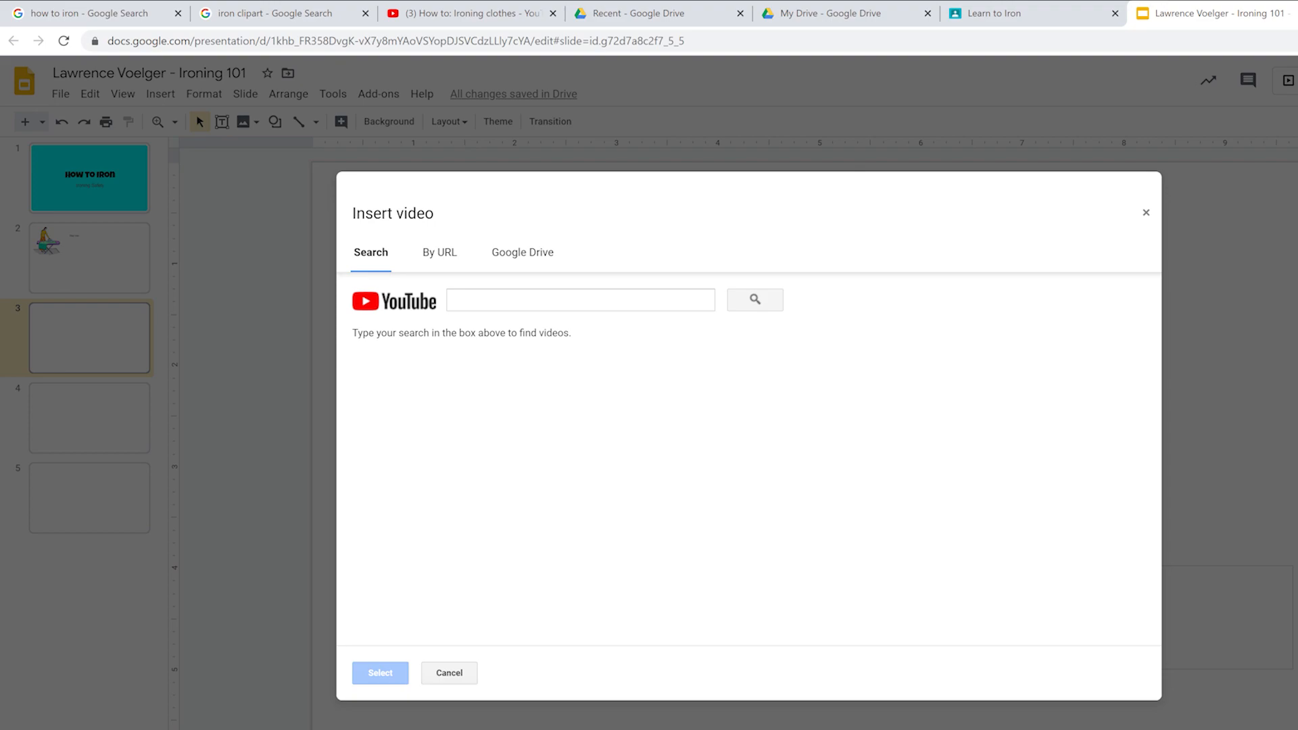
pyautogui.write('https://www.youtube.com/watch?v=euBrhZcTUlc&t=1s')
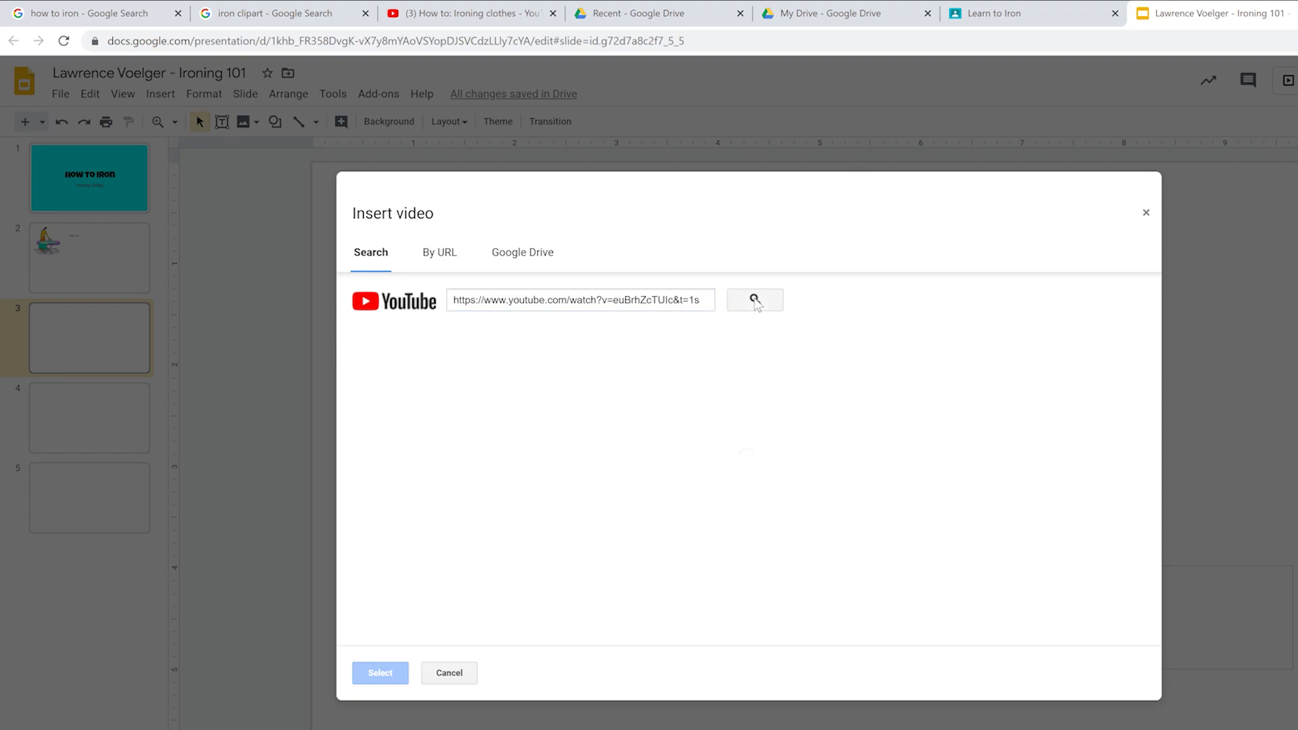
pyautogui.click(753, 300)
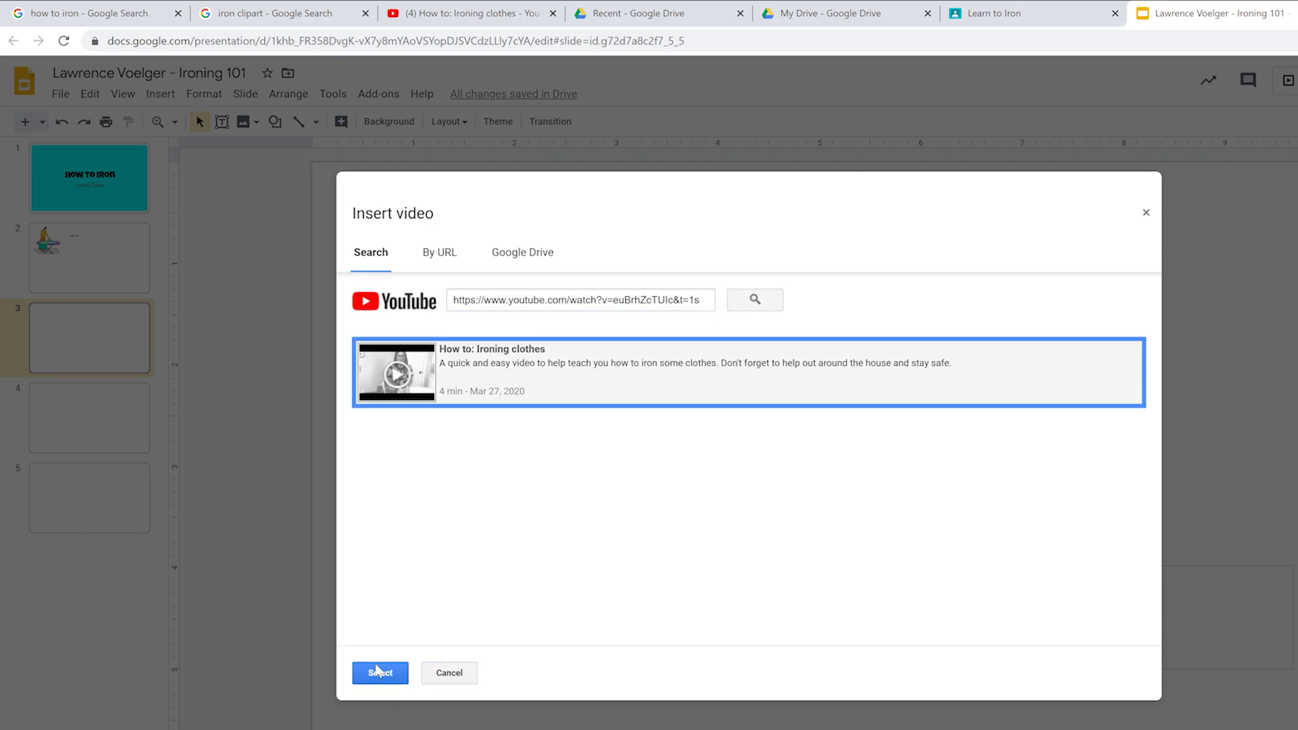
pyautogui.click(380, 672)
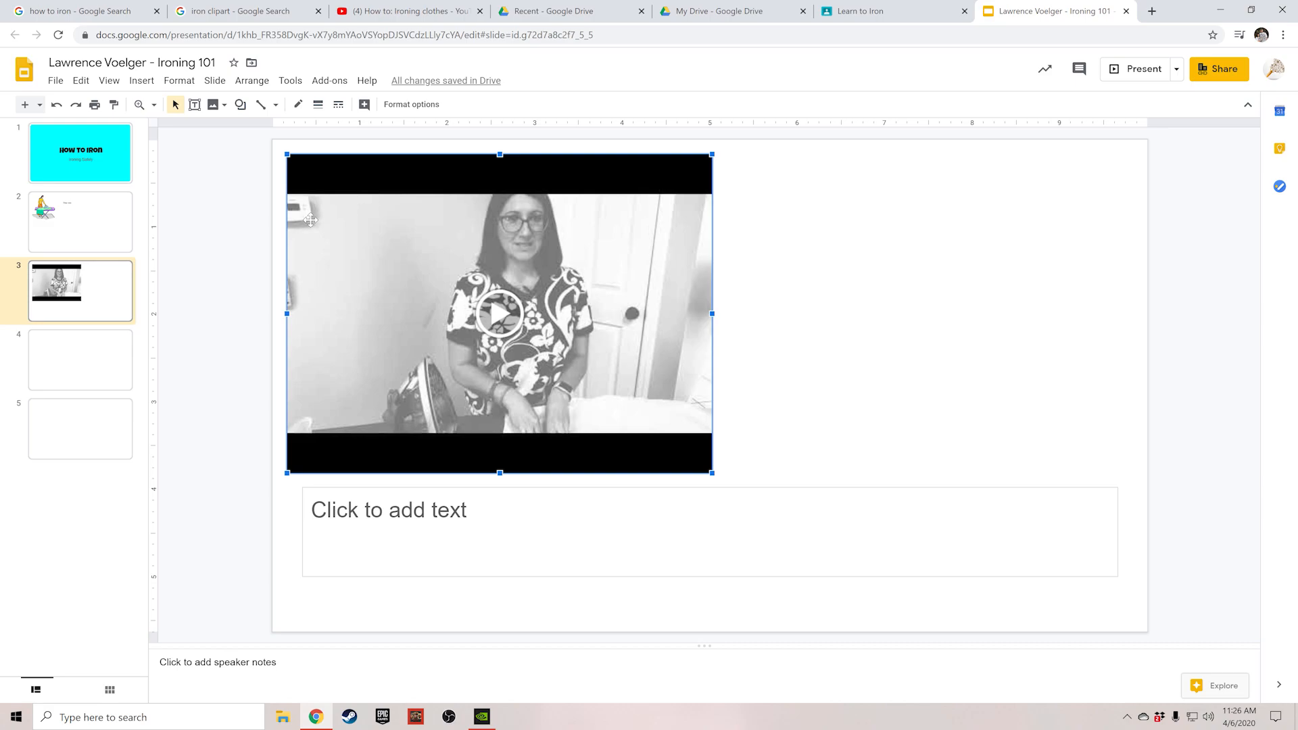
# Insert the Jenny Ironing video from Drive onto slide 3, then go to My Drive
pyautogui.click(141, 80)
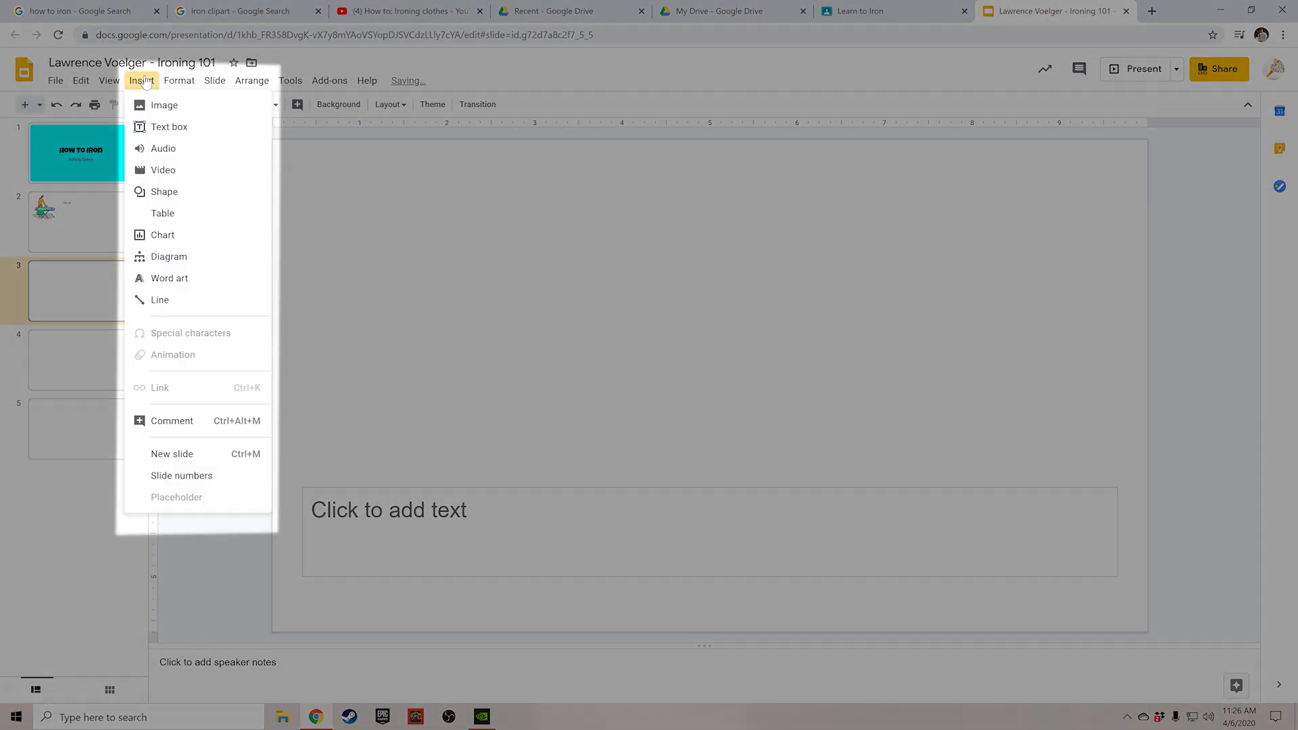
pyautogui.click(164, 171)
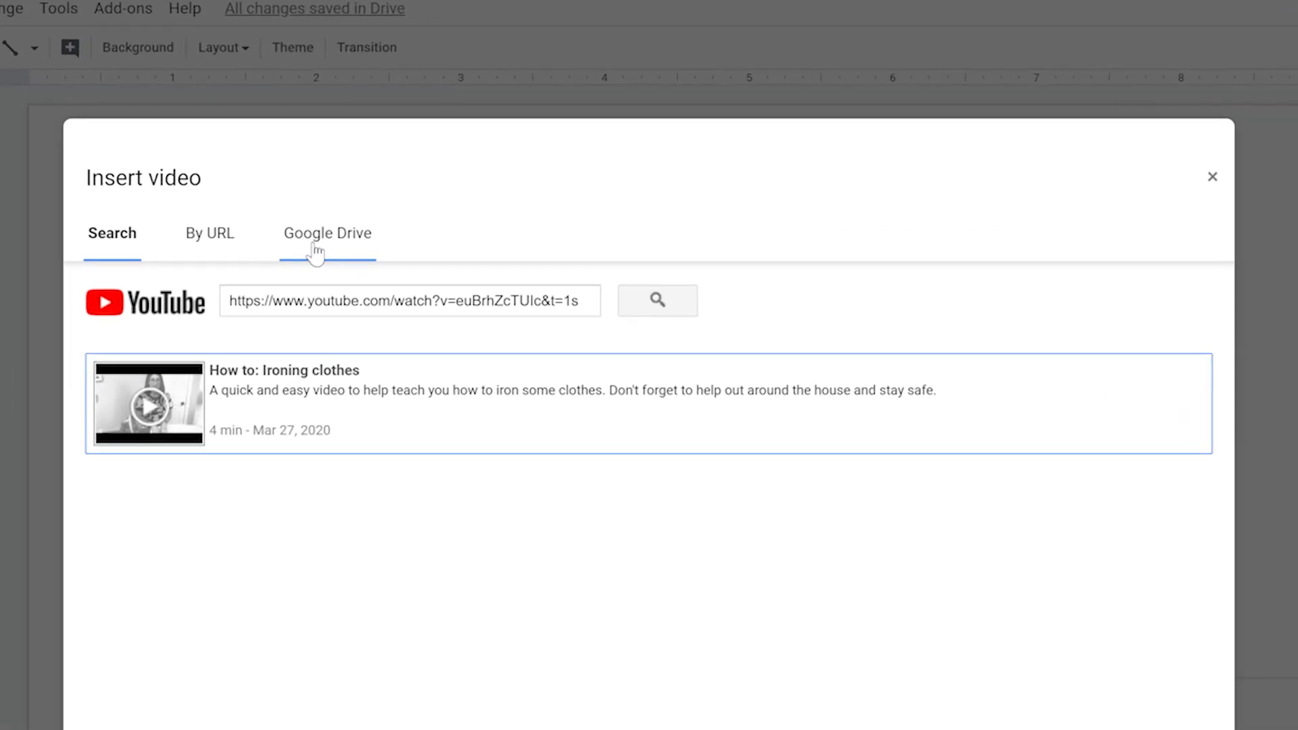
pyautogui.click(327, 232)
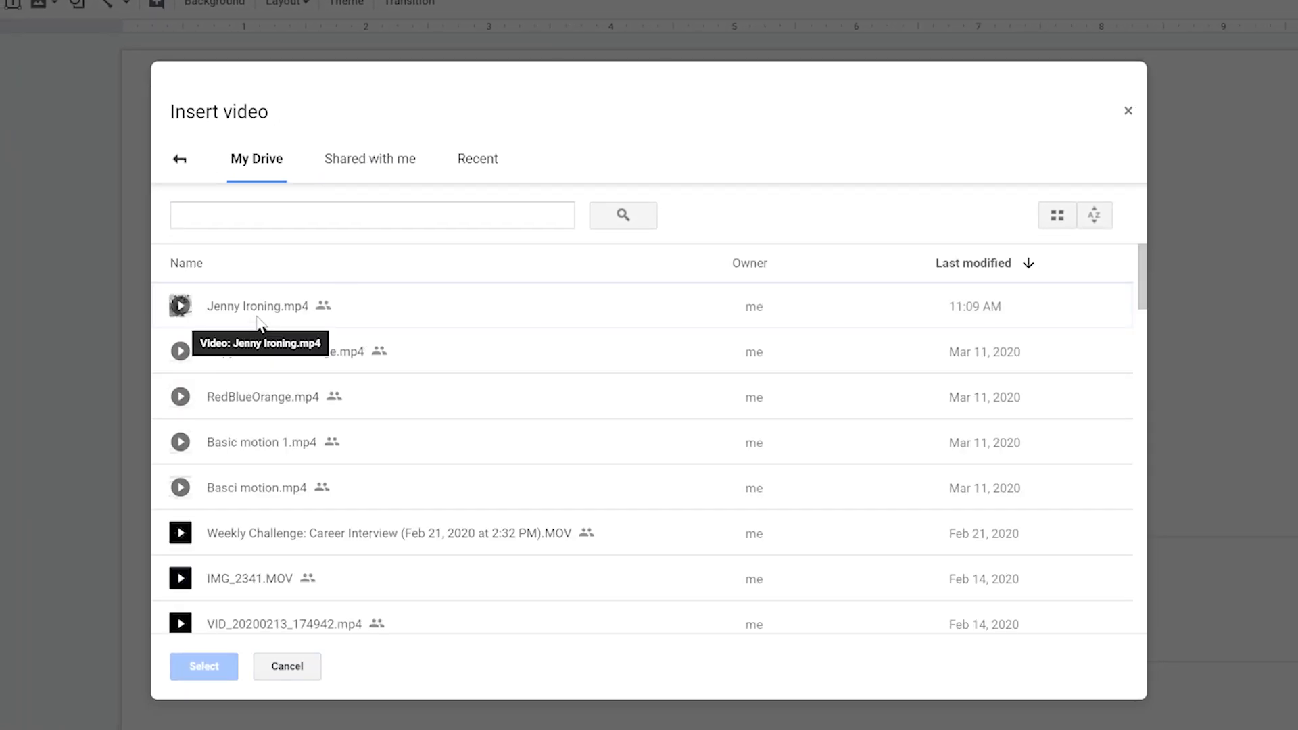
pyautogui.click(257, 307)
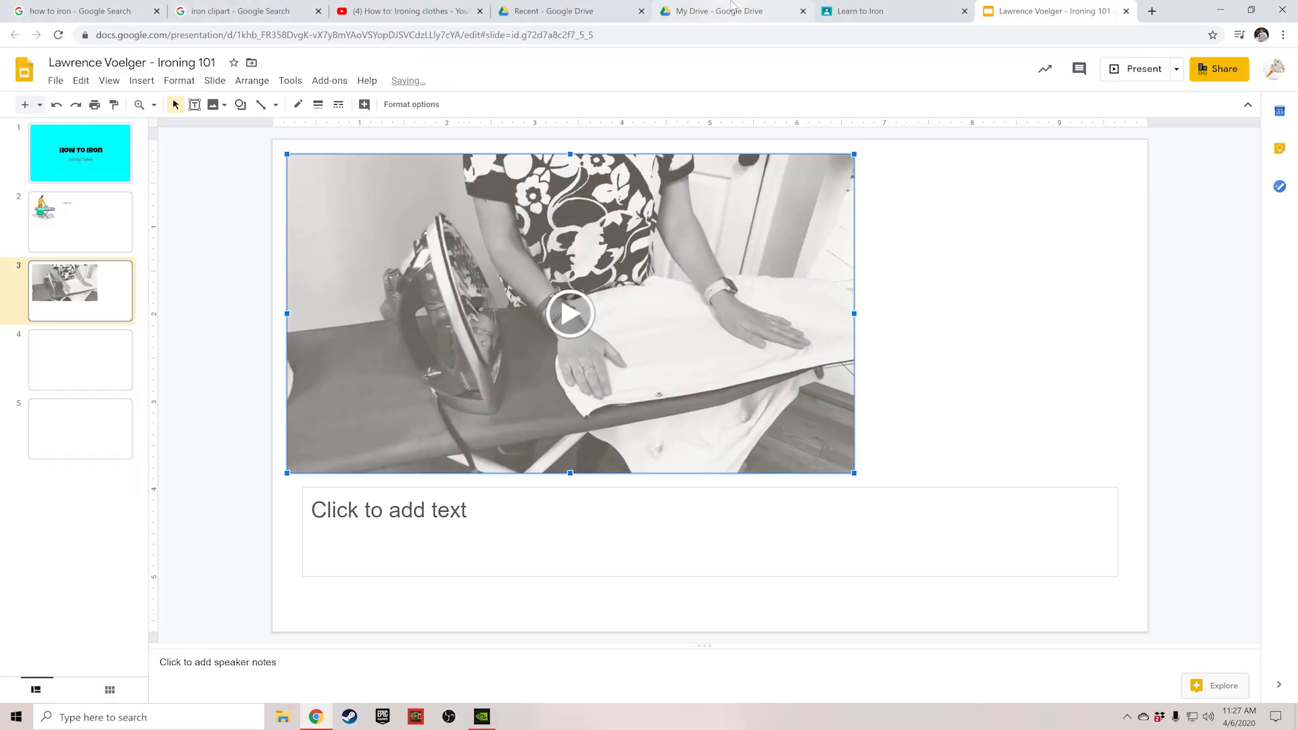
pyautogui.click(729, 11)
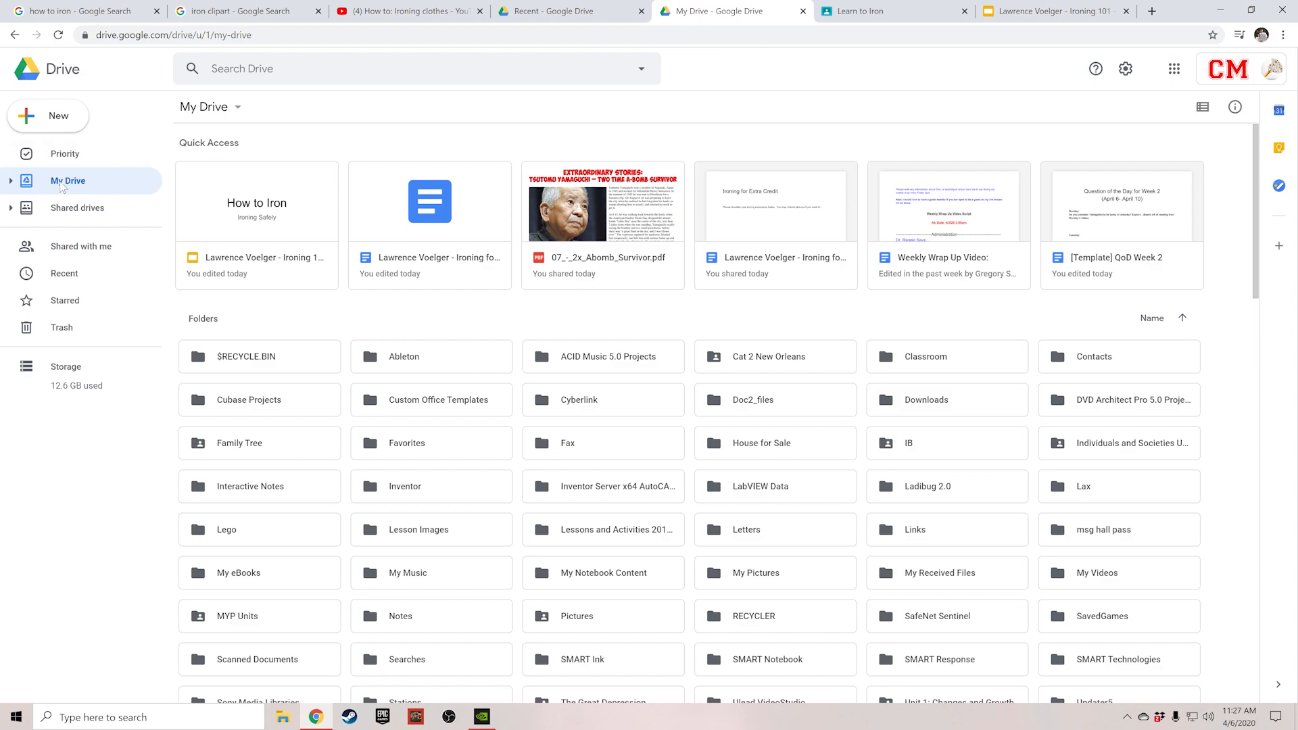
# Browse My Drive's New folder/Upload options without adding anything, then return to the Ironing 101 deck
pyautogui.click(211, 107)
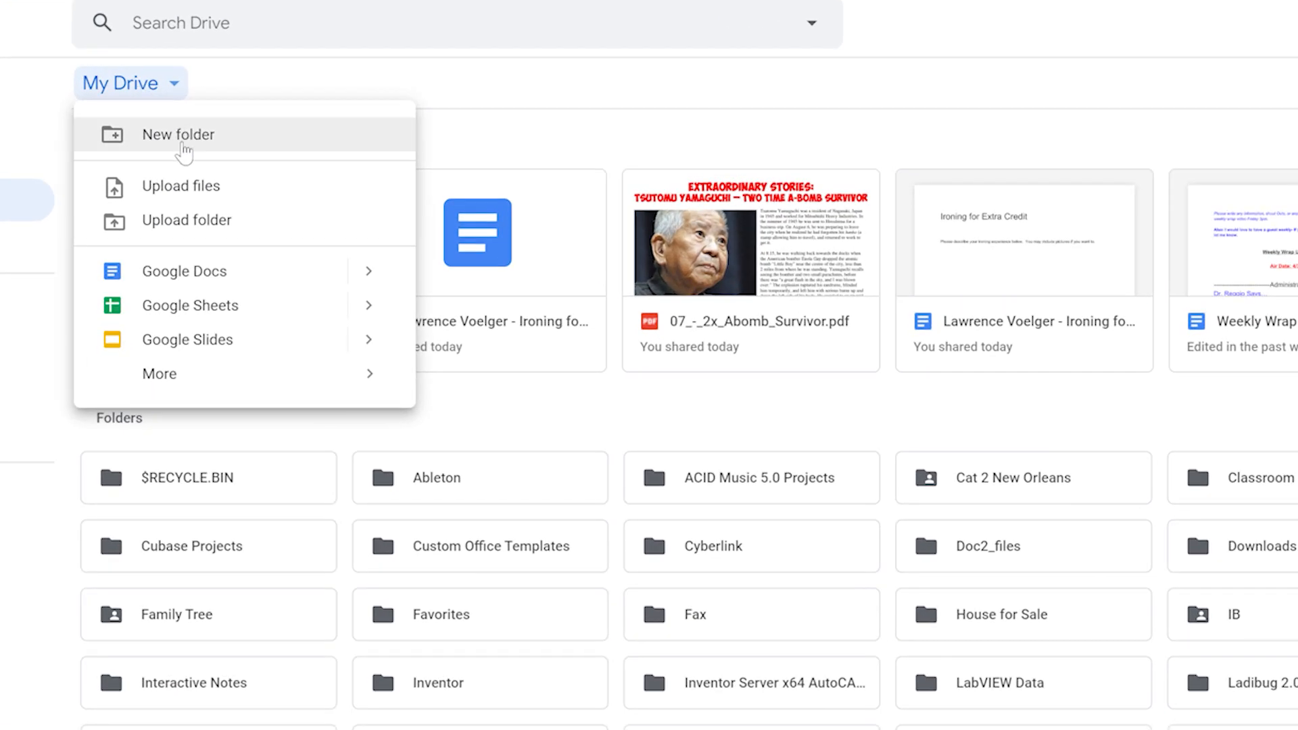
pyautogui.click(181, 185)
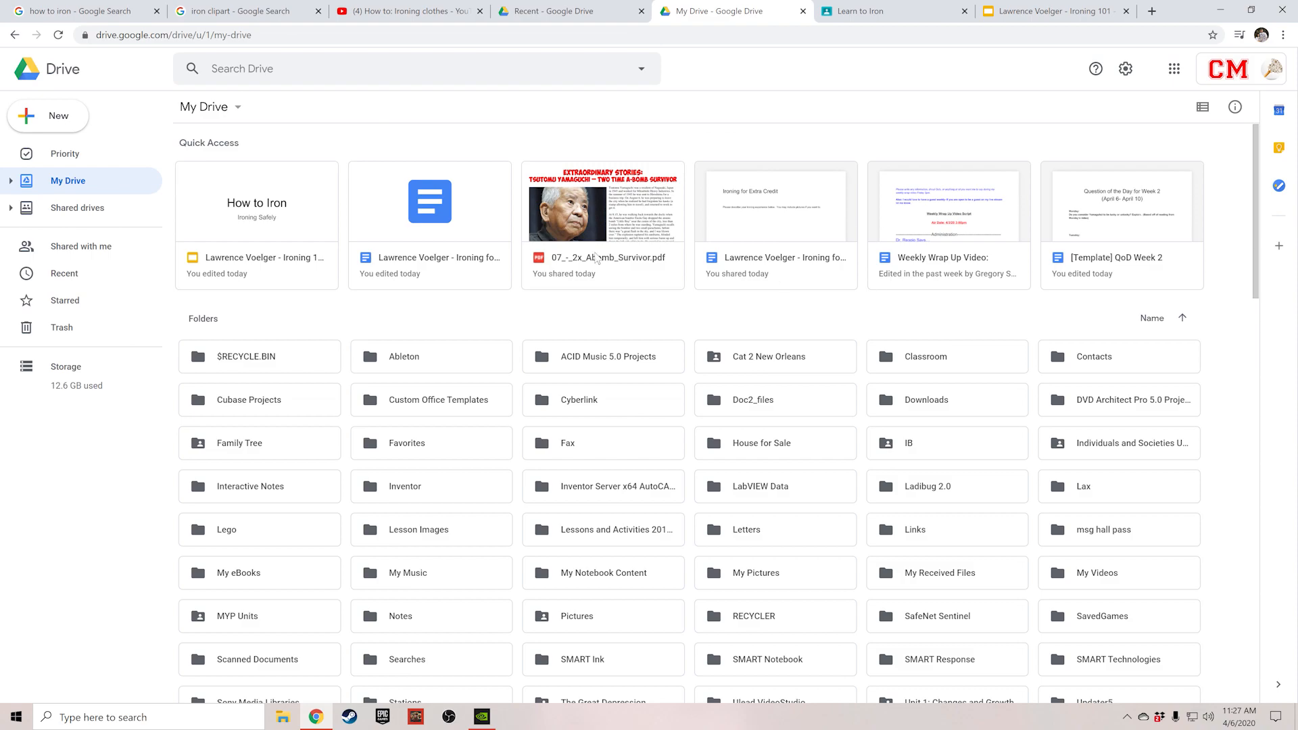
pyautogui.moveTo(1207, 571)
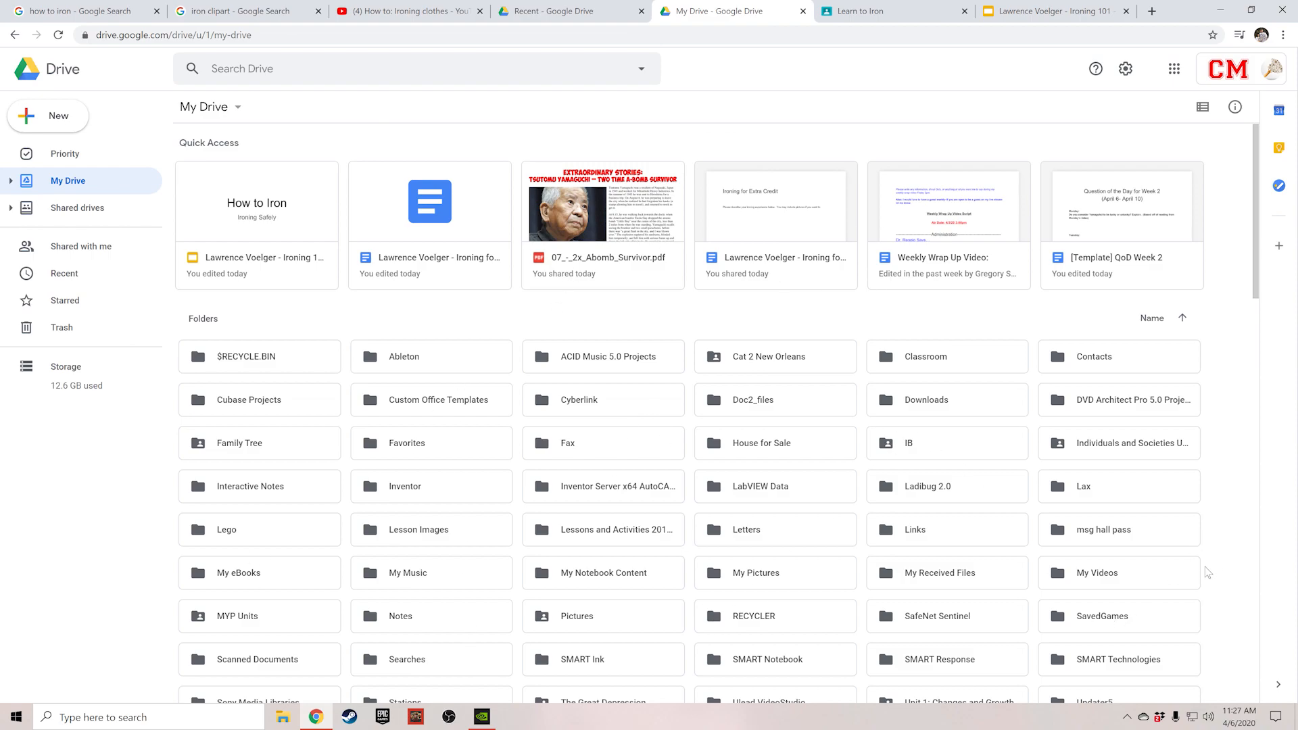
pyautogui.click(1051, 11)
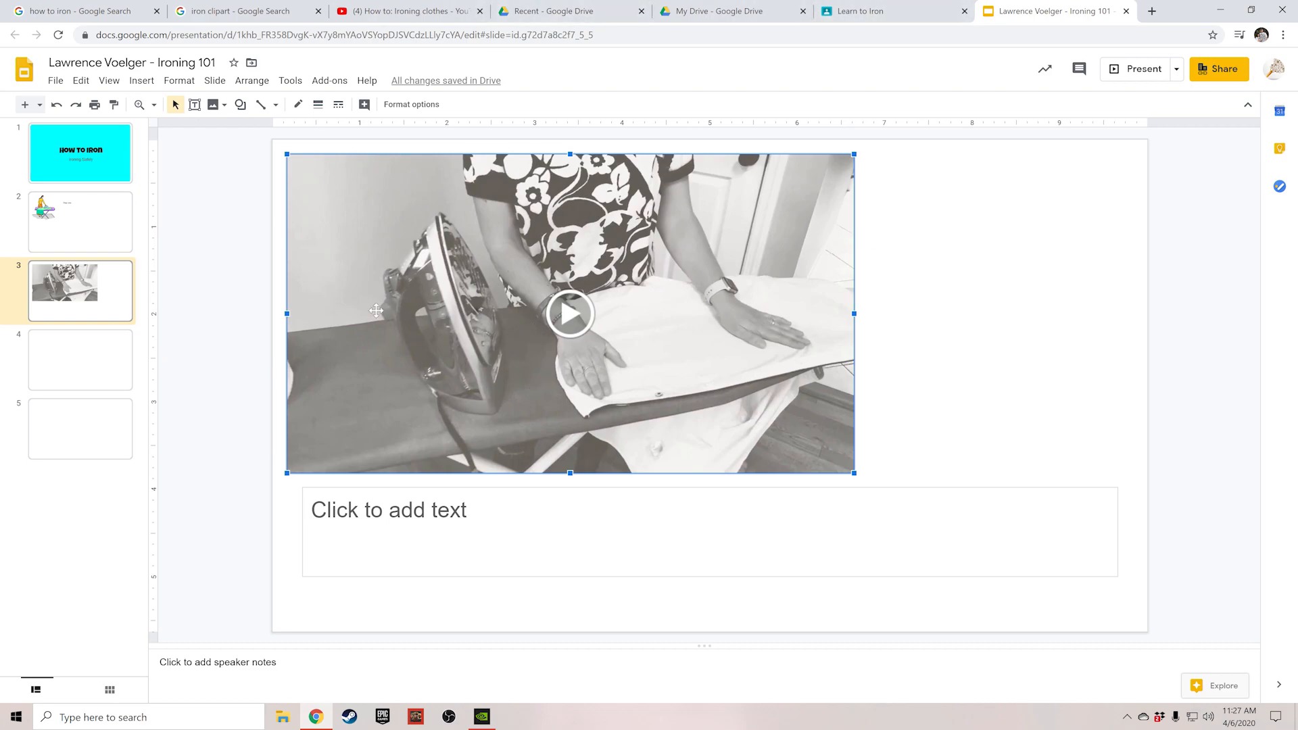
pyautogui.moveTo(382, 352)
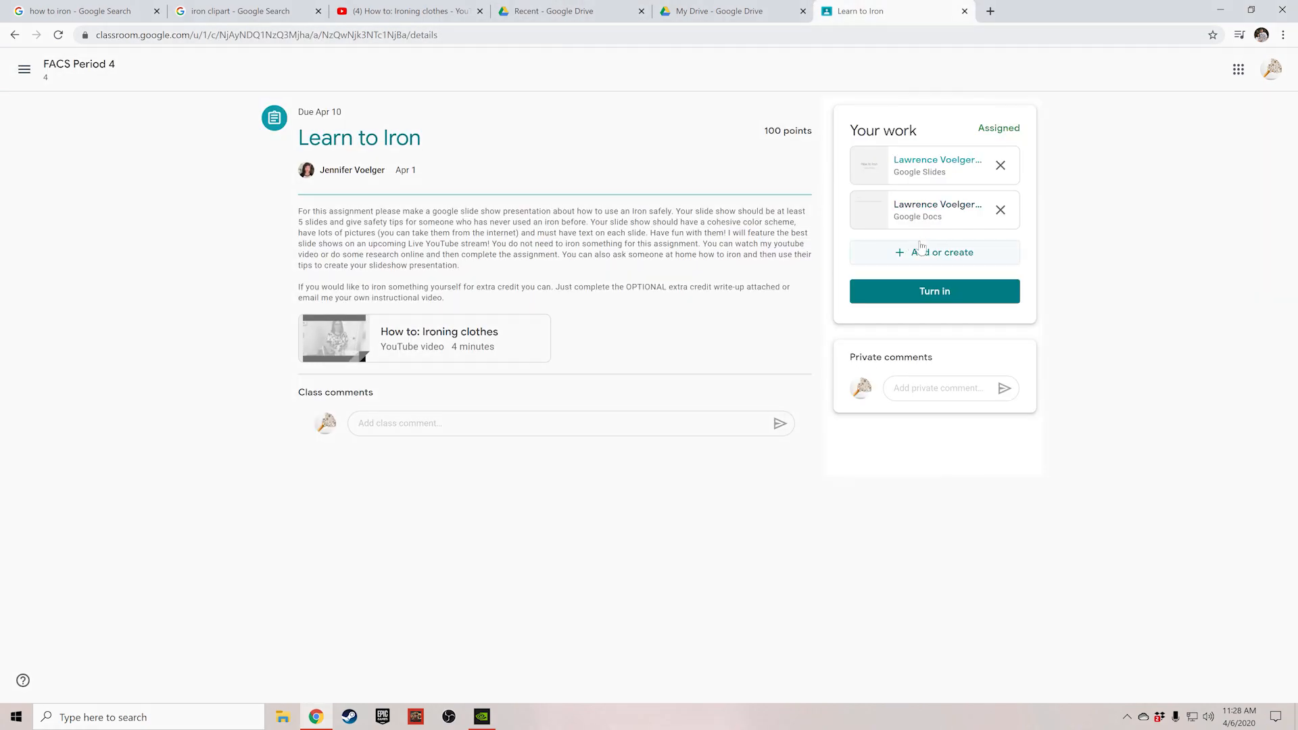
# Bring up the Add or create menu for the Learn to Iron assignment work
pyautogui.click(934, 253)
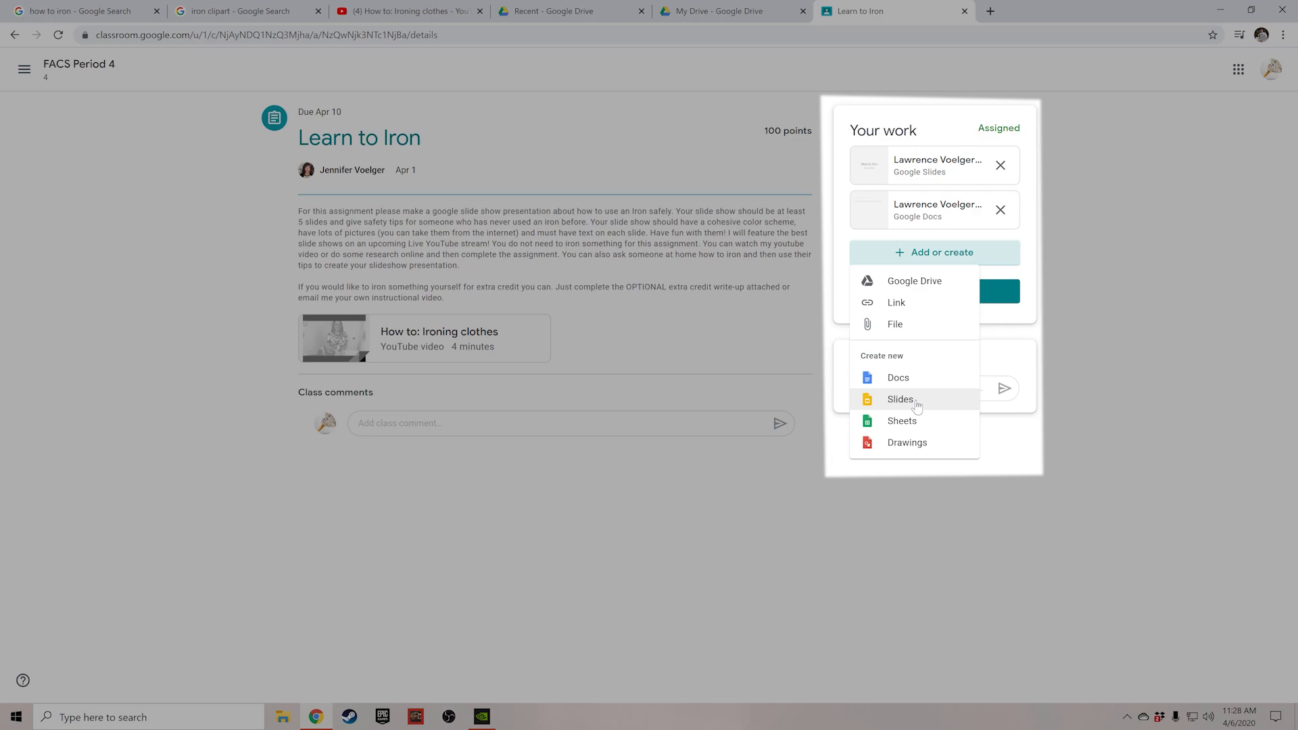
pyautogui.moveTo(920, 415)
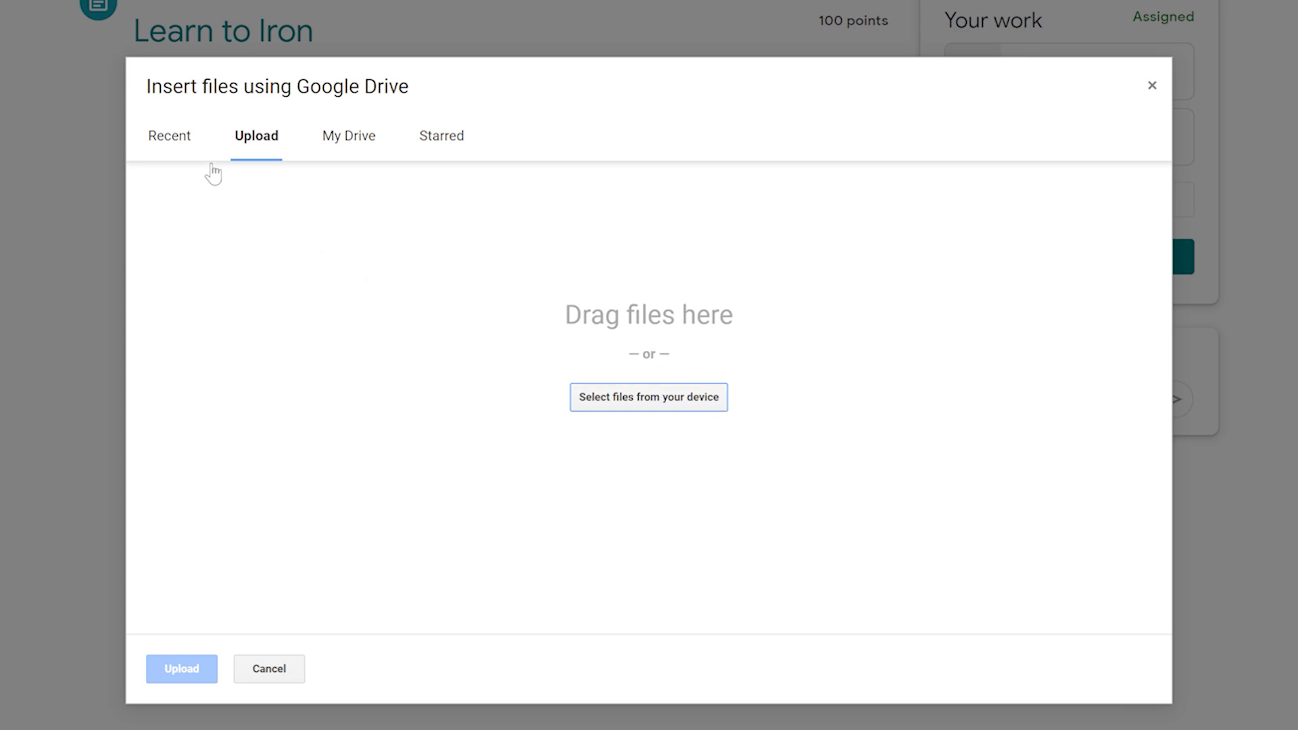
# From Recent Drive files, attach the Jenny Ironing.mp4 video to the assignment
pyautogui.click(171, 135)
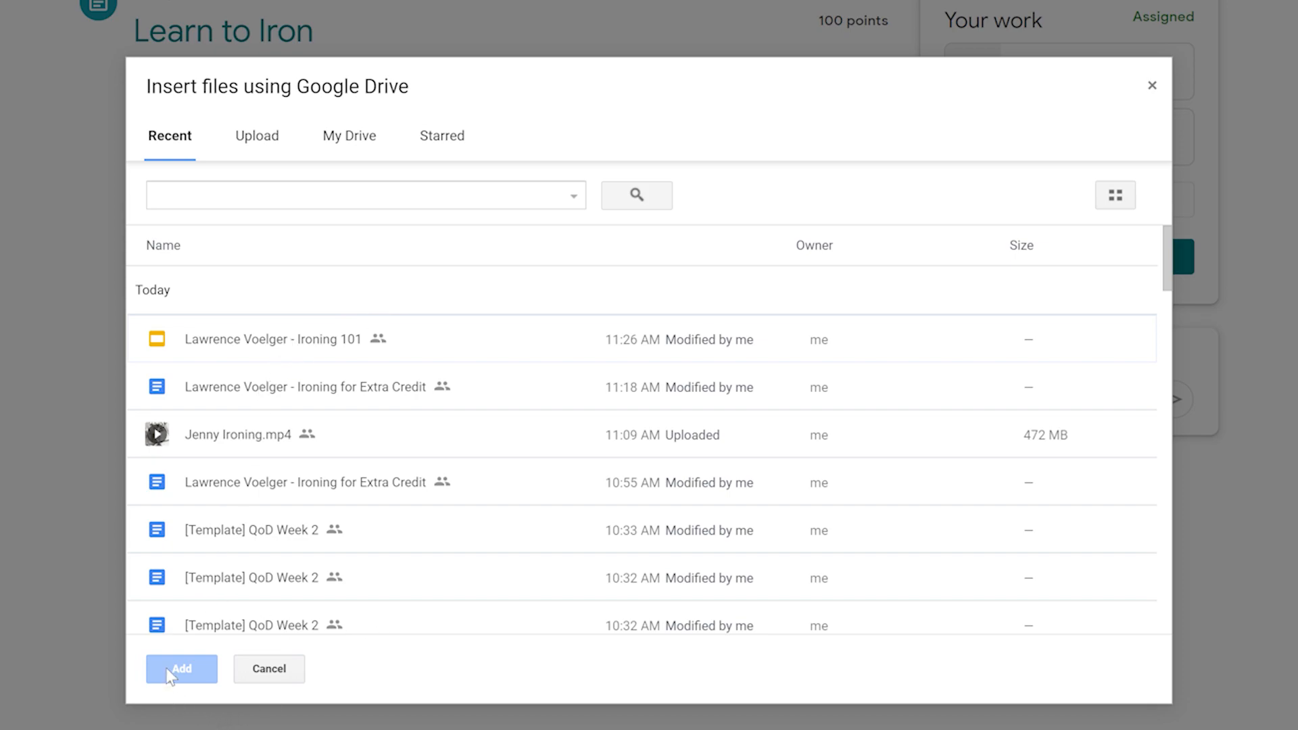
pyautogui.moveTo(1177, 80)
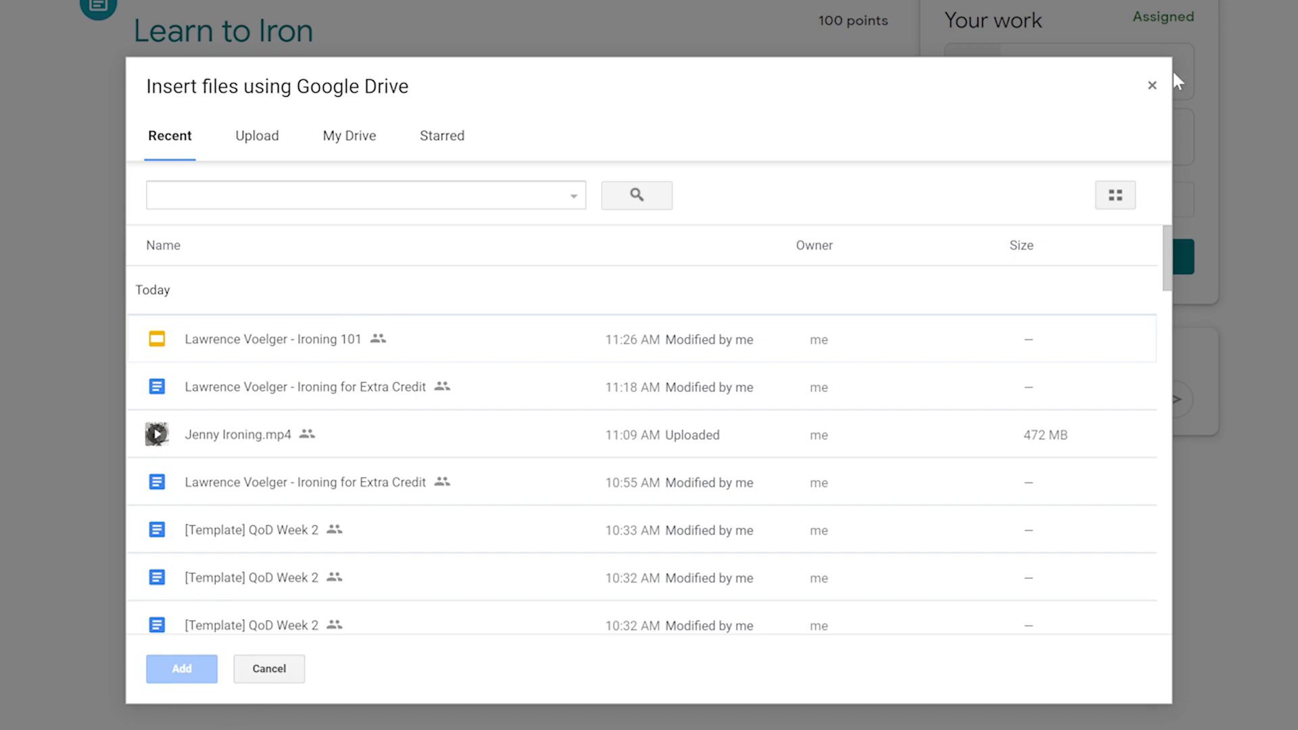
pyautogui.click(238, 434)
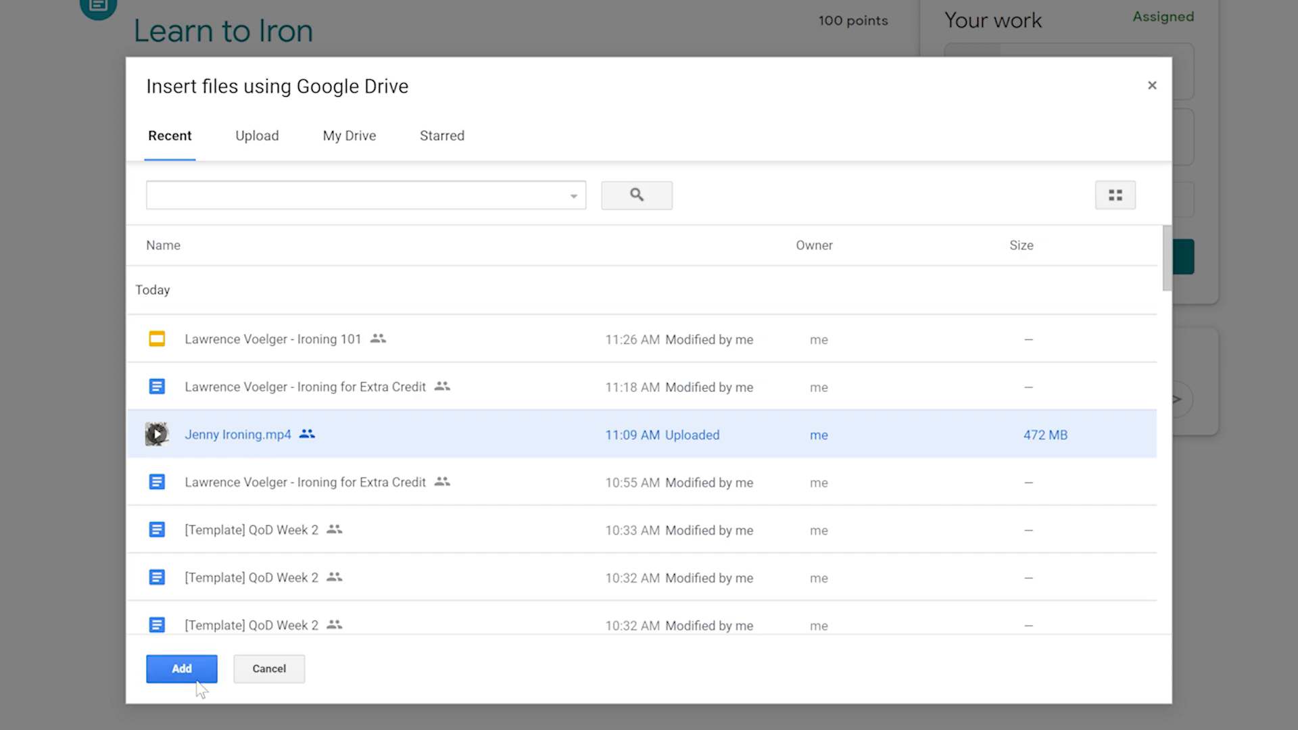
pyautogui.click(180, 669)
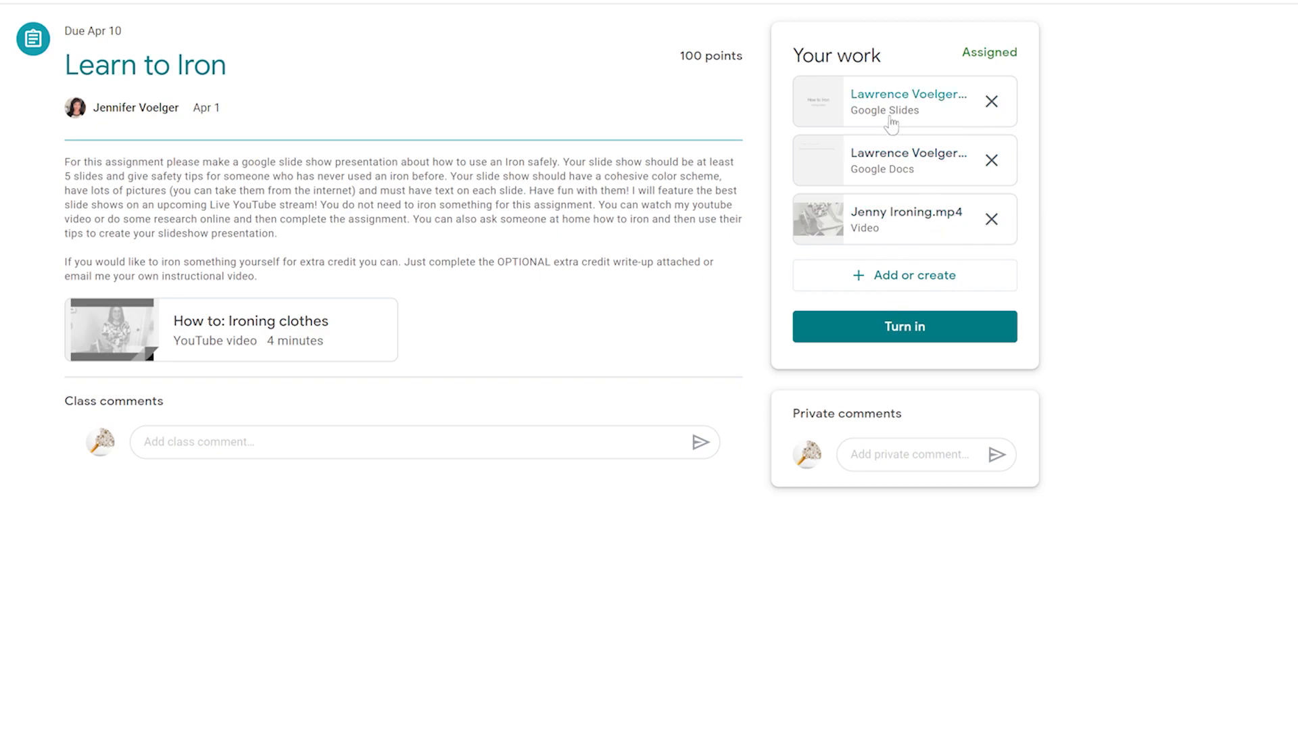
pyautogui.moveTo(893, 112)
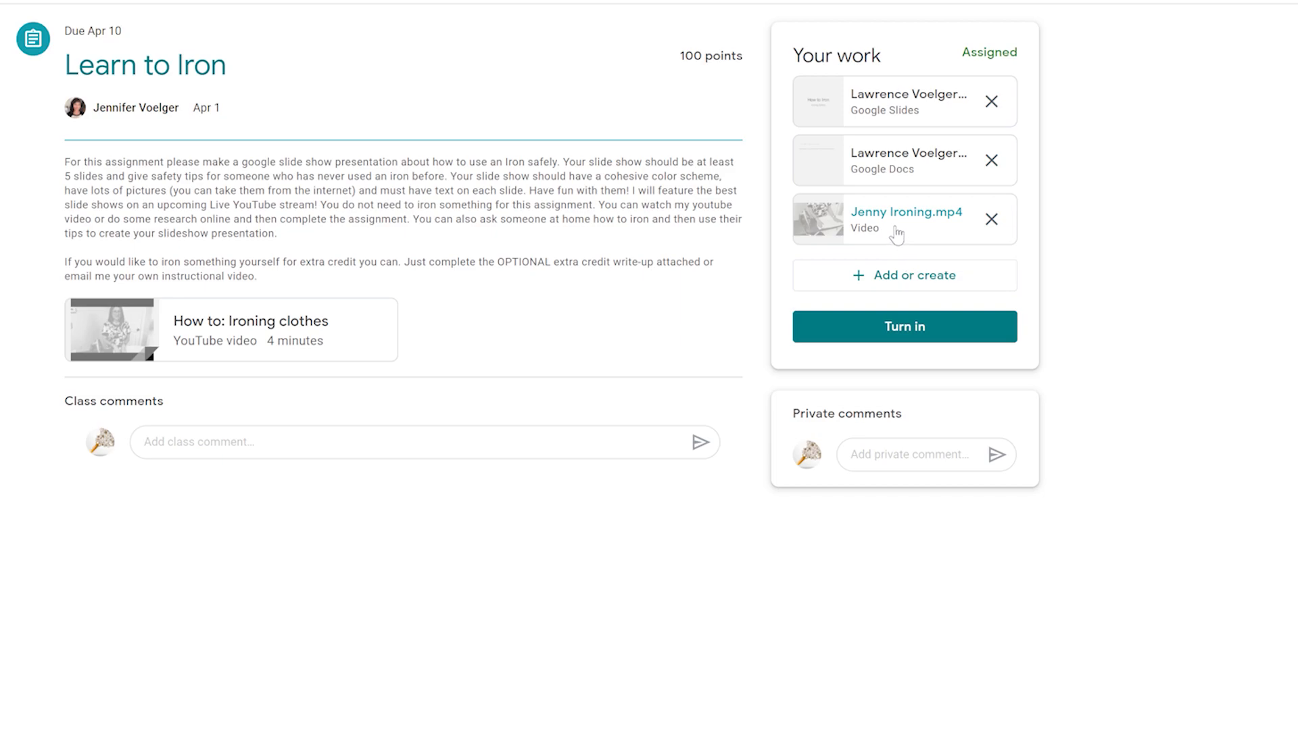
pyautogui.moveTo(874, 110)
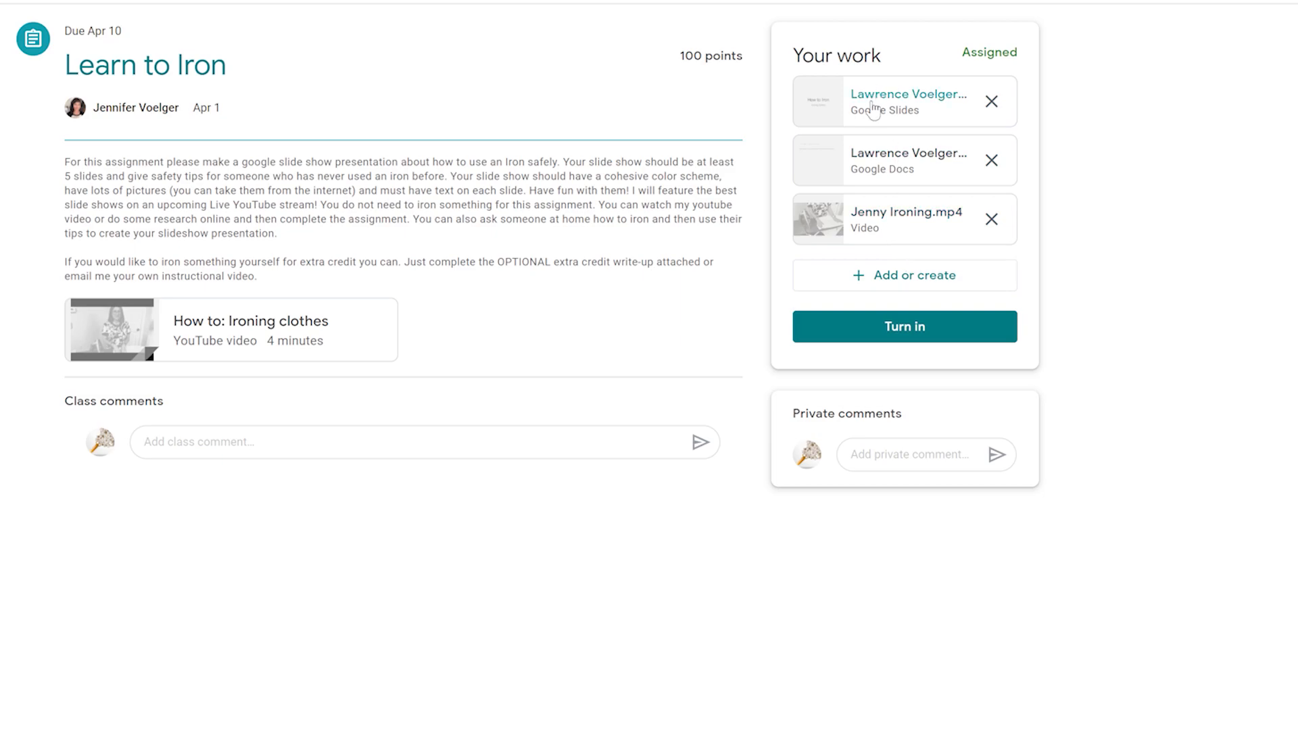
pyautogui.moveTo(828, 235)
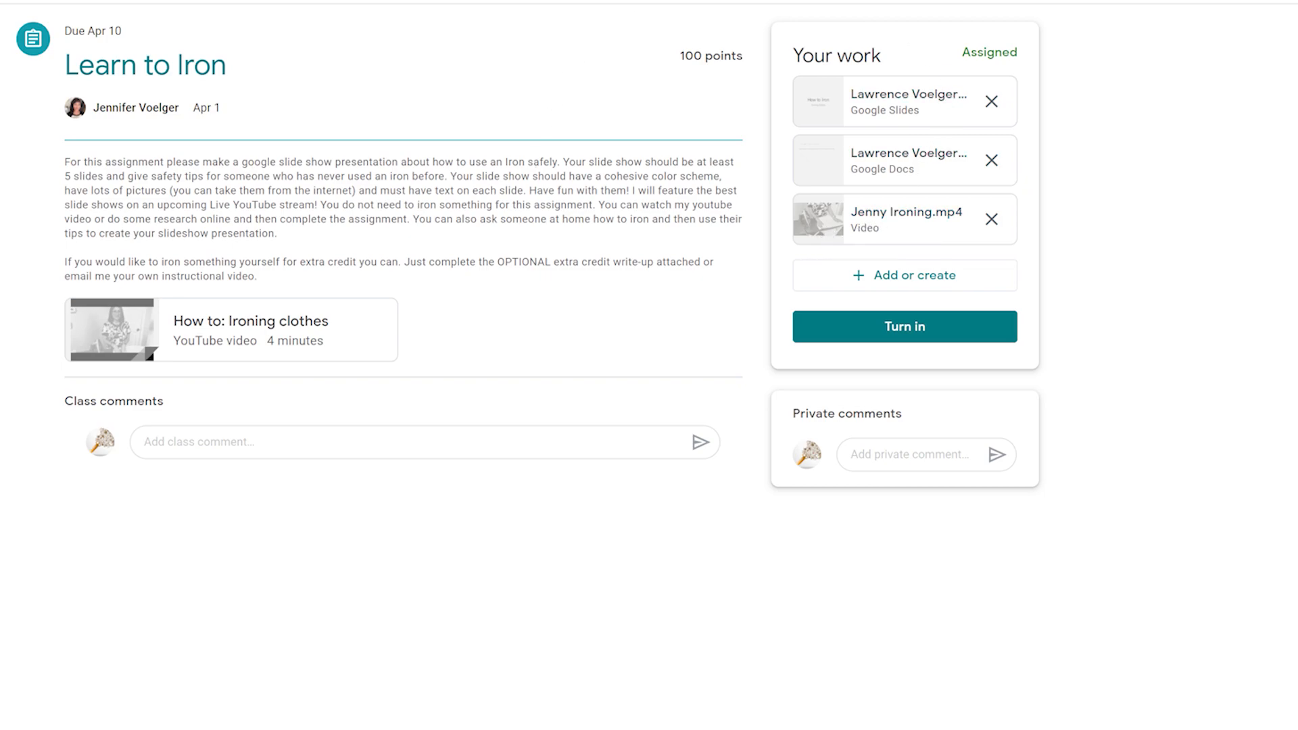
pyautogui.moveTo(1275, 146)
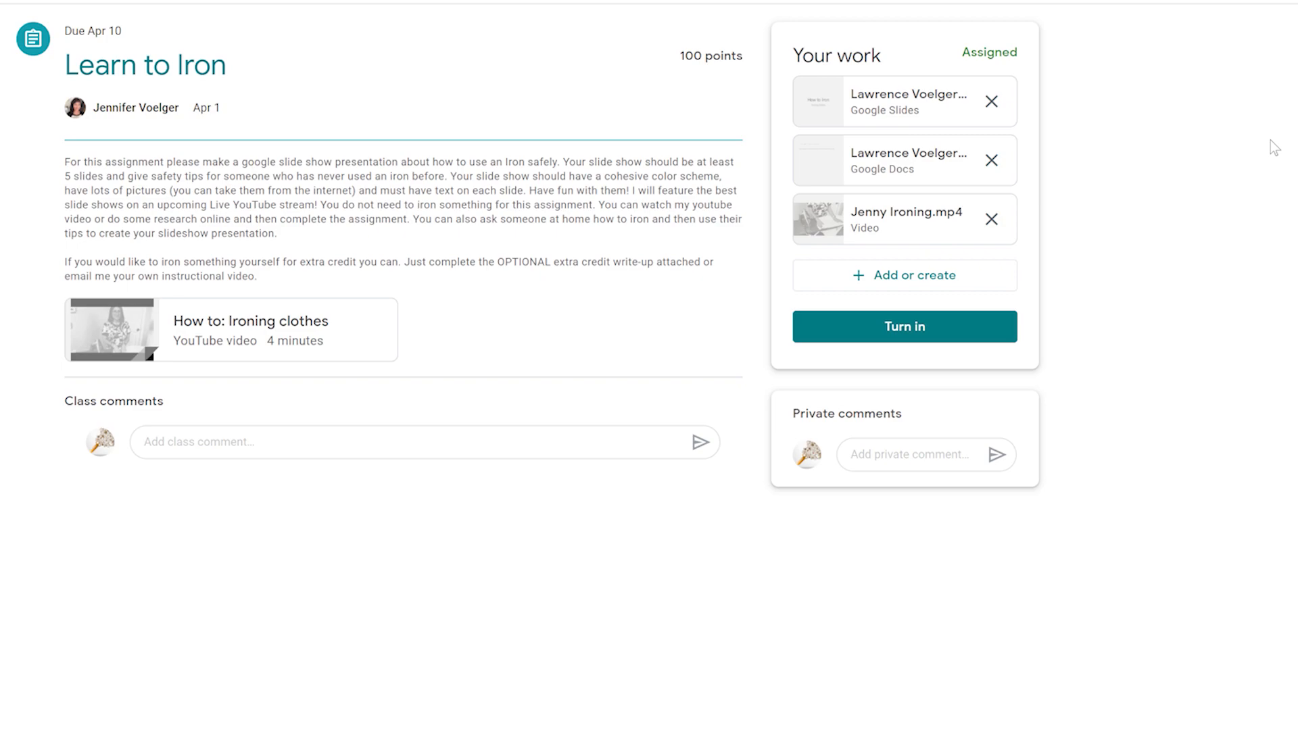
pyautogui.moveTo(968, 164)
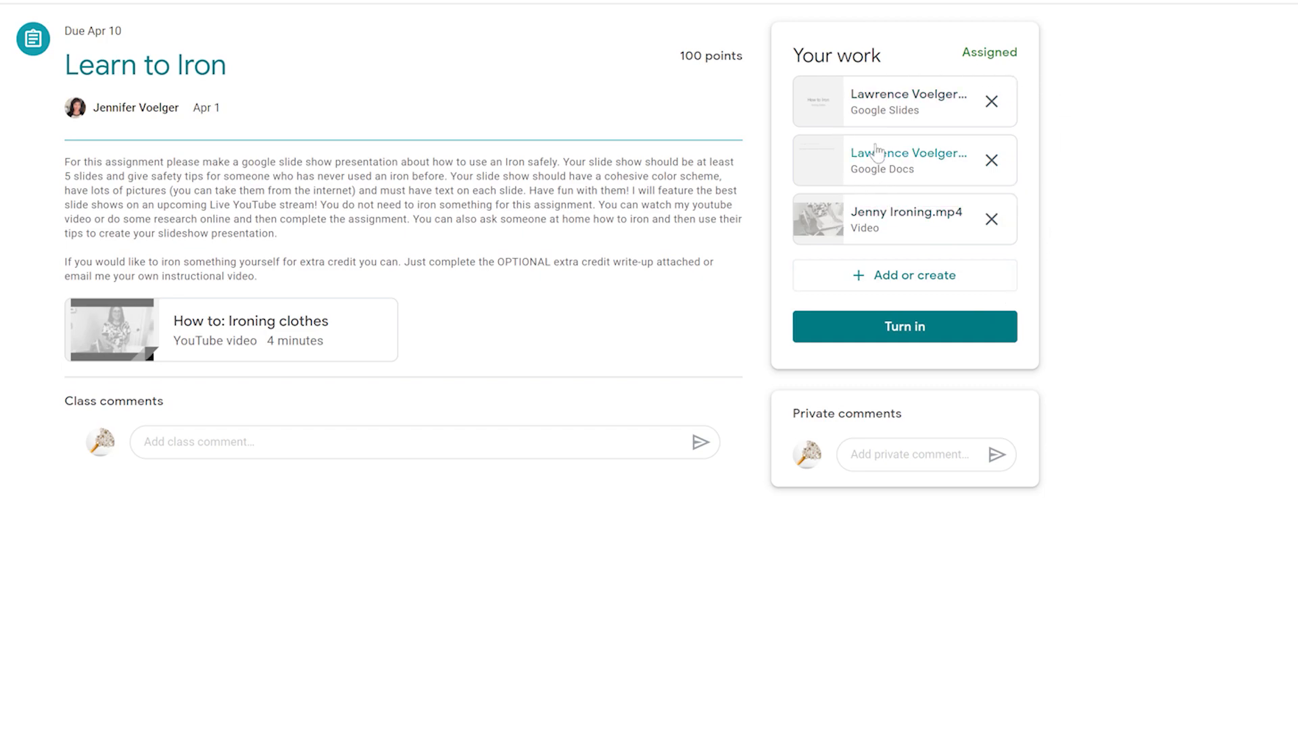
pyautogui.moveTo(841, 296)
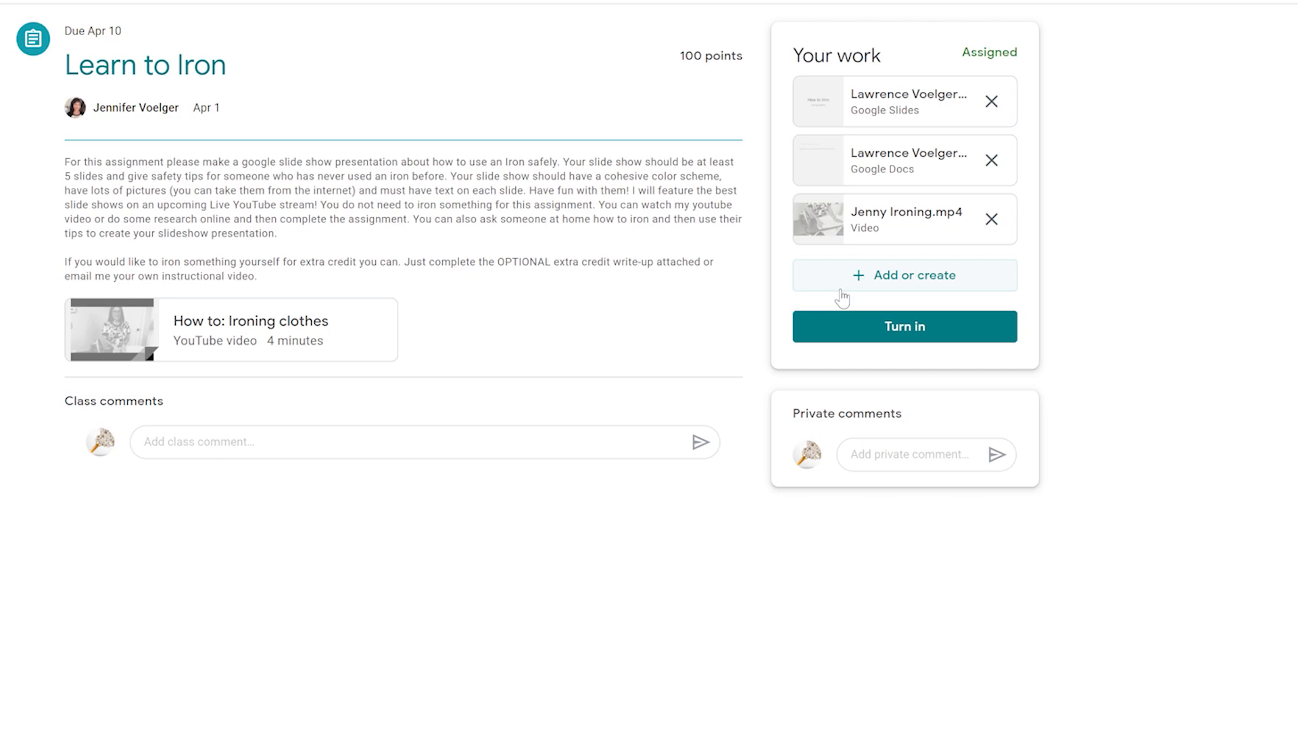
# Turn in Learn to Iron with its Slides, Docs and ironing video attachments, confirming submission
pyautogui.click(904, 325)
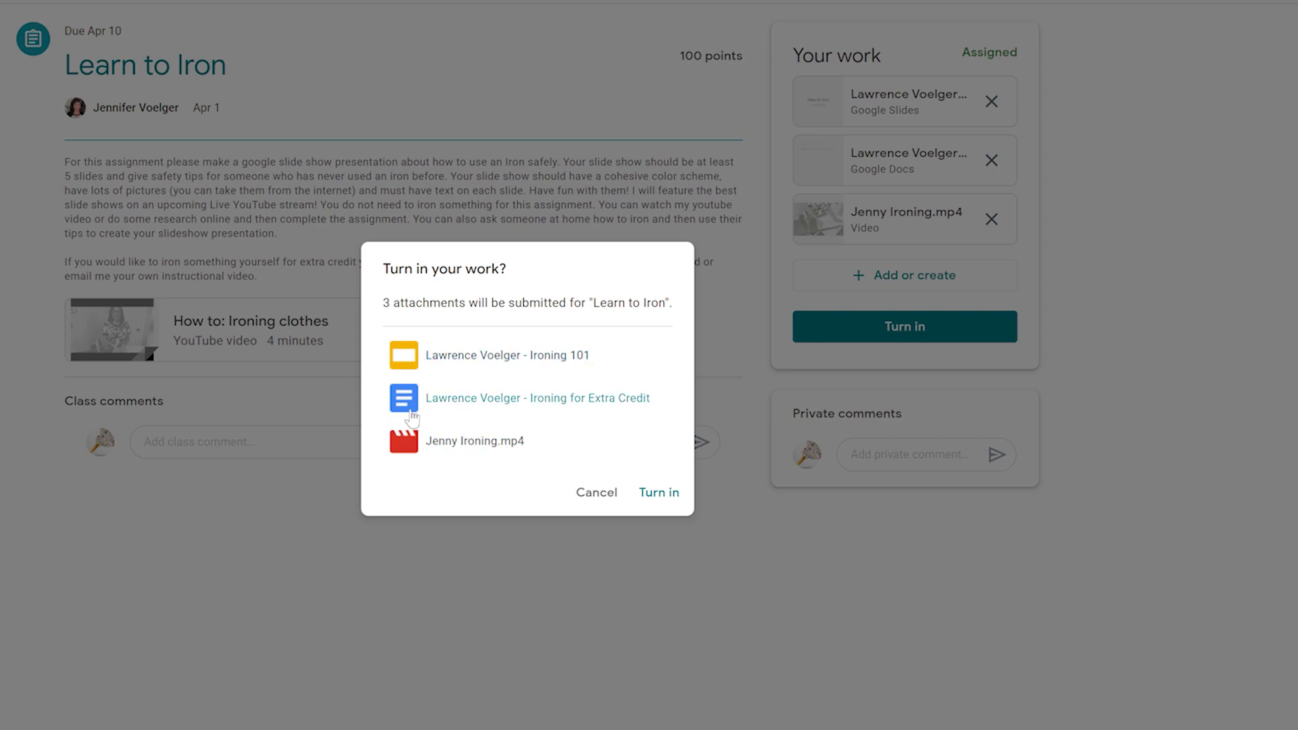
pyautogui.moveTo(534, 446)
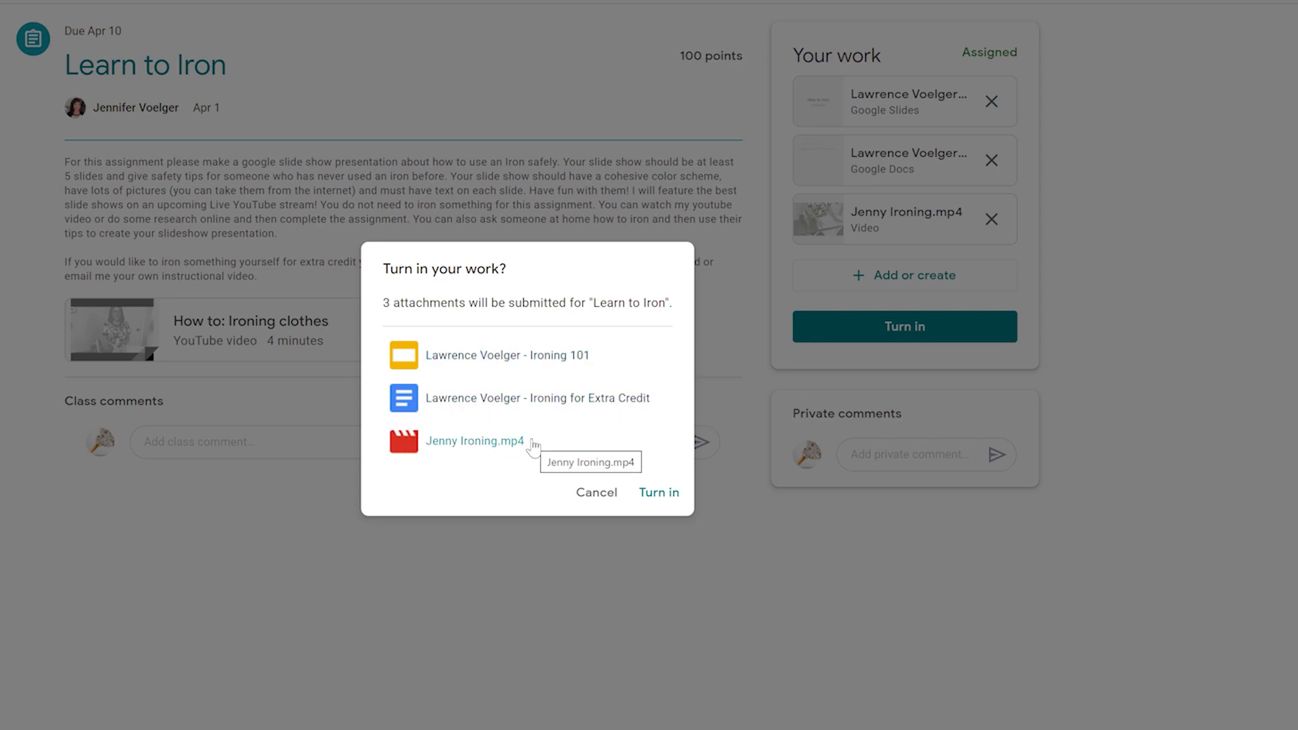
pyautogui.moveTo(544, 407)
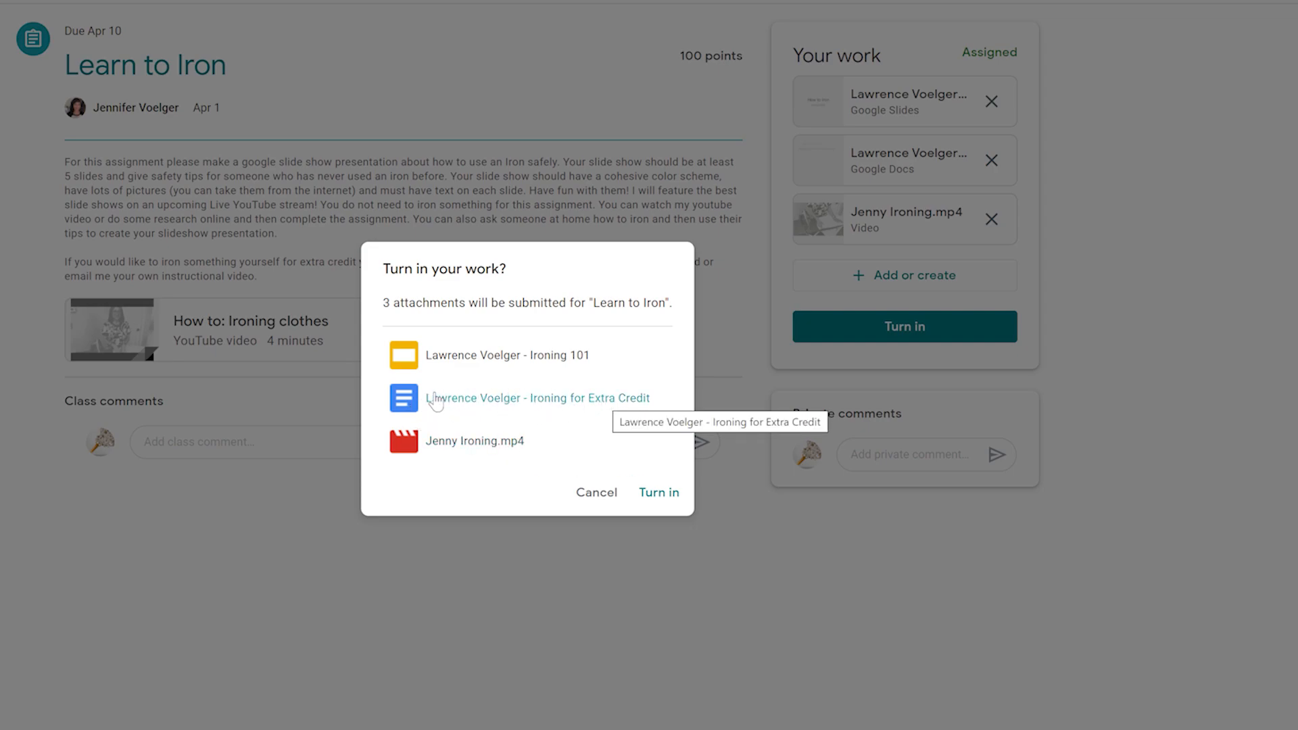
pyautogui.moveTo(670, 522)
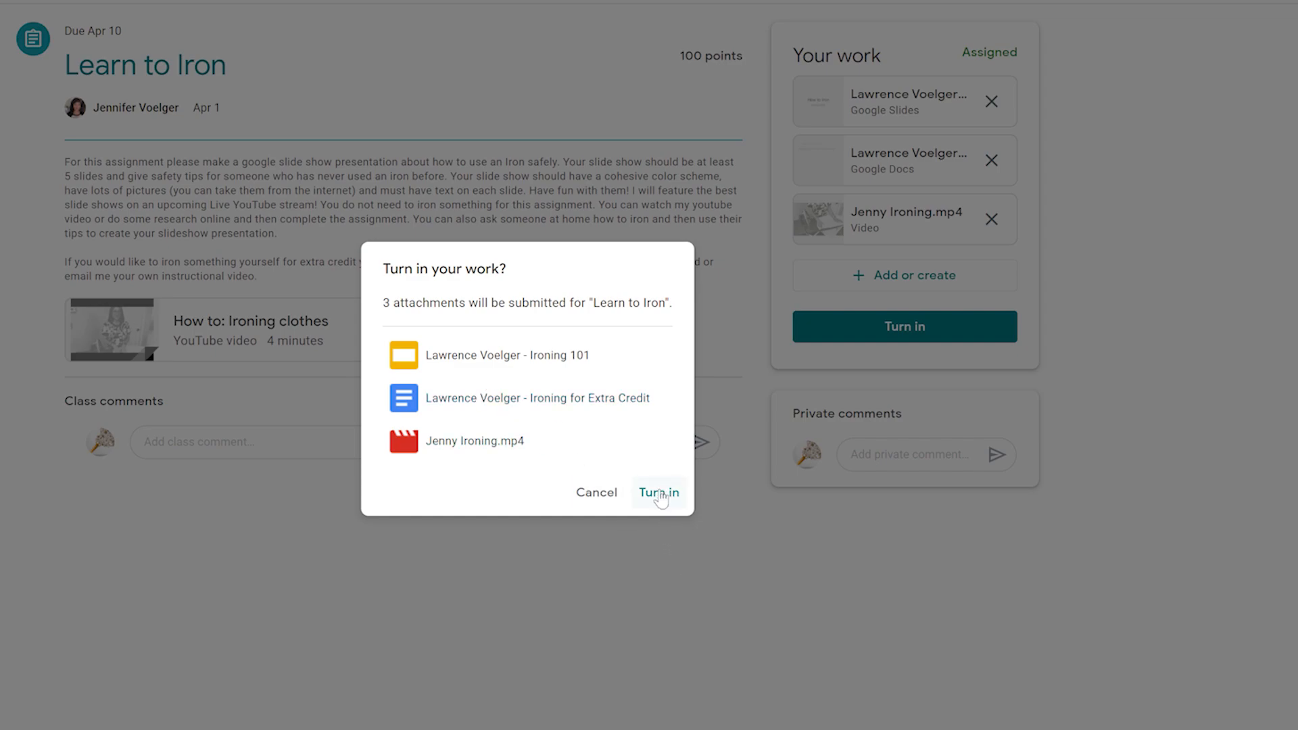
pyautogui.moveTo(658, 496)
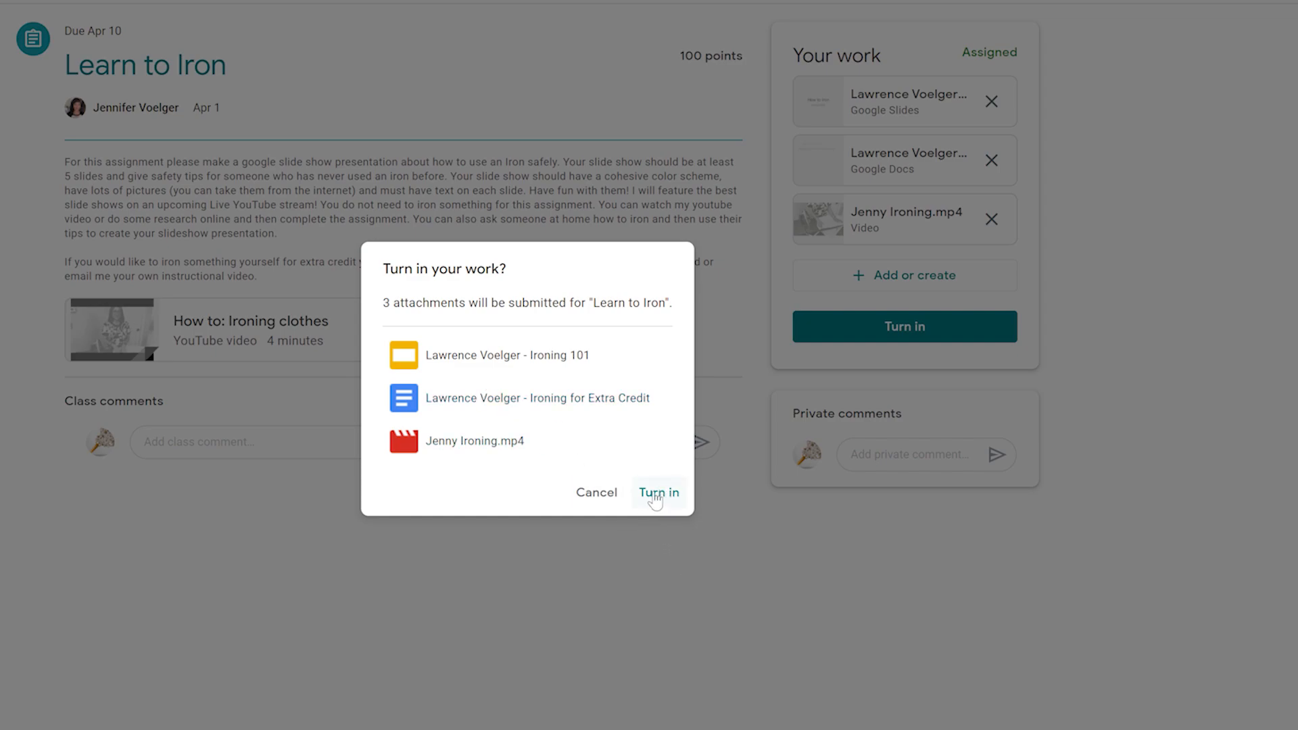
pyautogui.click(657, 492)
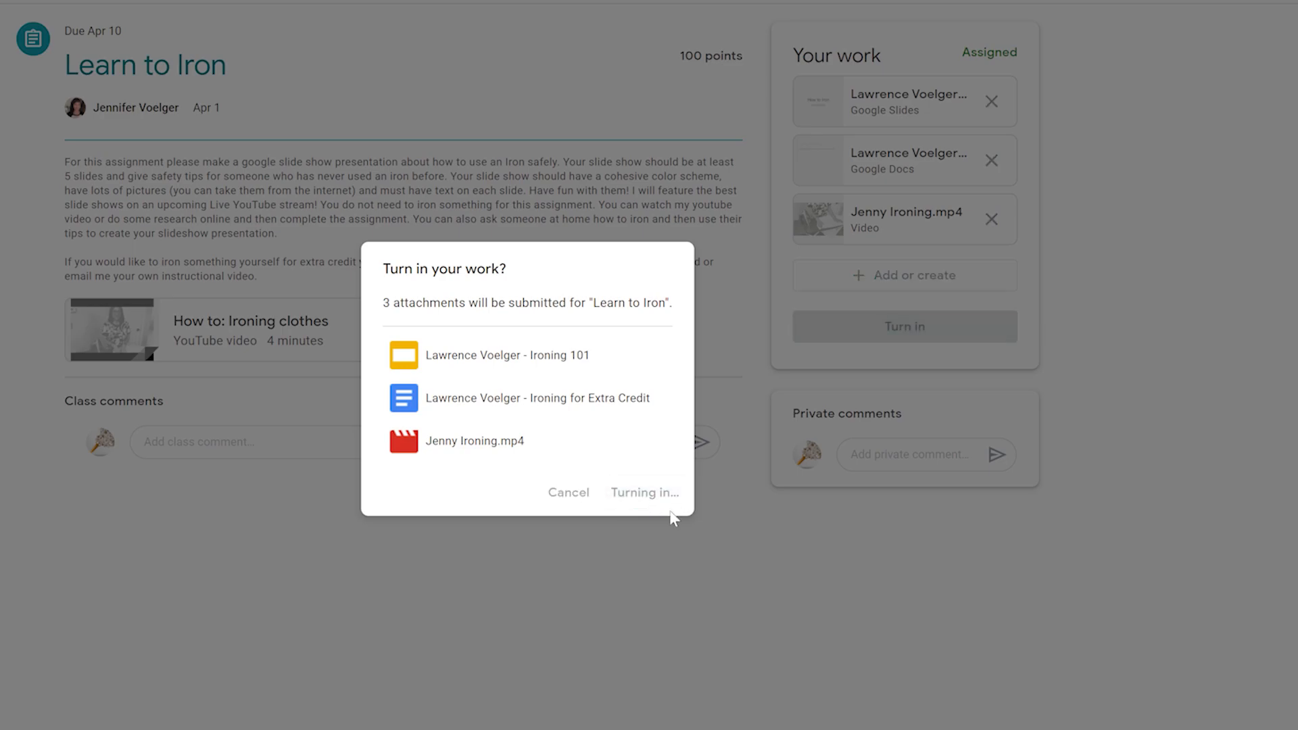
pyautogui.click(643, 492)
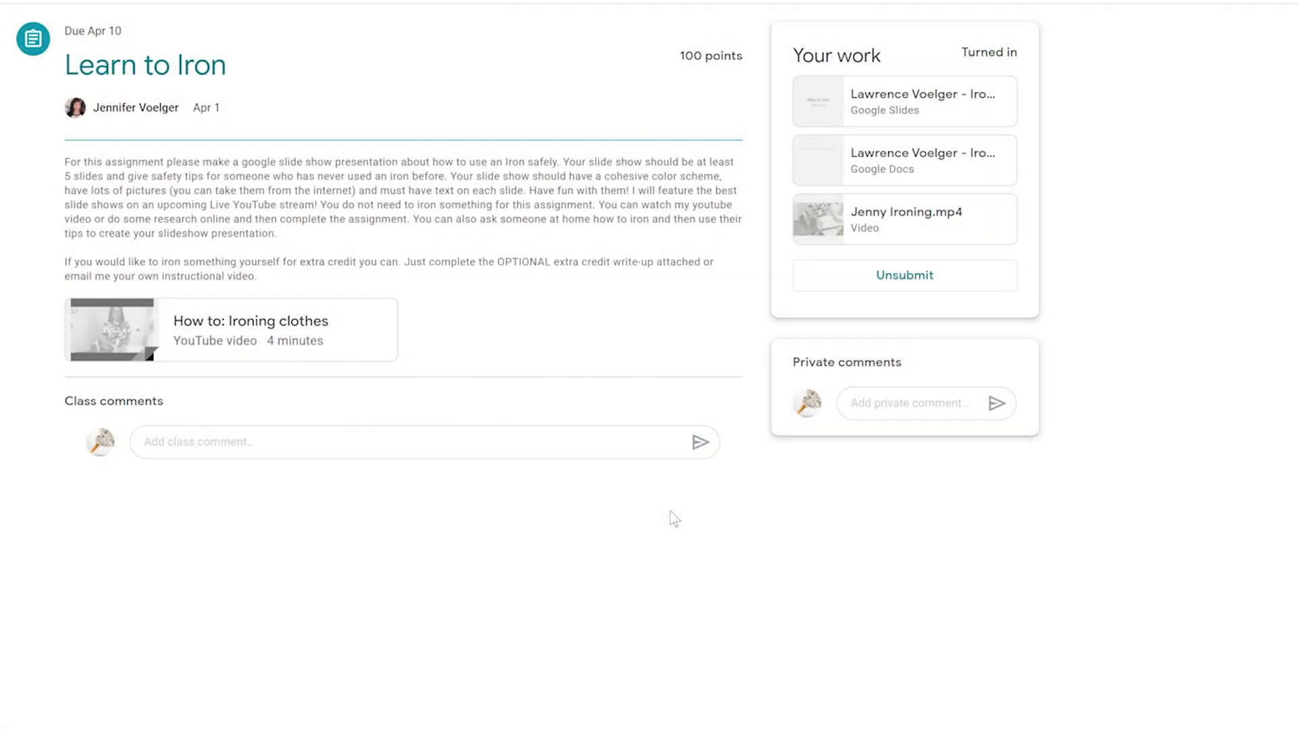